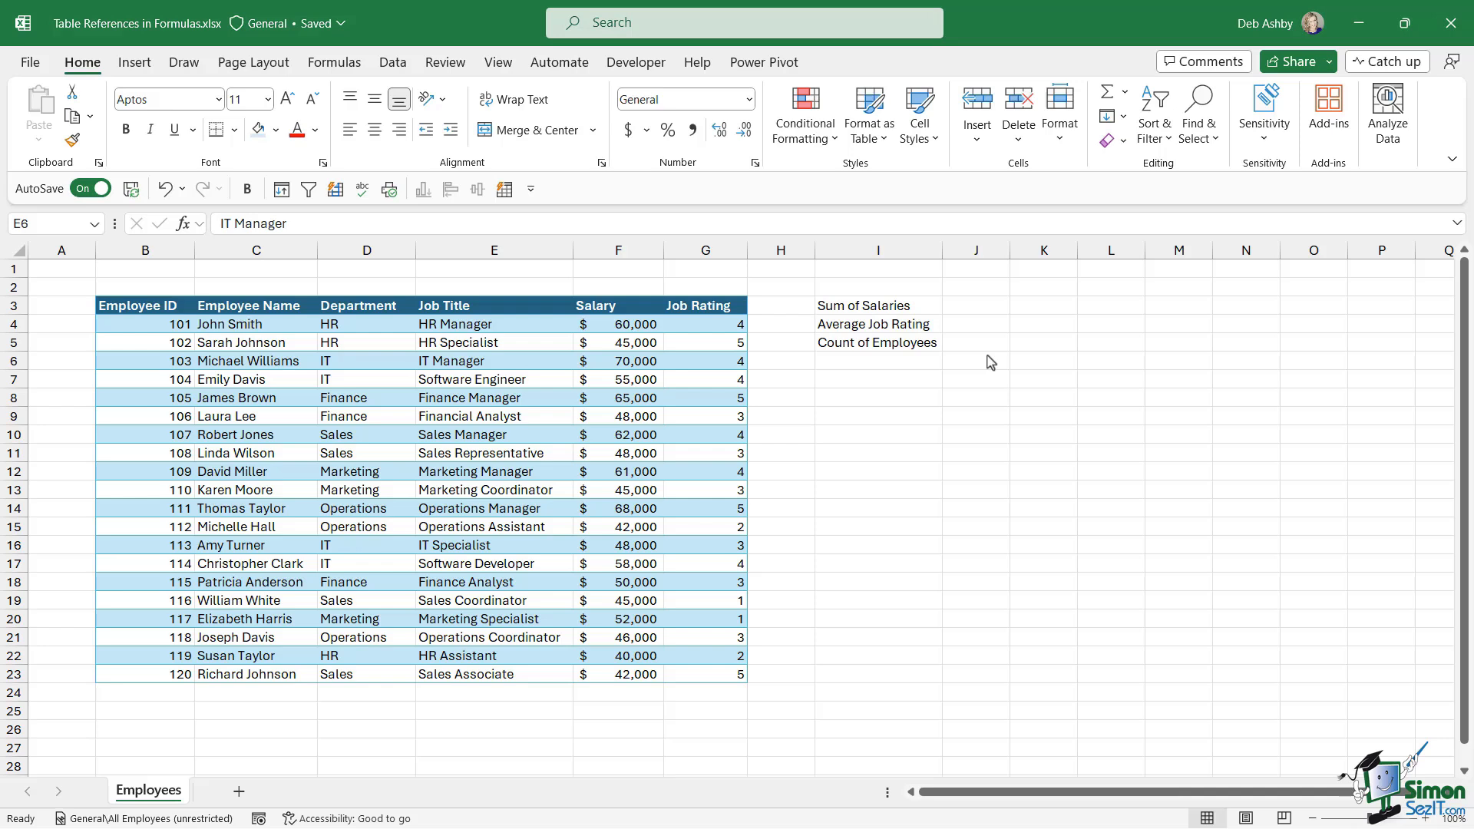
- Review the employee data (Department, Finance Manager, 65,000 salary) and select J3 for the total
left_click(494, 360)
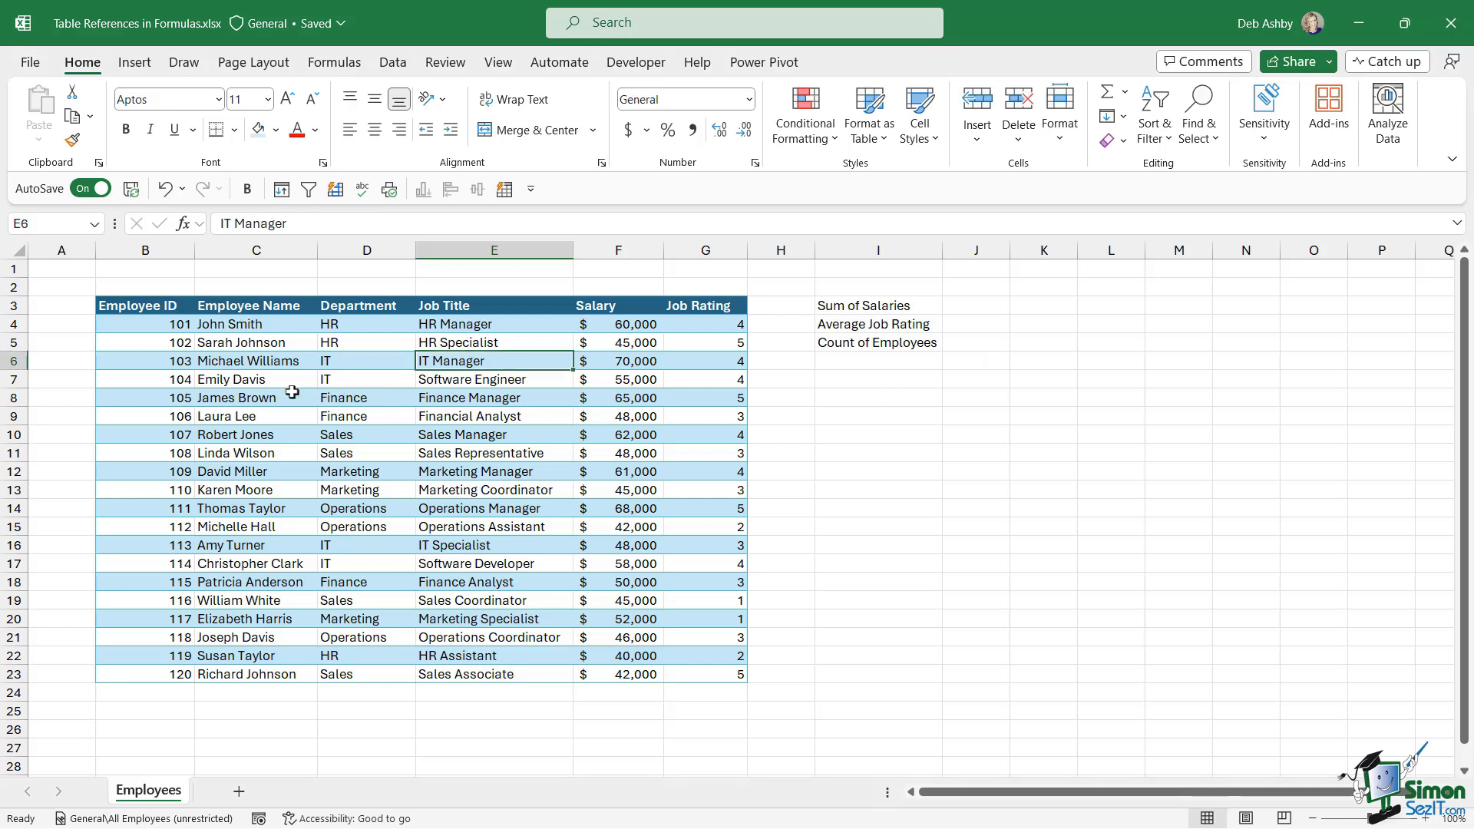
left_click(366, 361)
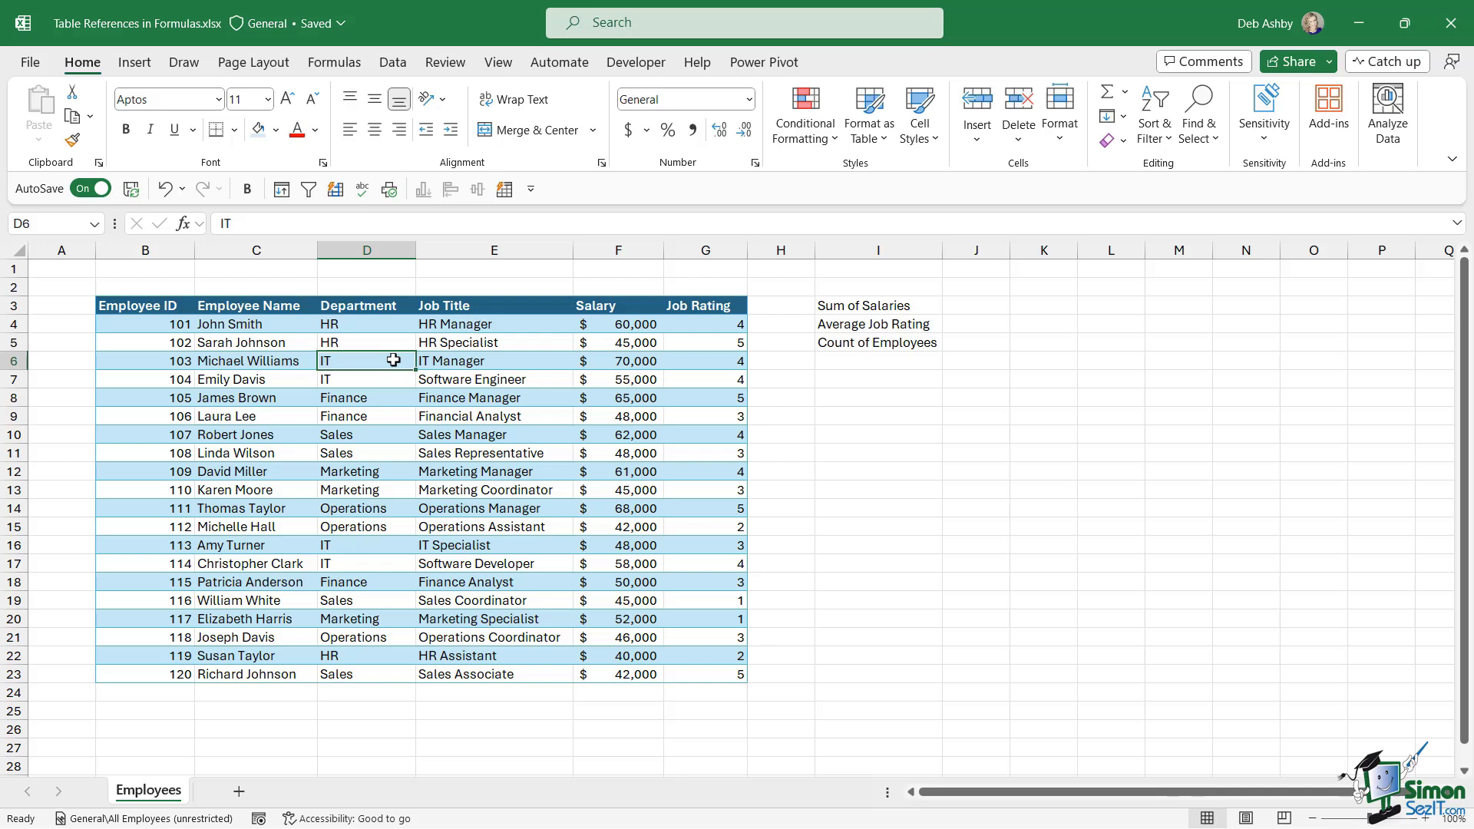
mouse_move(485, 436)
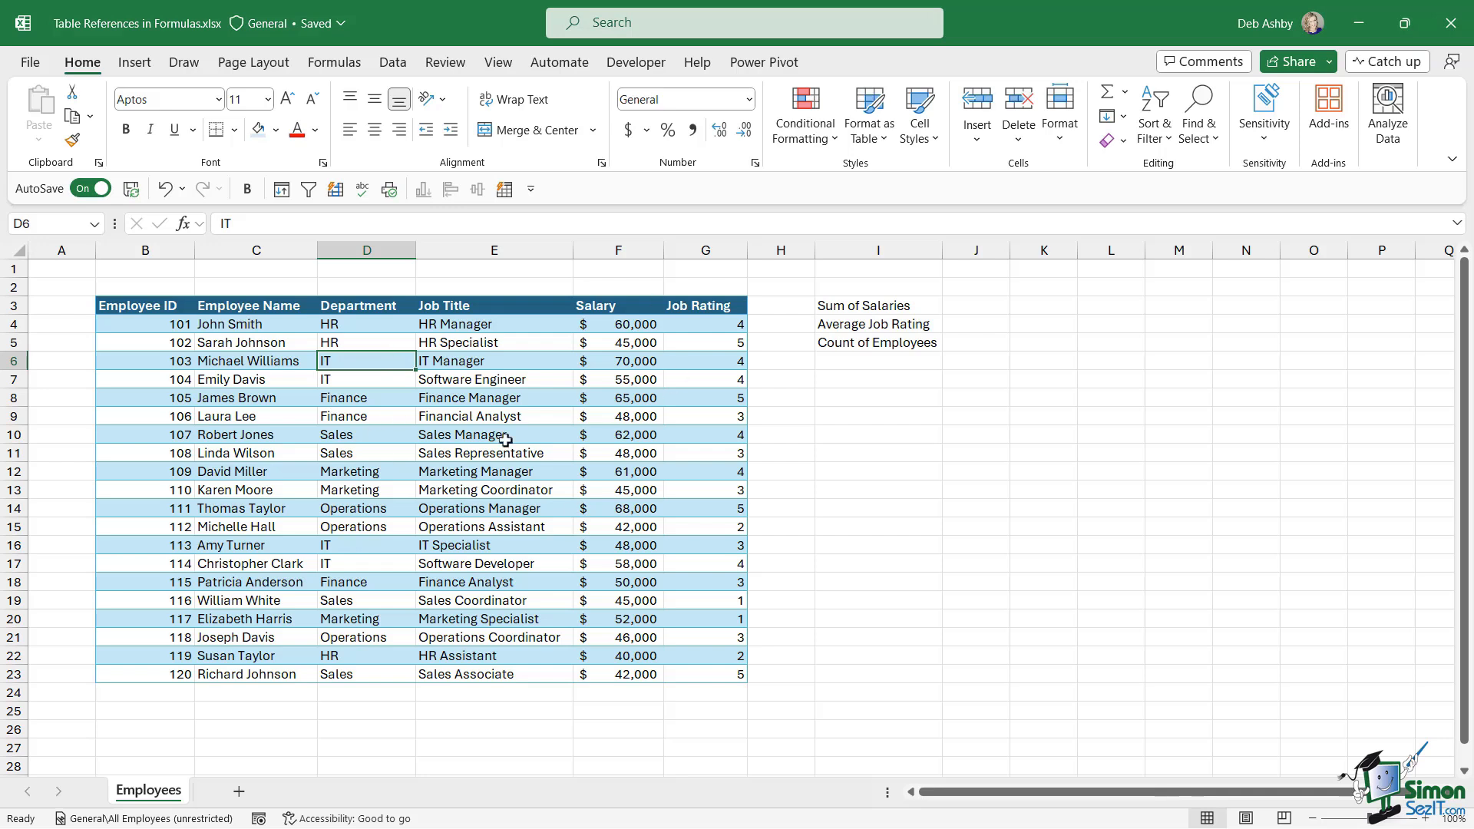
mouse_move(556, 449)
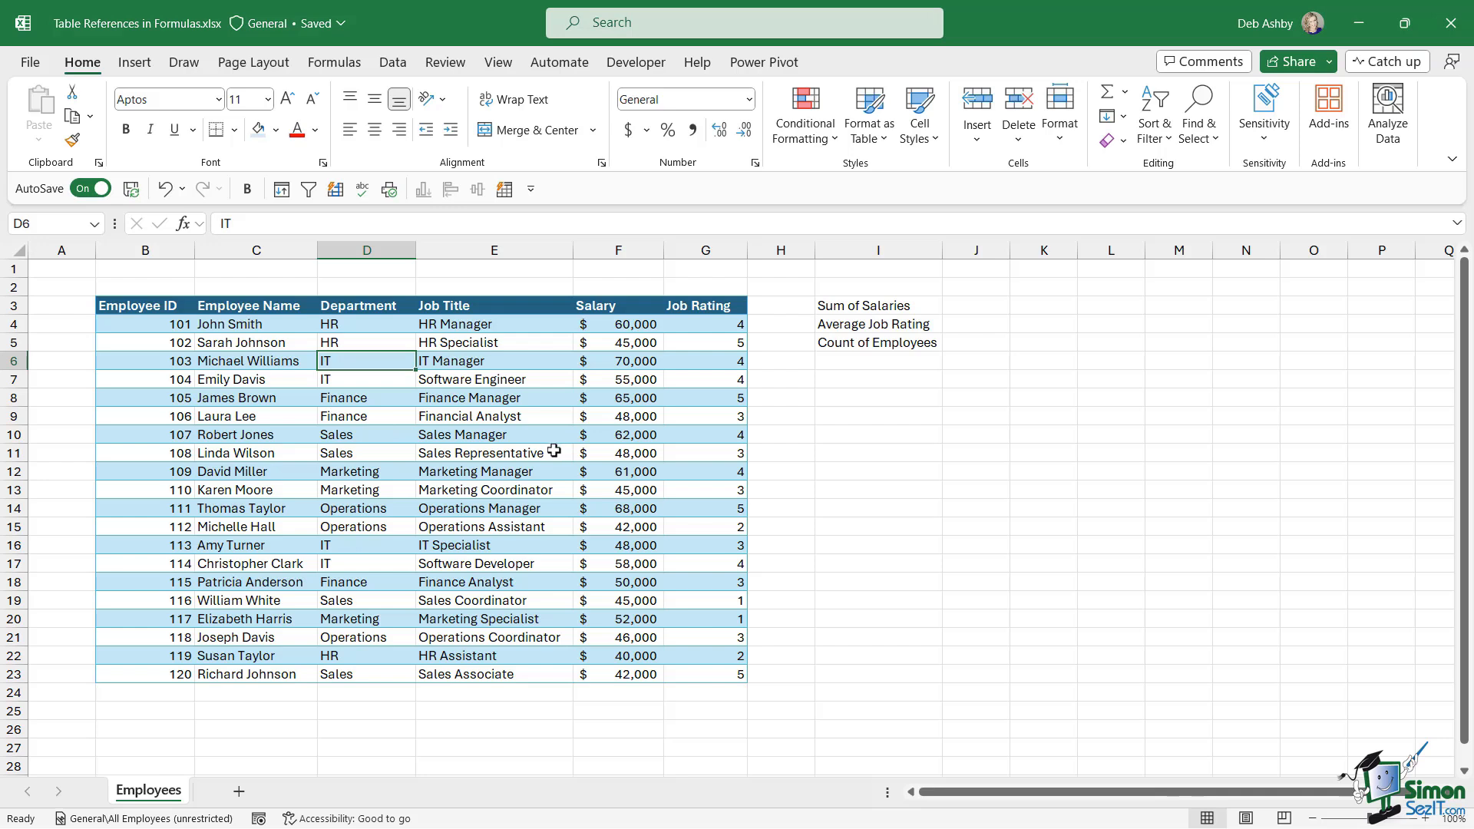
mouse_move(381, 324)
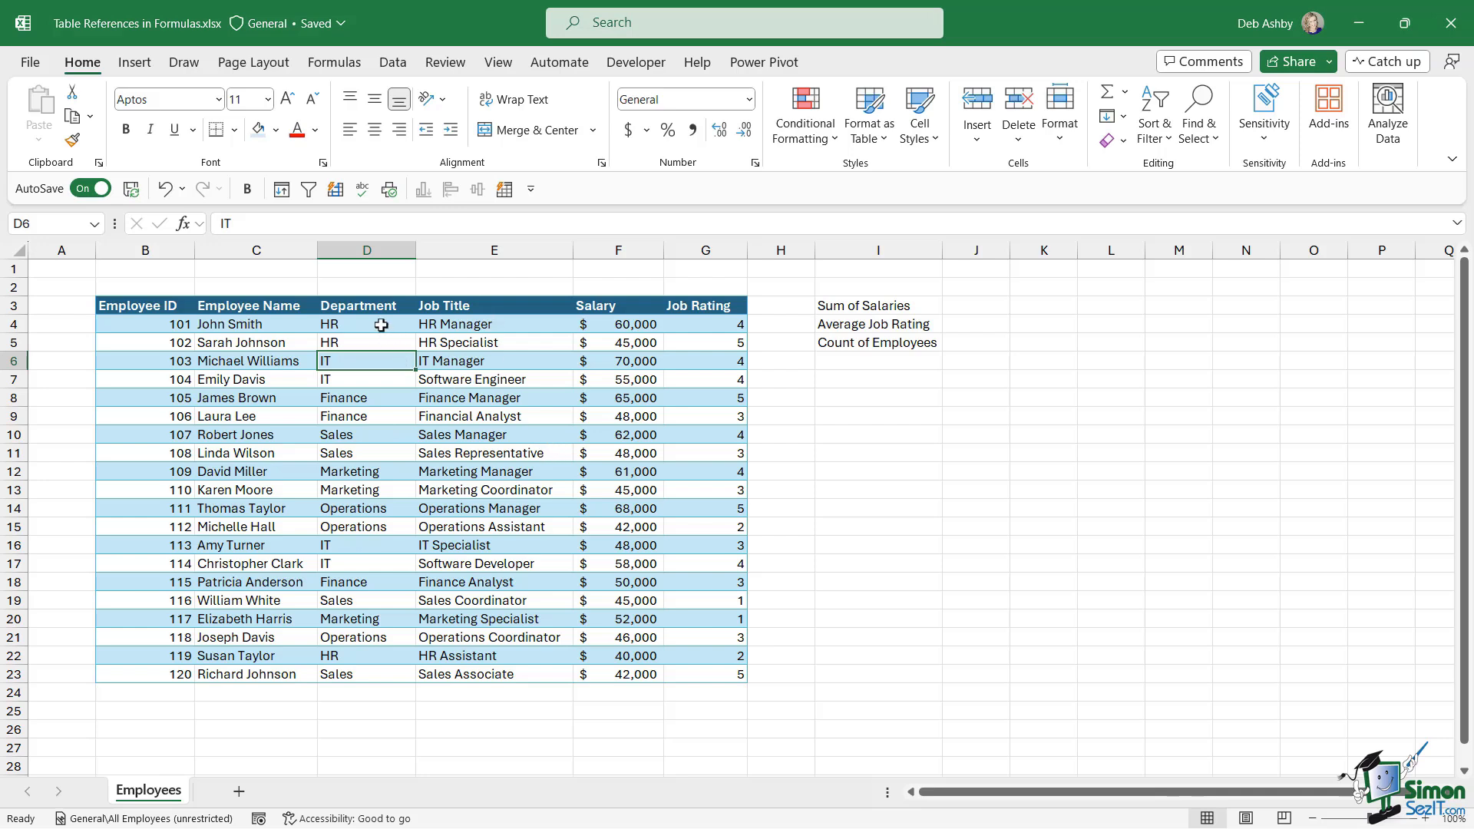
left_click(492, 398)
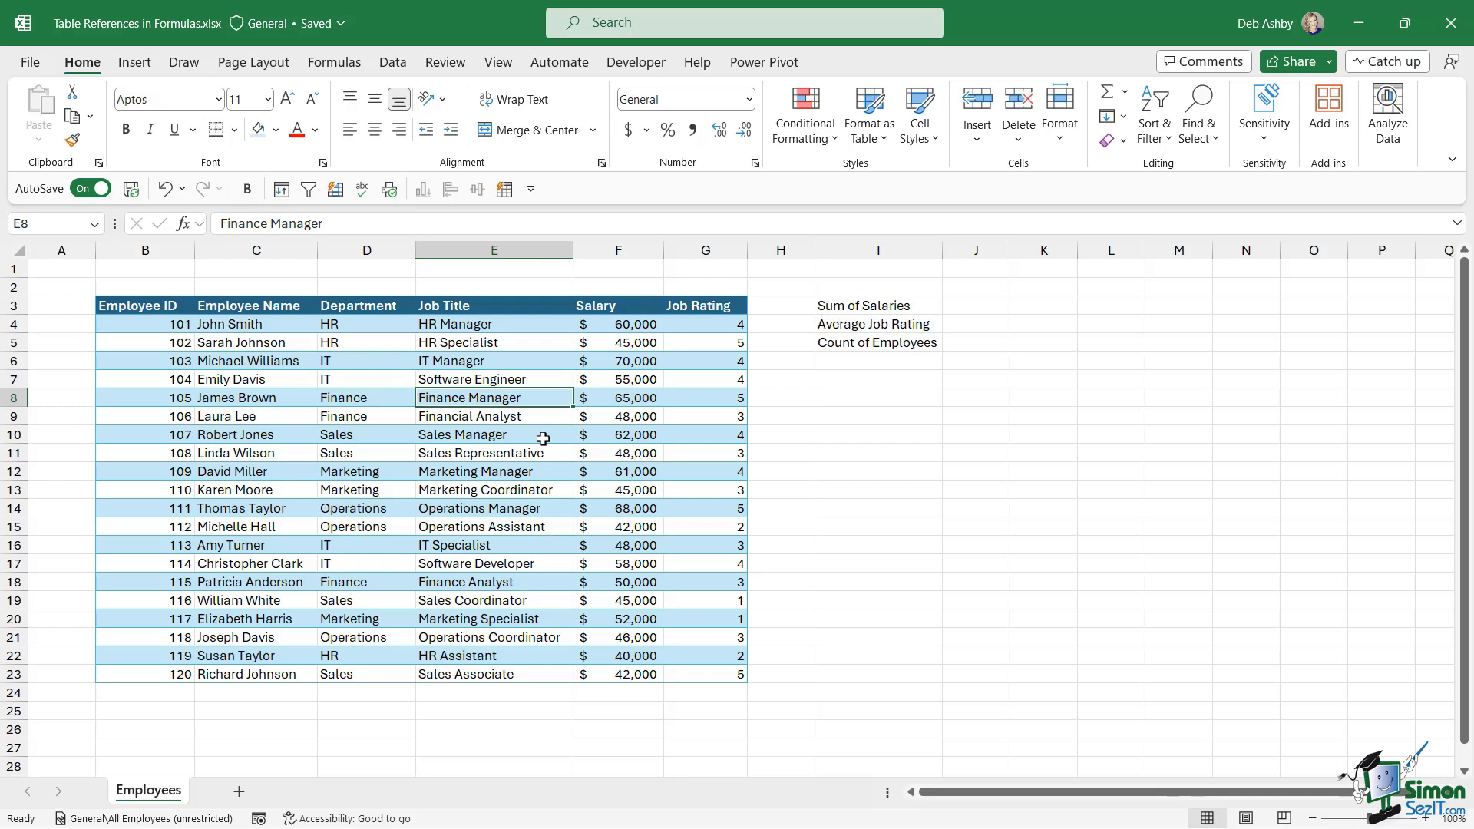
mouse_move(543, 428)
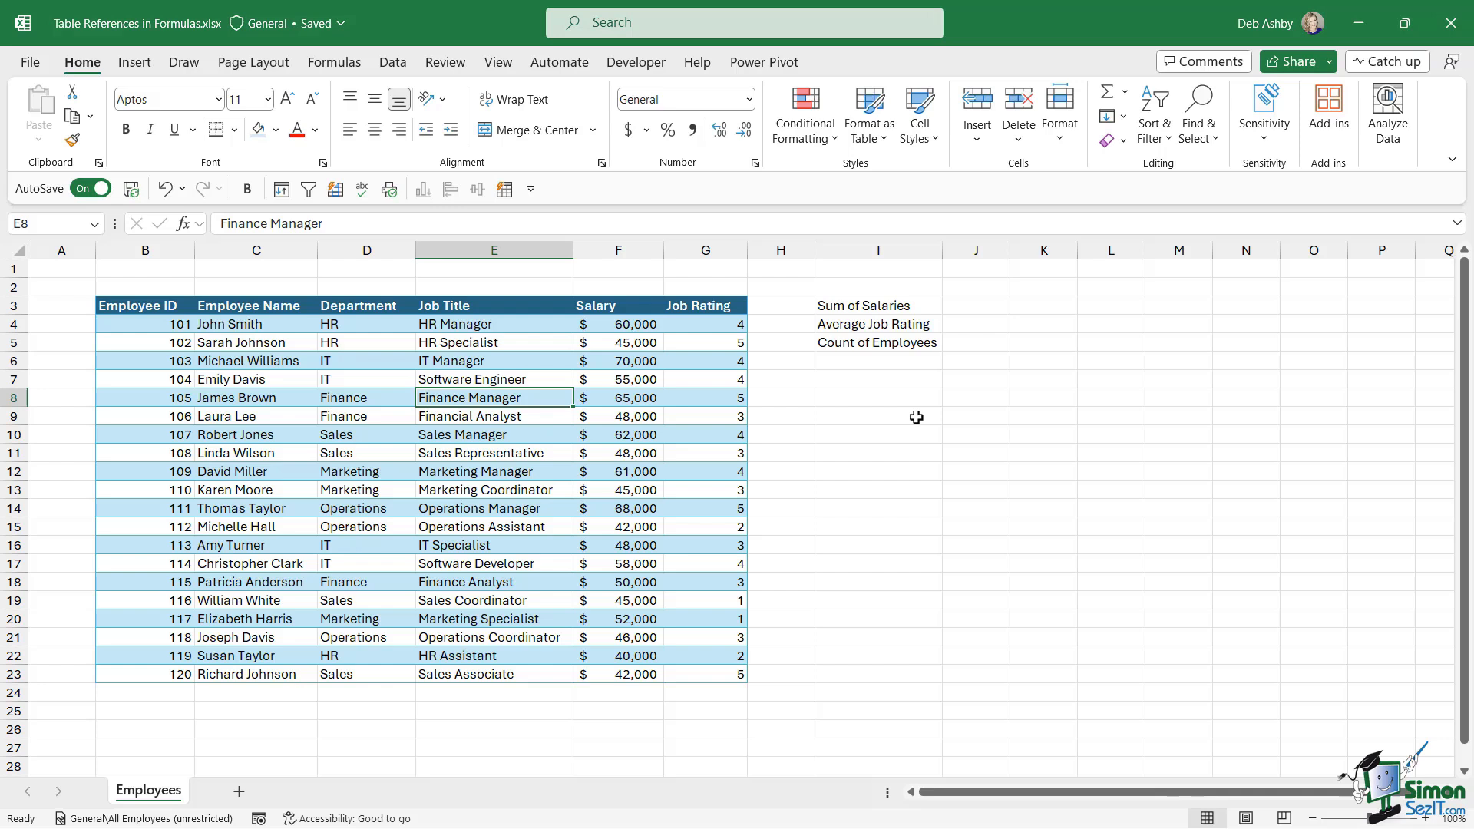
left_click(877, 324)
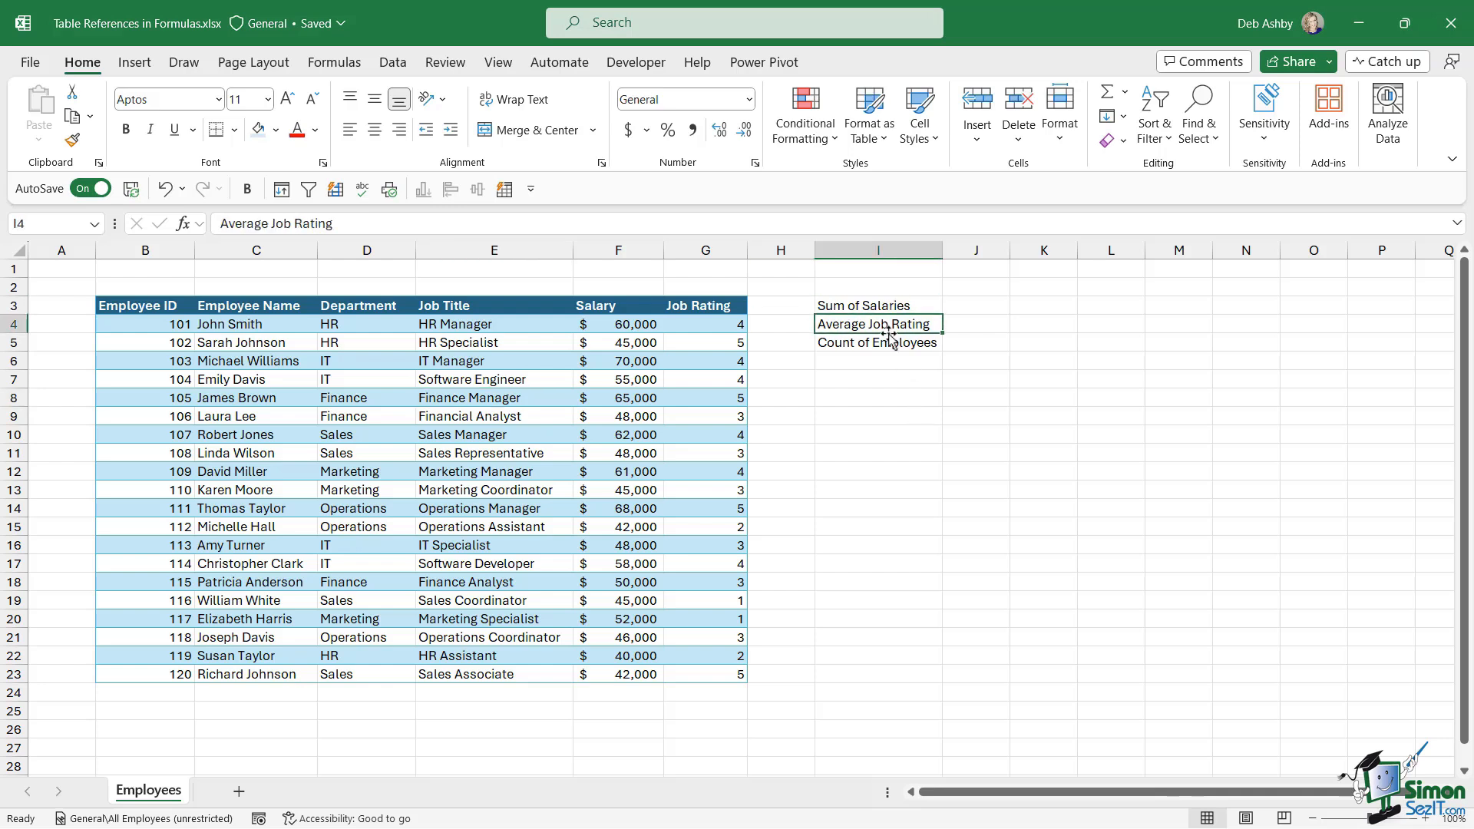
left_click(617, 397)
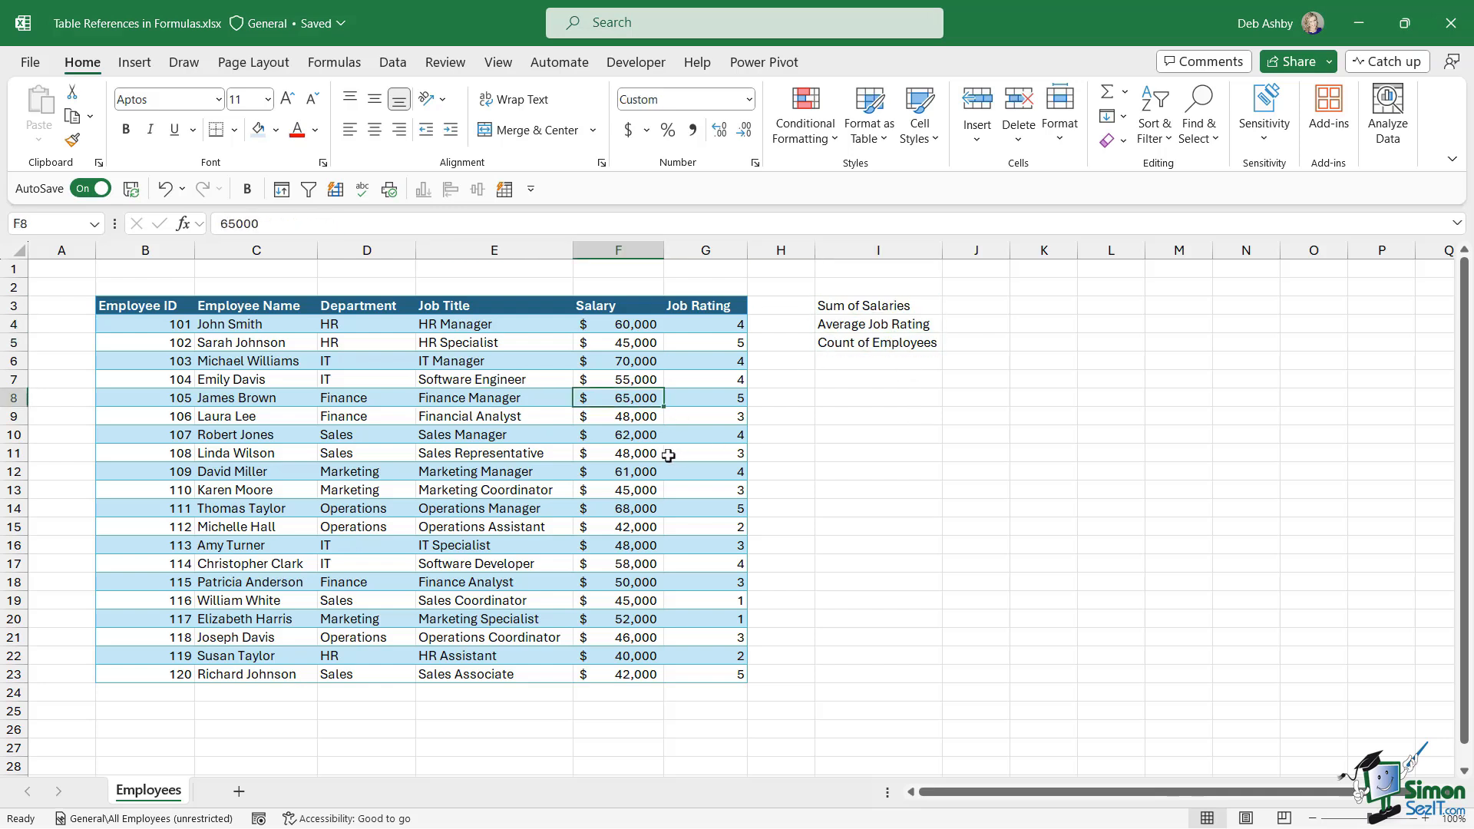
left_click(976, 304)
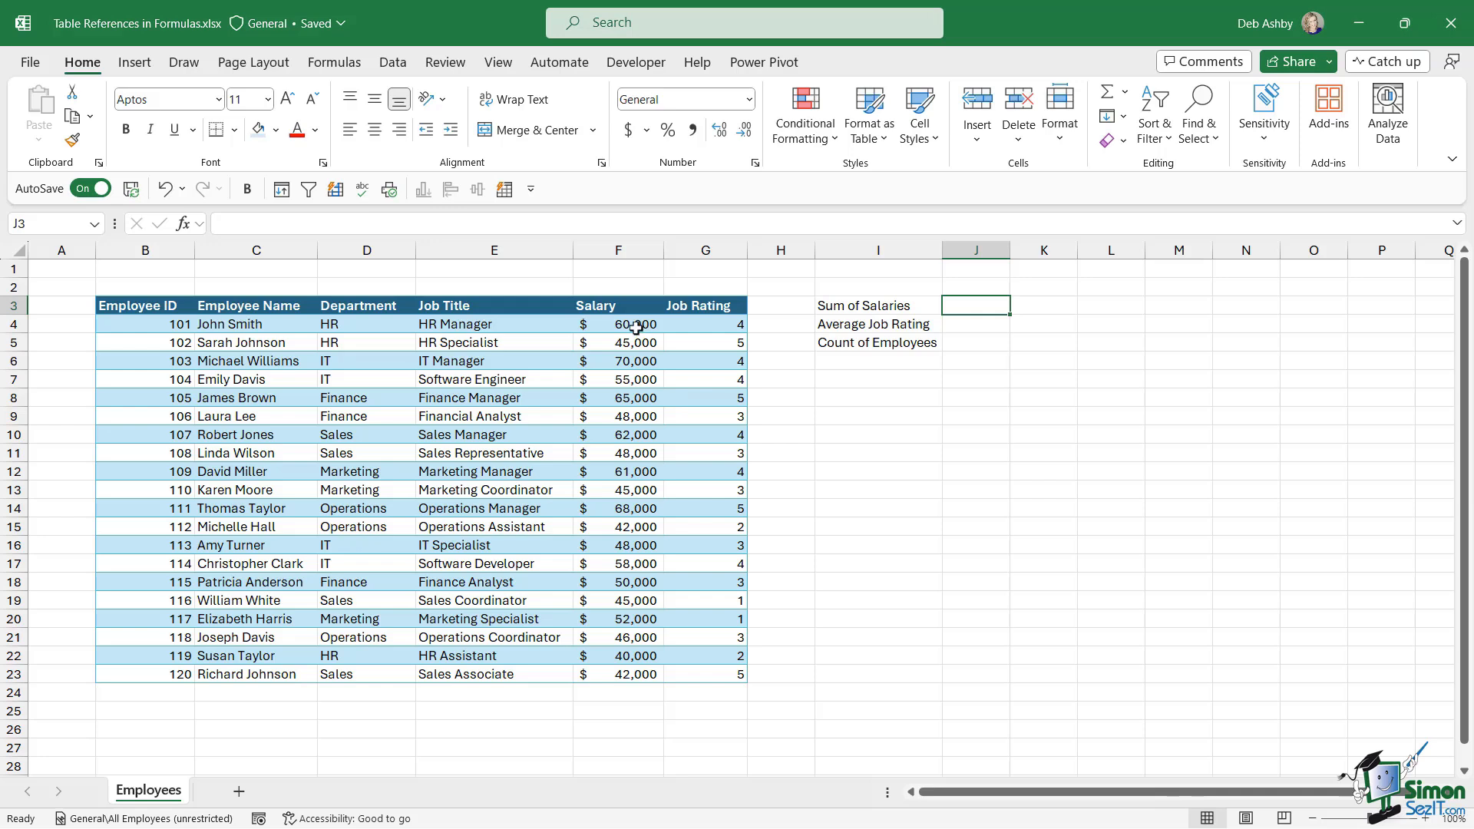
mouse_move(605, 674)
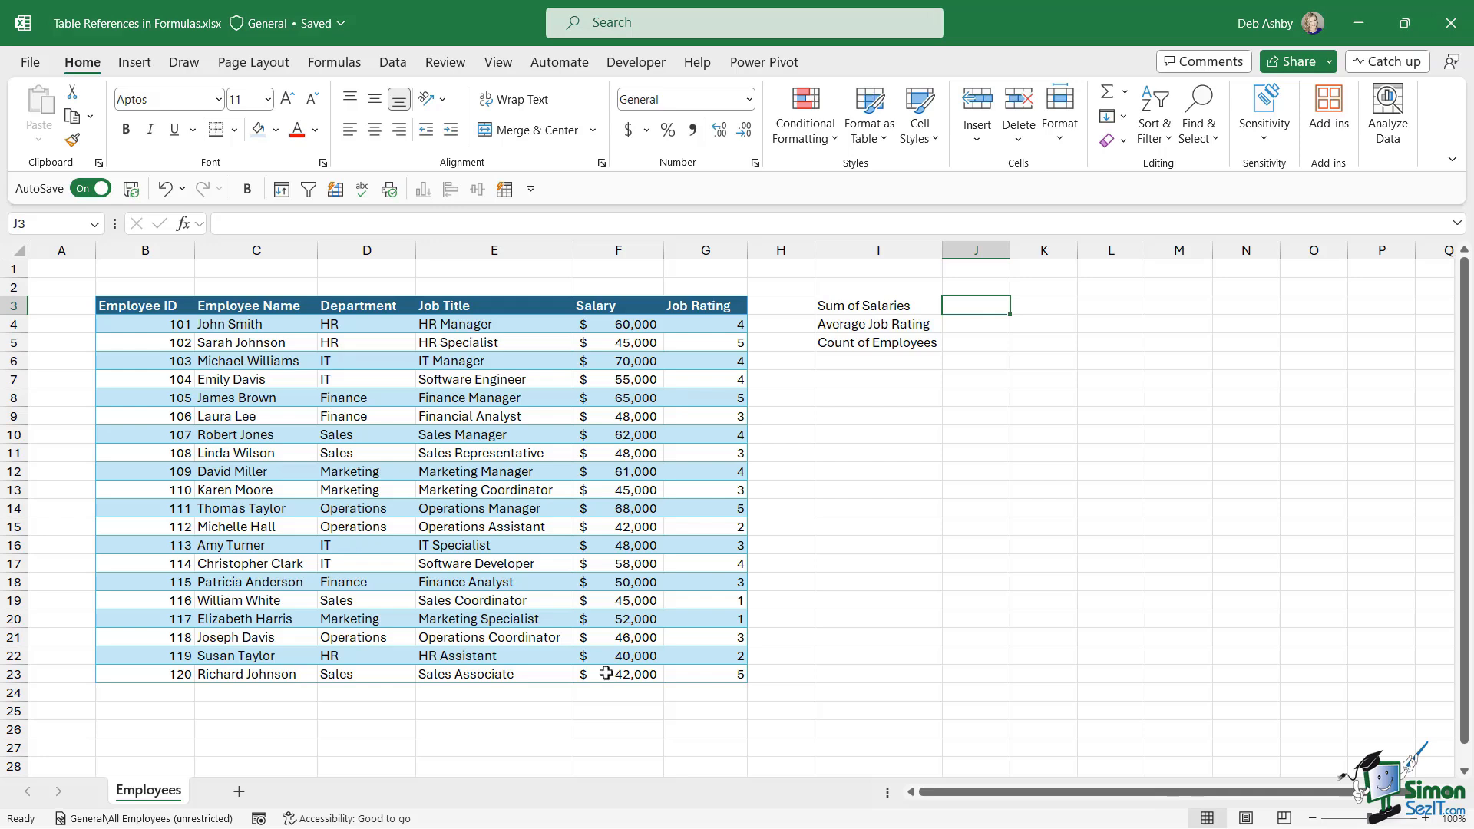
mouse_move(556, 518)
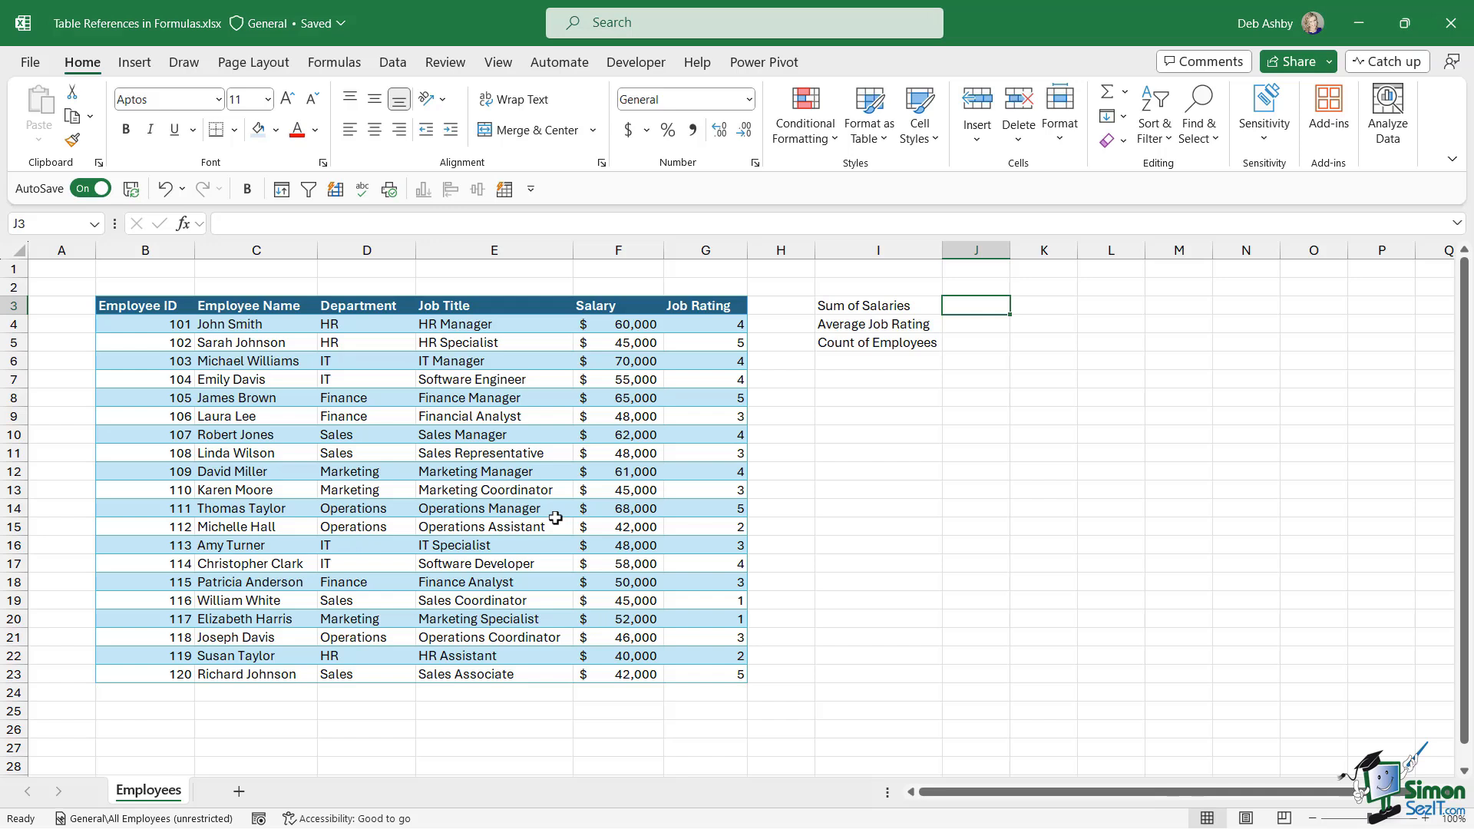
mouse_move(590, 613)
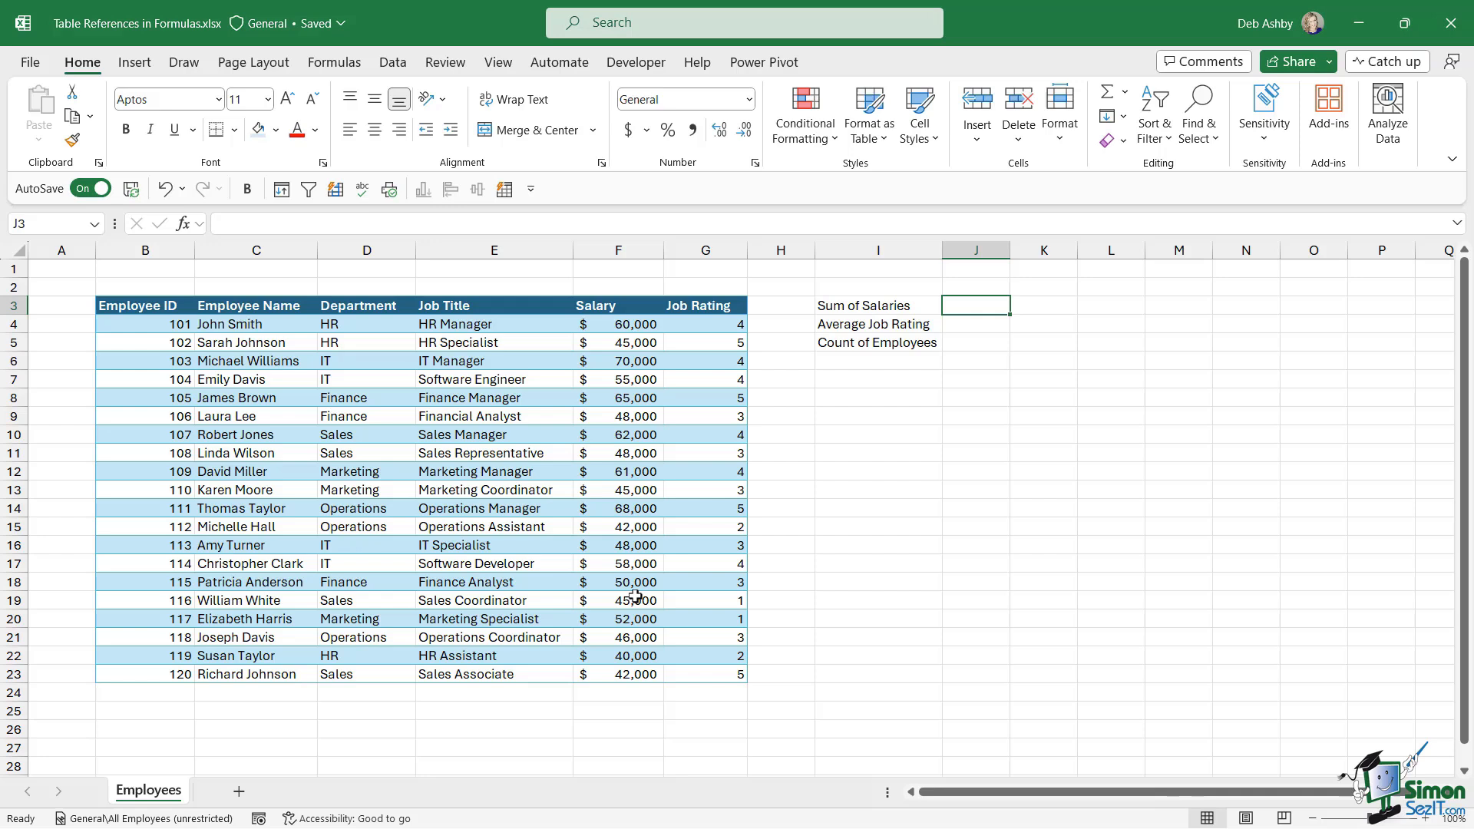
mouse_move(519, 482)
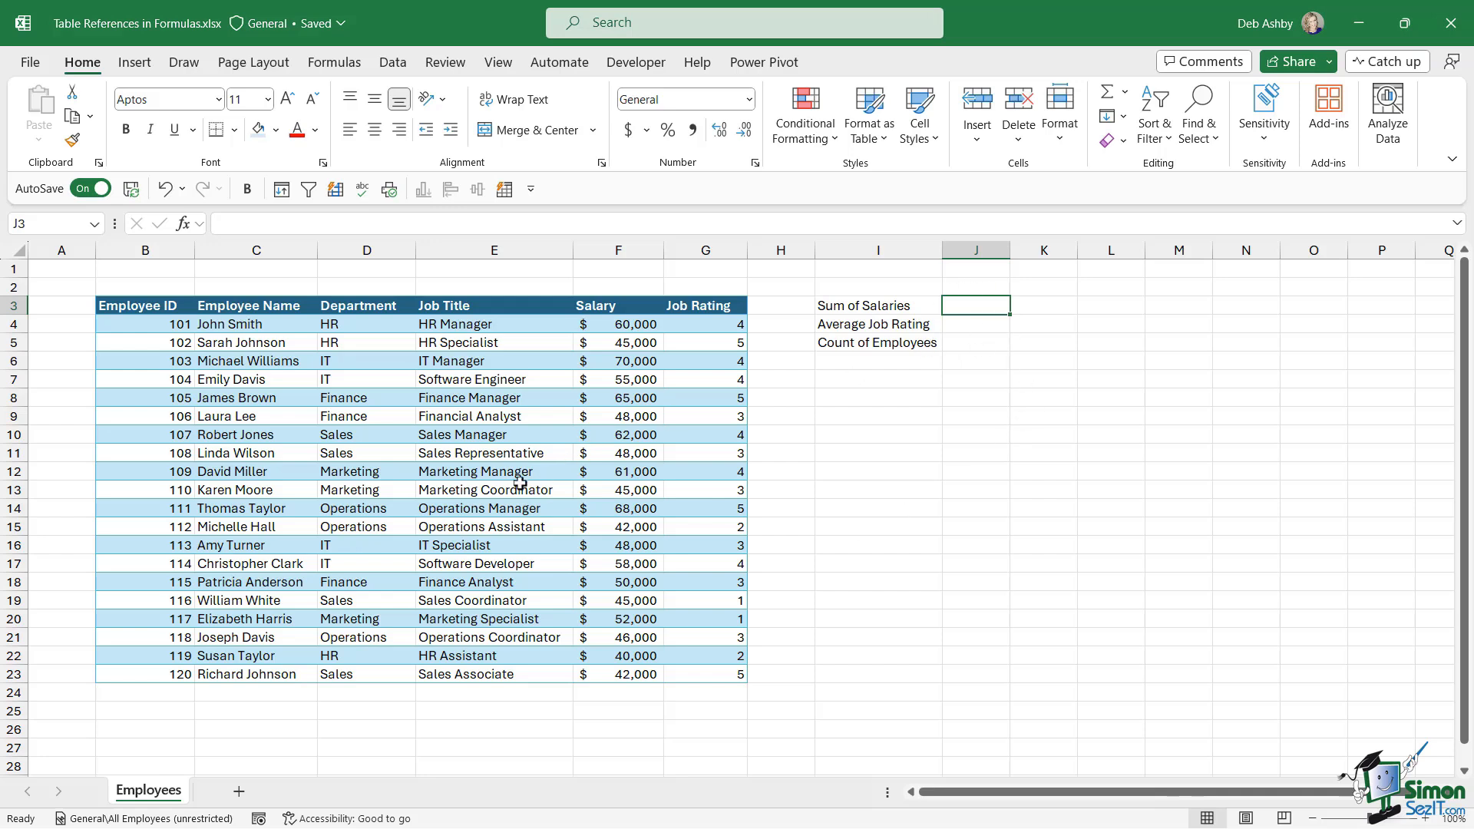
mouse_move(916, 572)
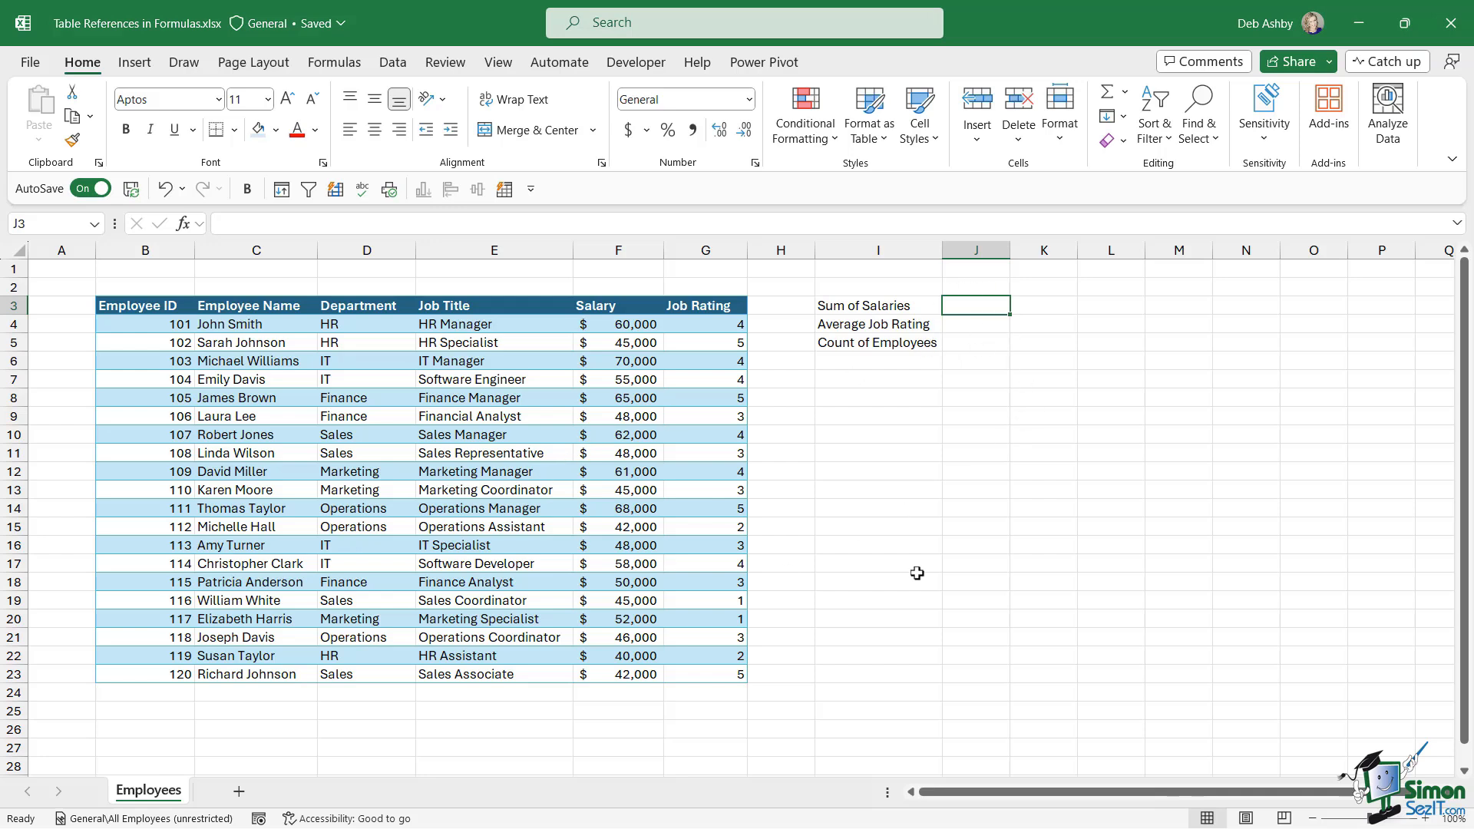
- Enter =SUM(F4:F23) in J3, totalling the salaries at $1,050,000
type("=")
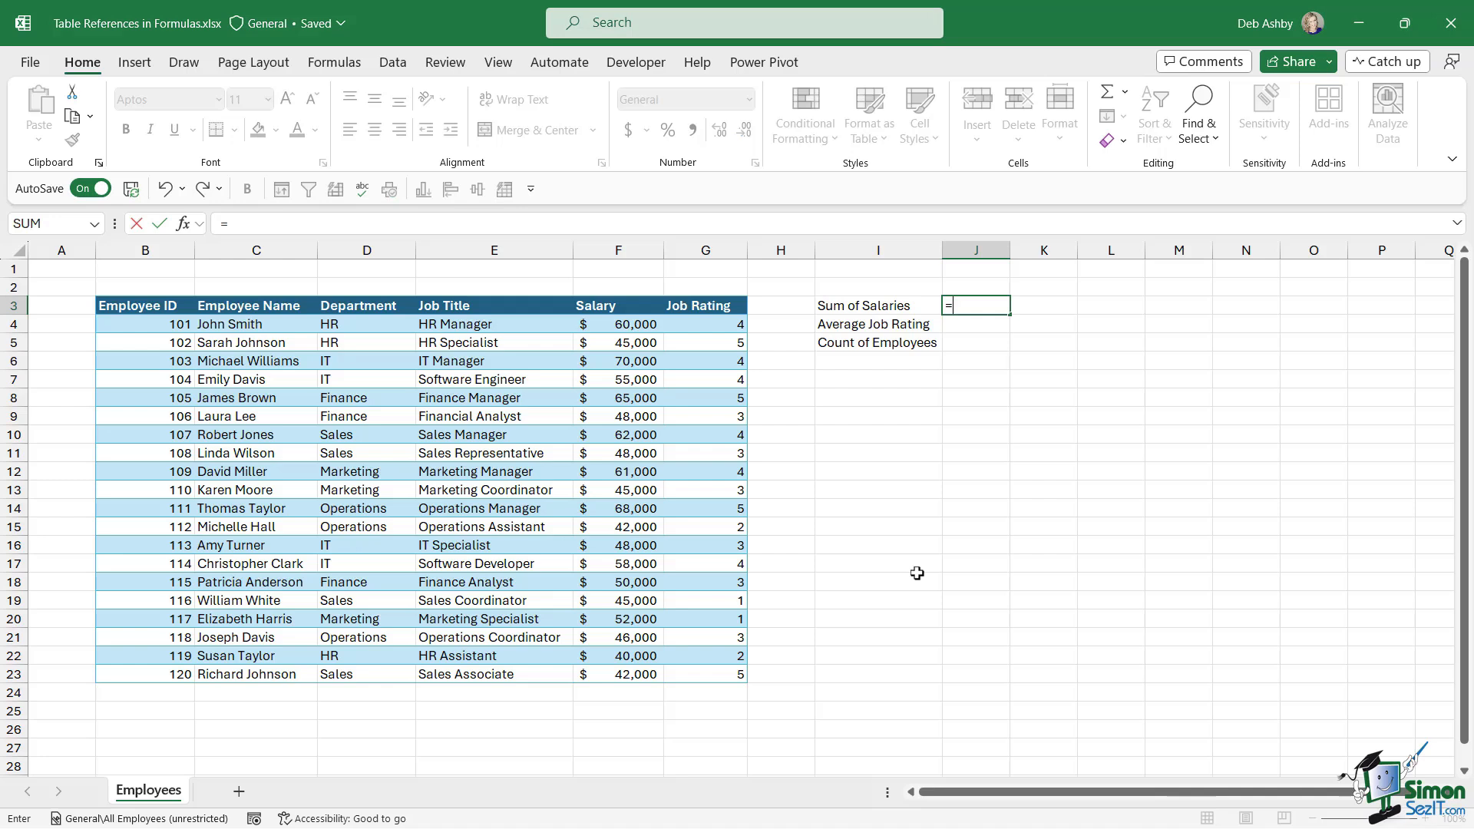
type("SUM(")
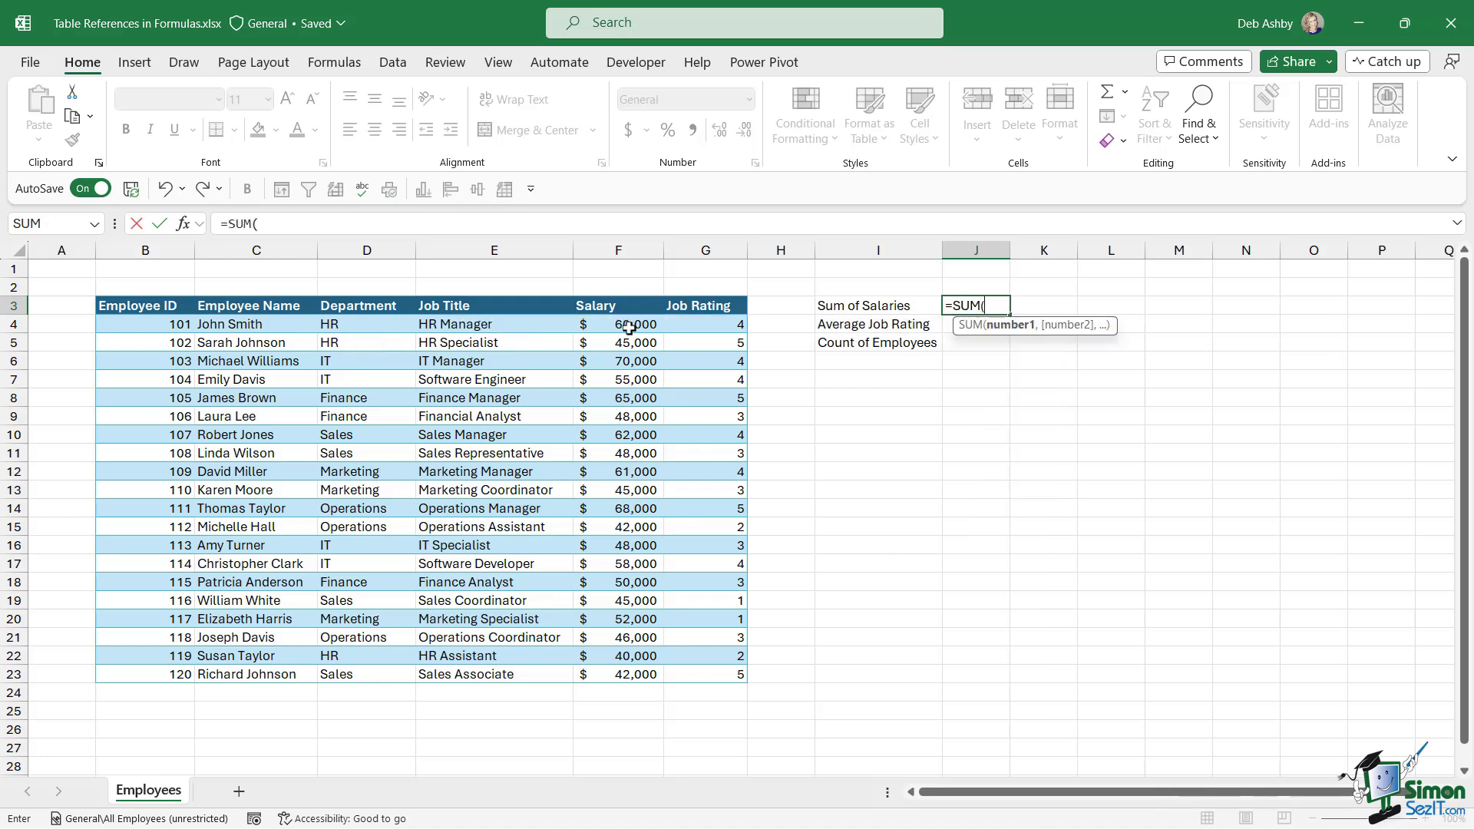
left_click_drag(617, 324, 617, 674)
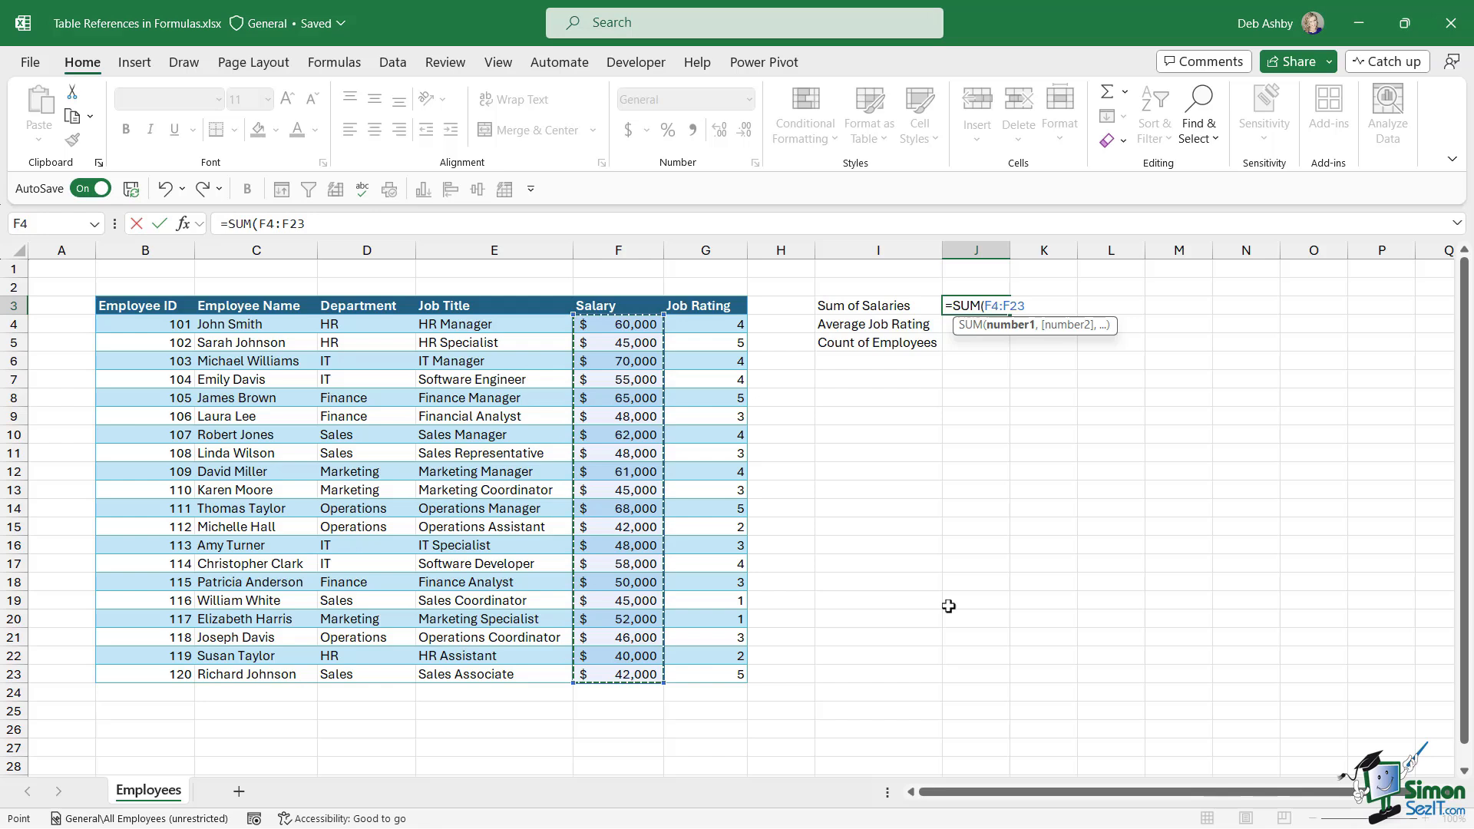
key("Enter")
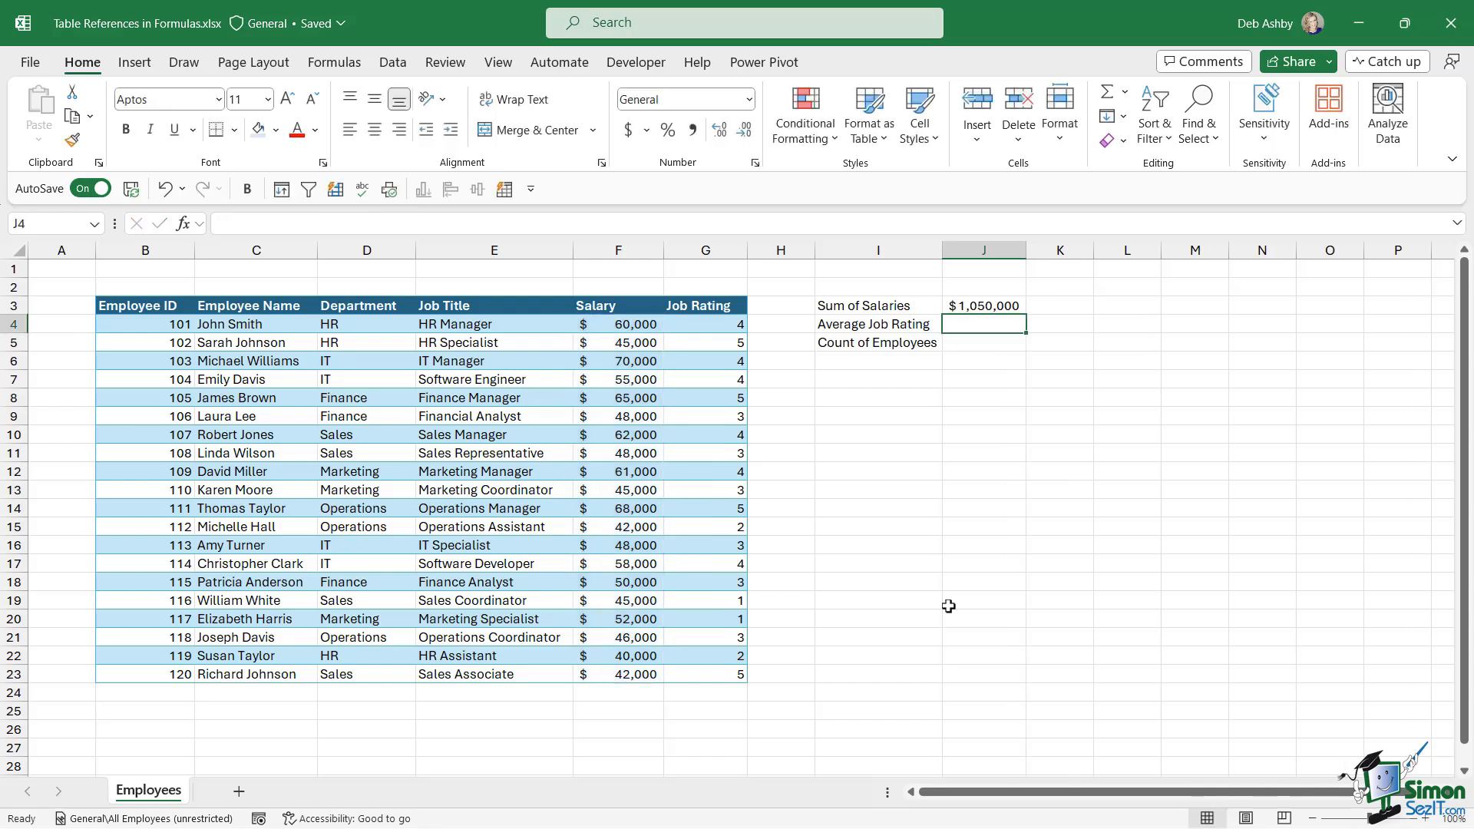
- Inspect the J3 total formula against the Salary column, then move to J4
left_click(982, 305)
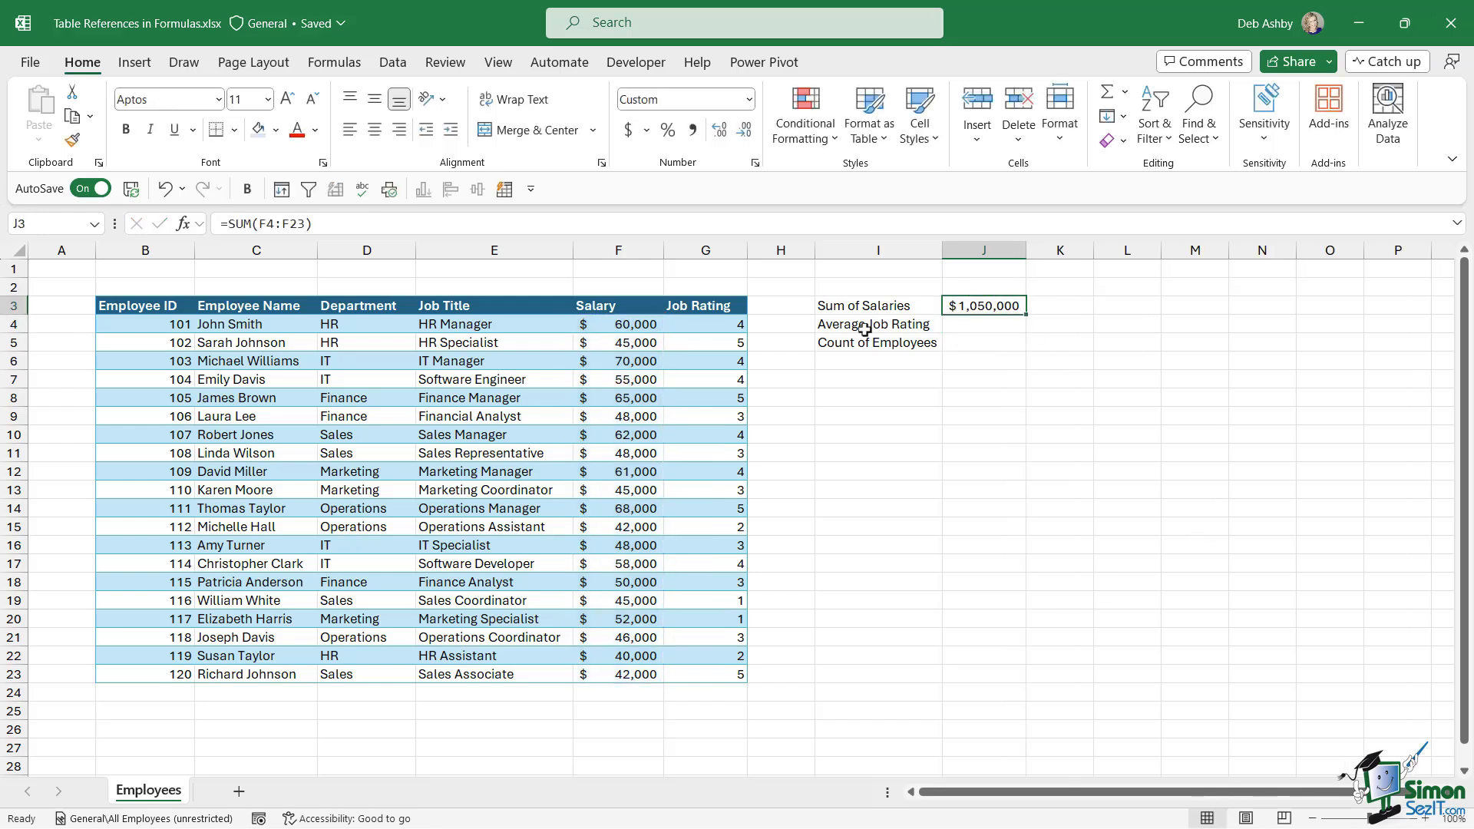
mouse_move(624, 324)
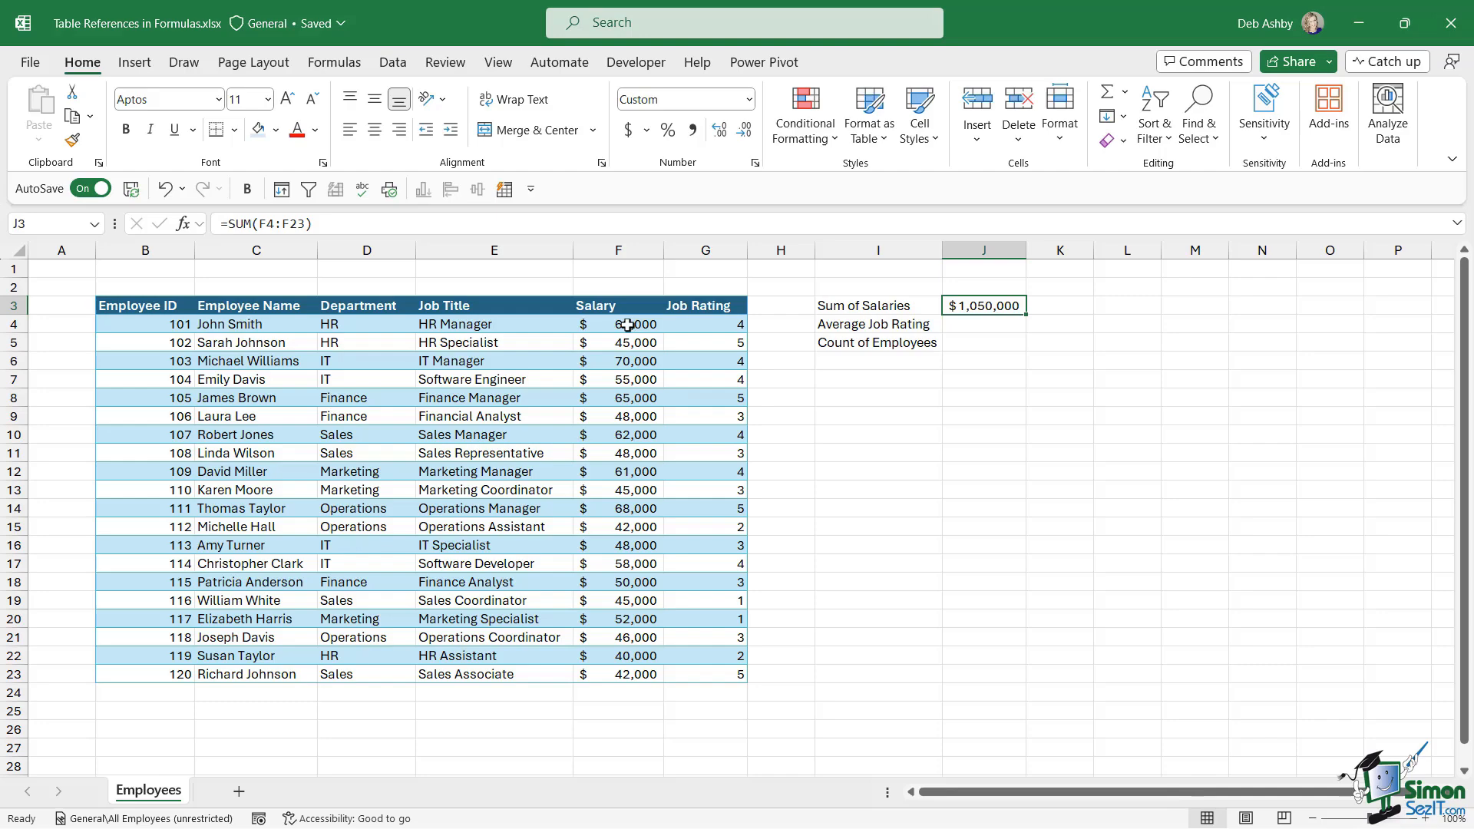
left_click(619, 324)
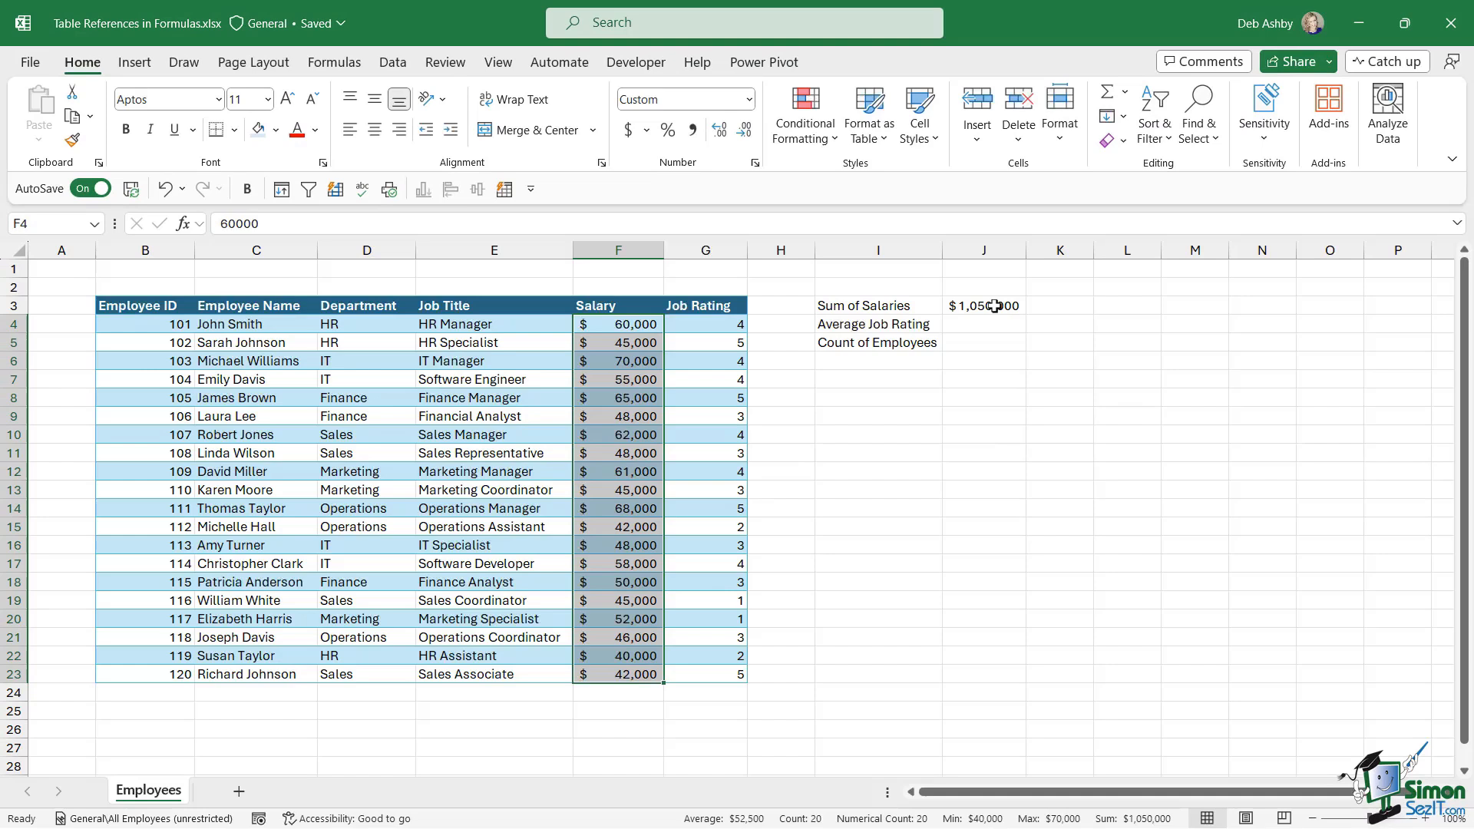
left_click(983, 306)
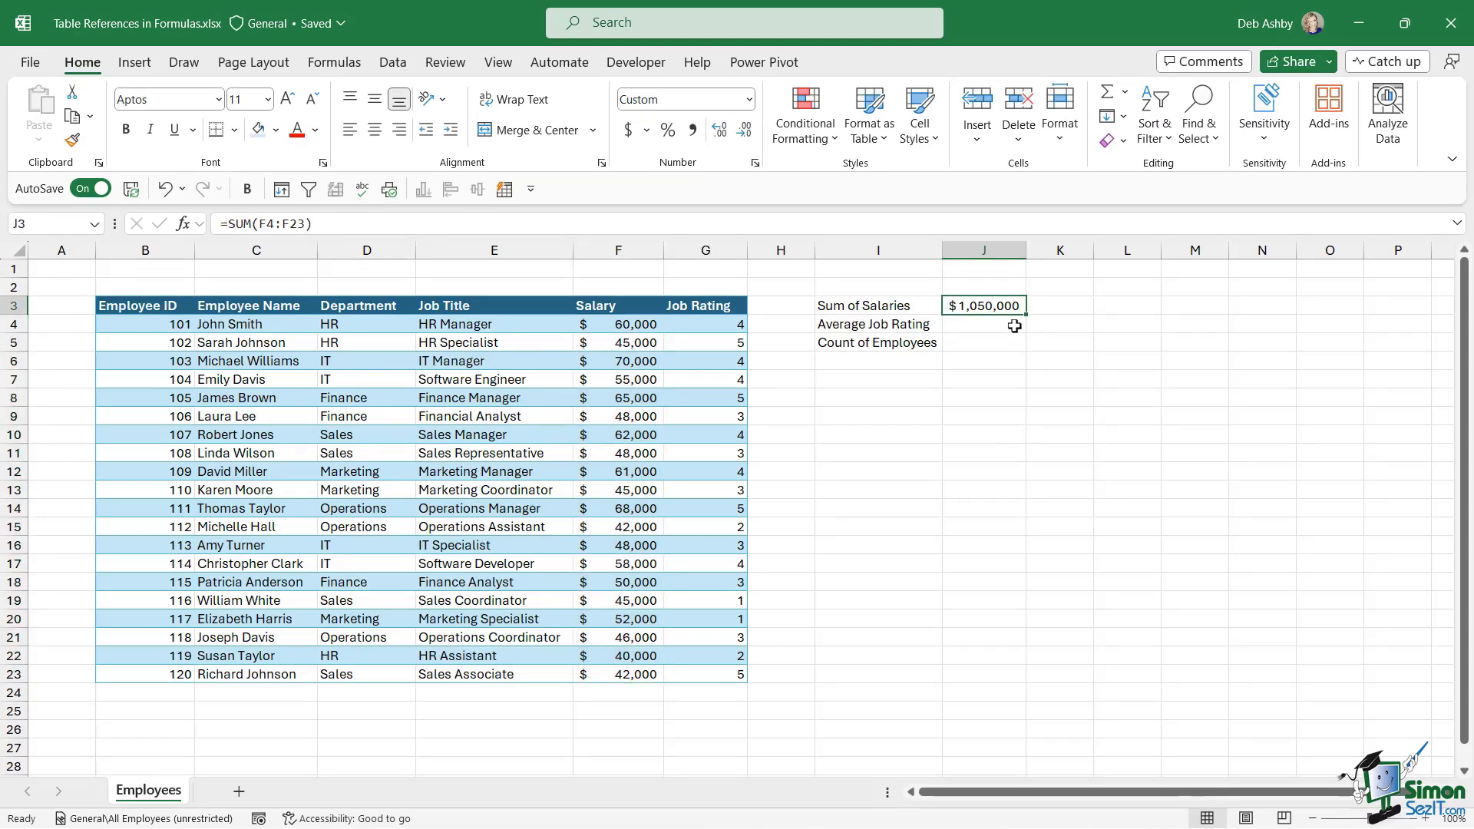
double_click(982, 305)
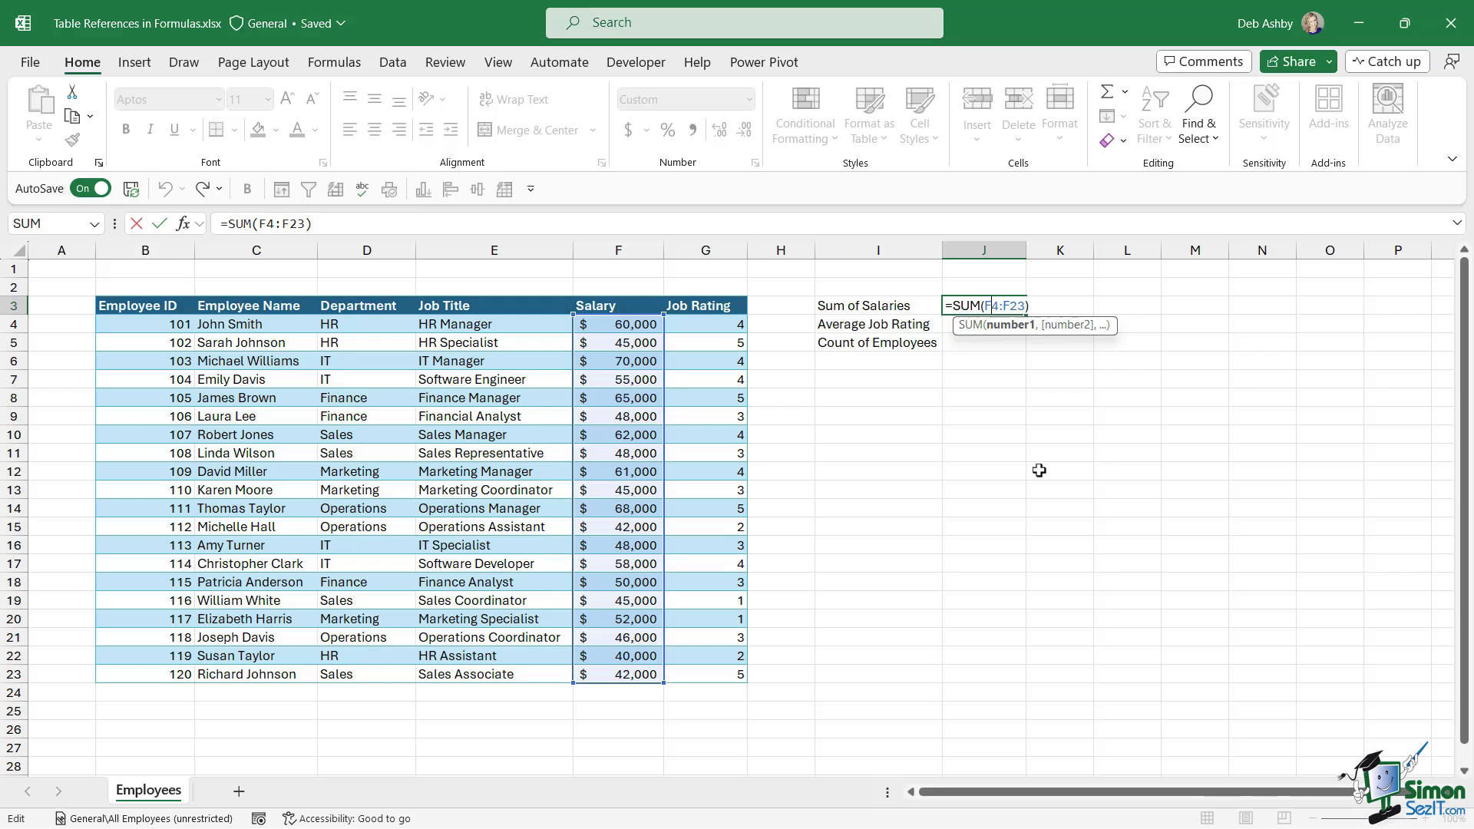
key("Enter")
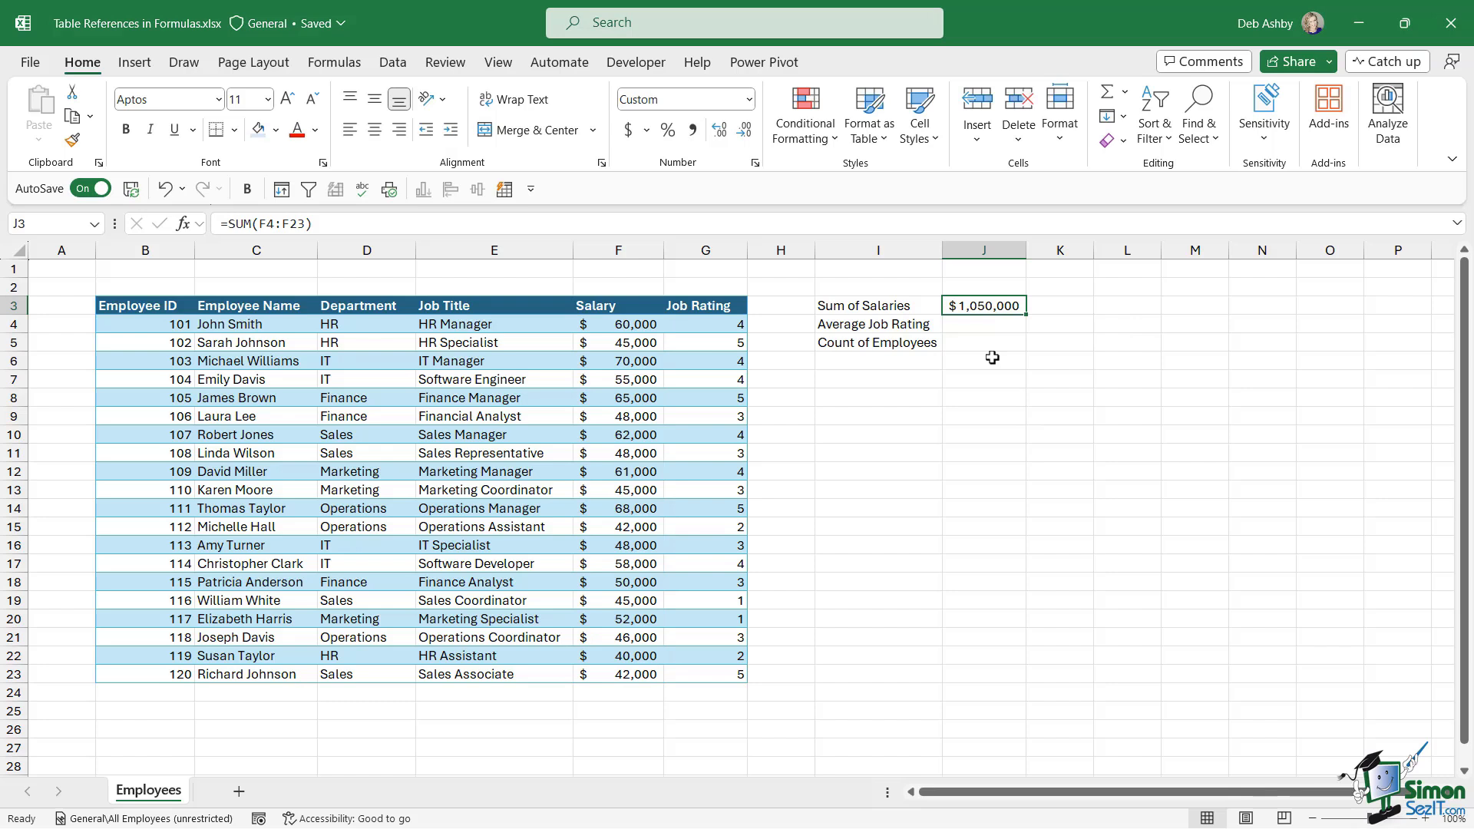
left_click(983, 323)
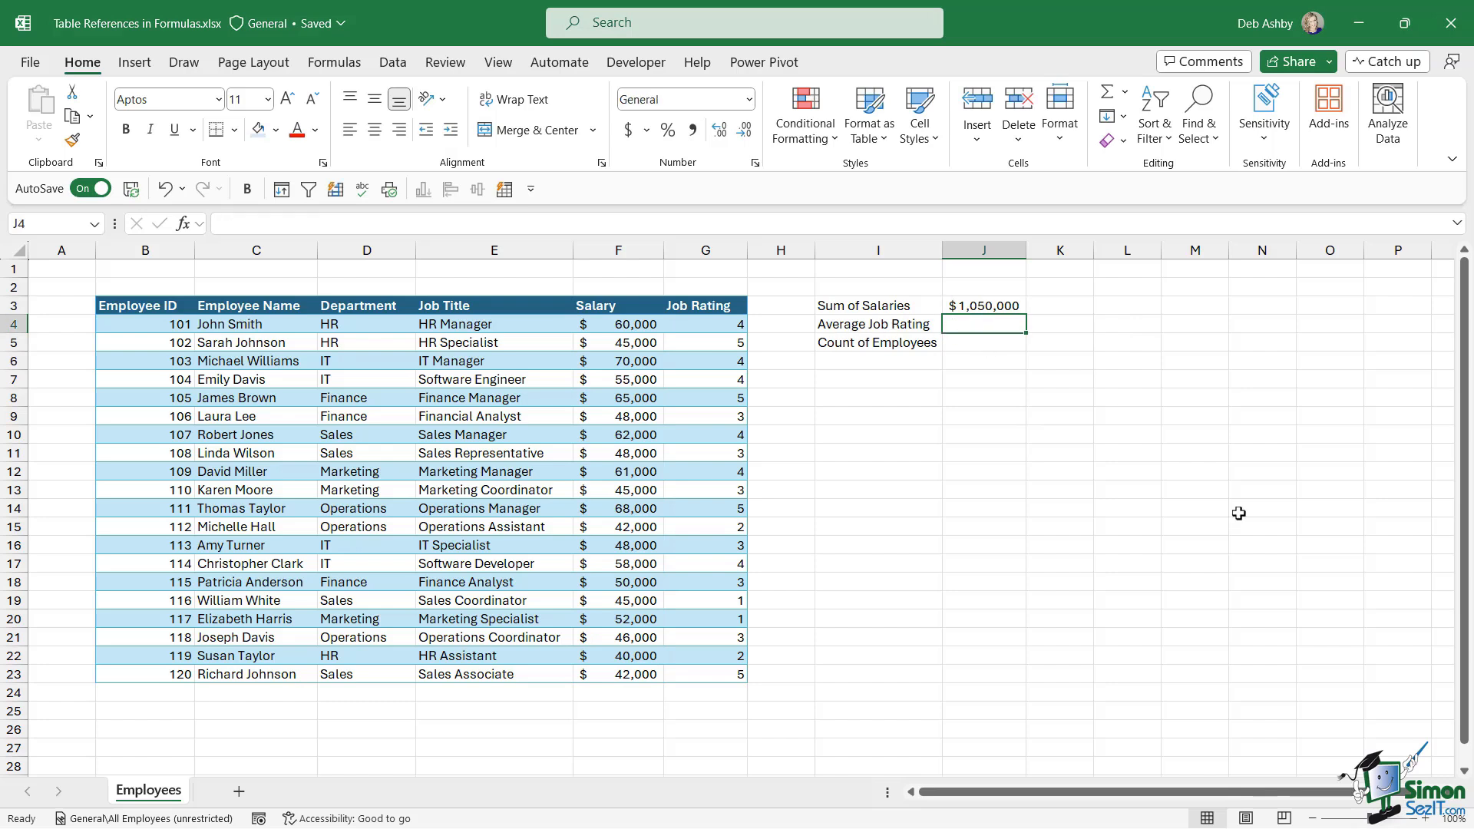
- Enter =AVERAGE over the whole Job Rating column from G4 in J4, giving 3.4
type("=")
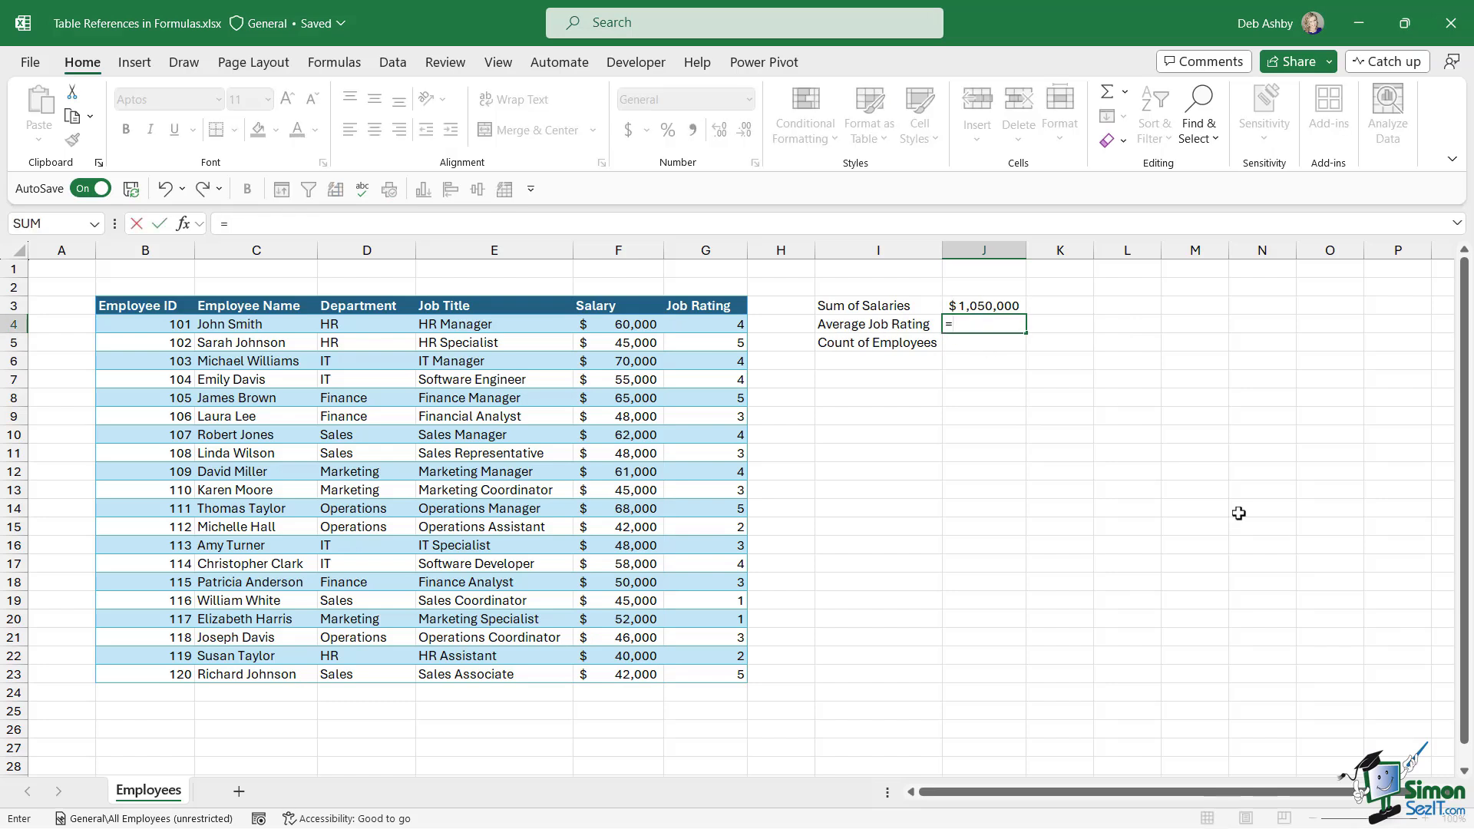
type("AVERAGE(")
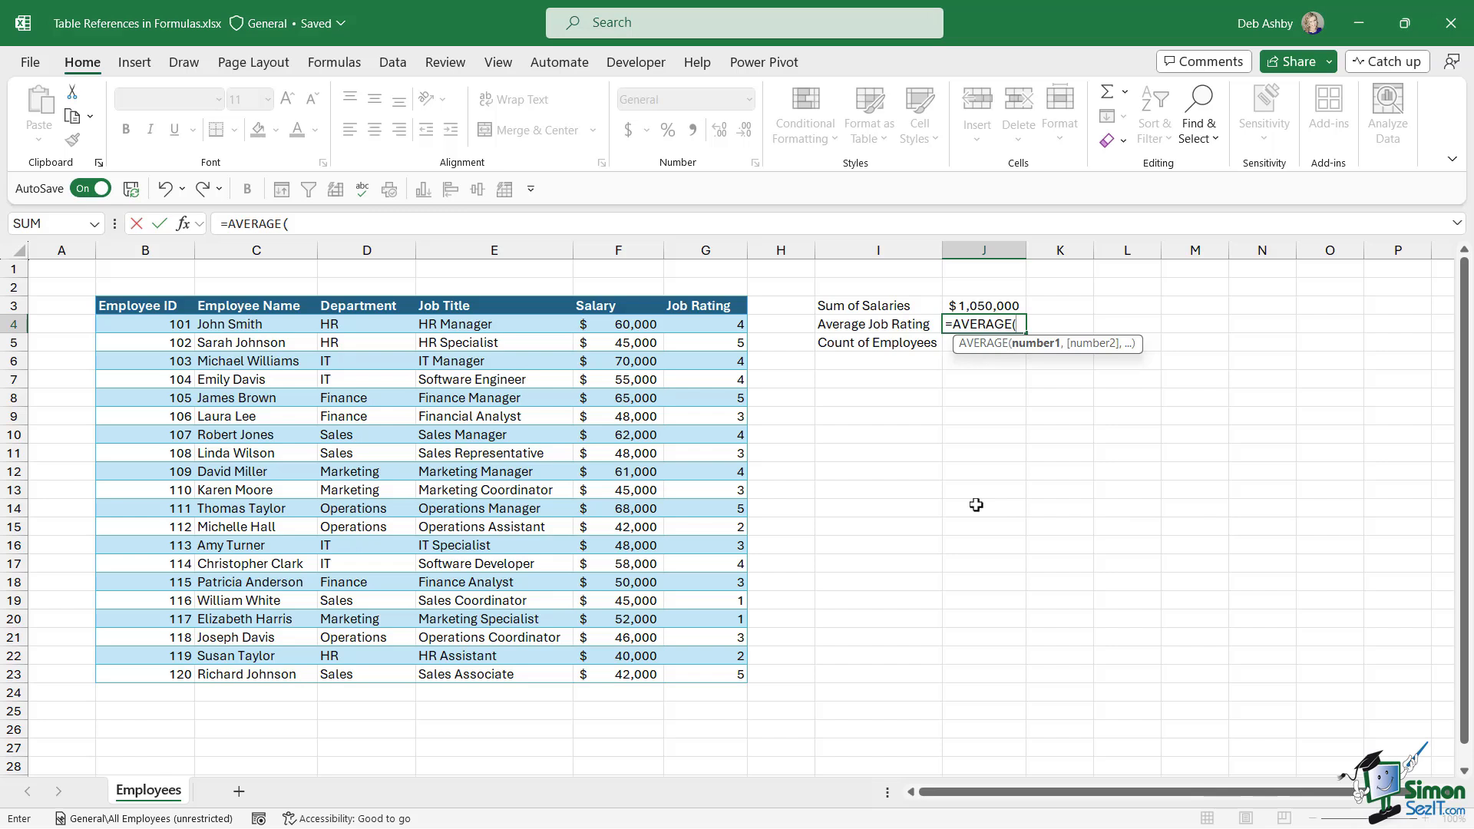
mouse_move(707, 322)
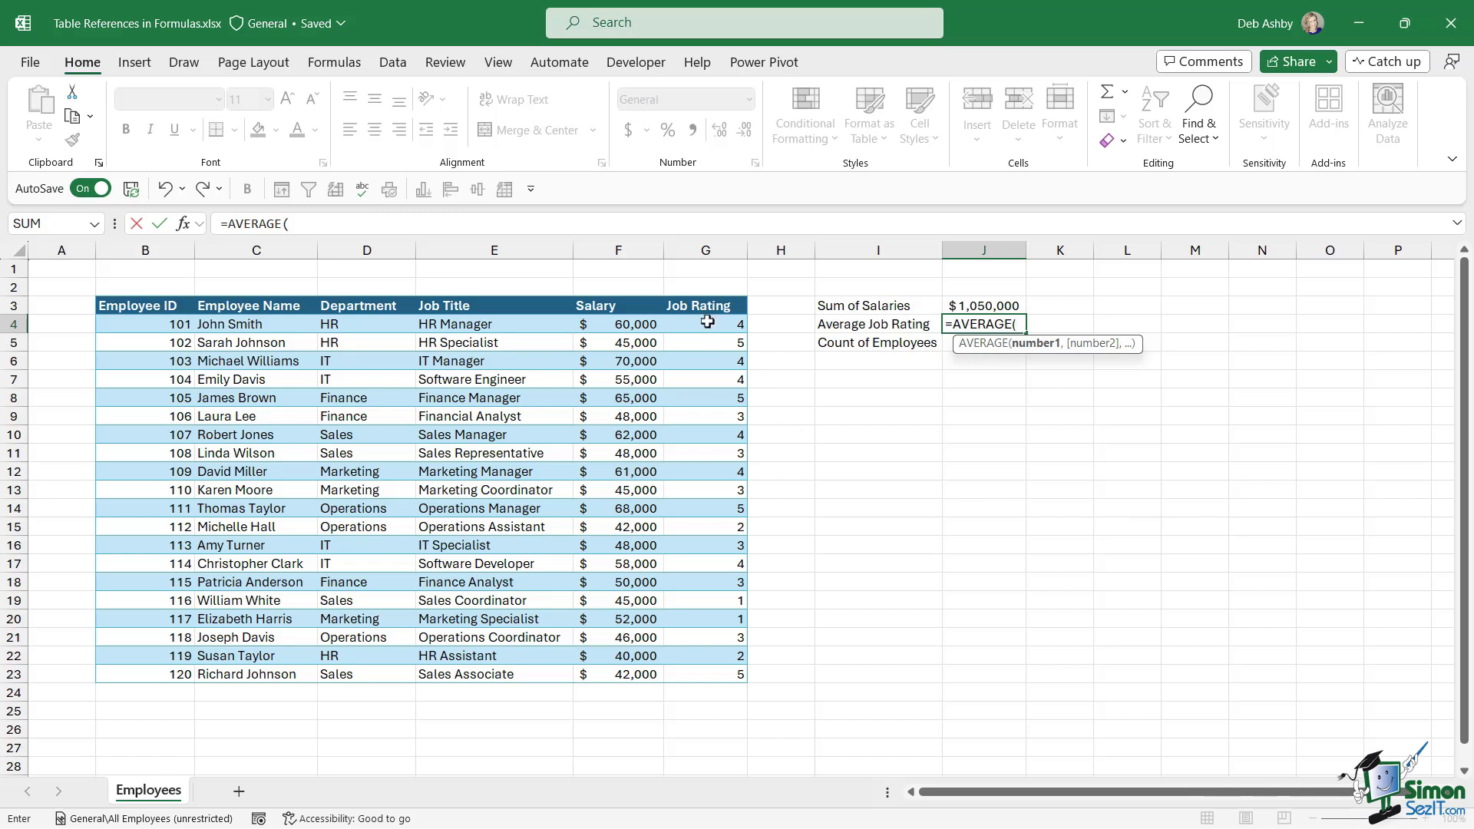
left_click(706, 324)
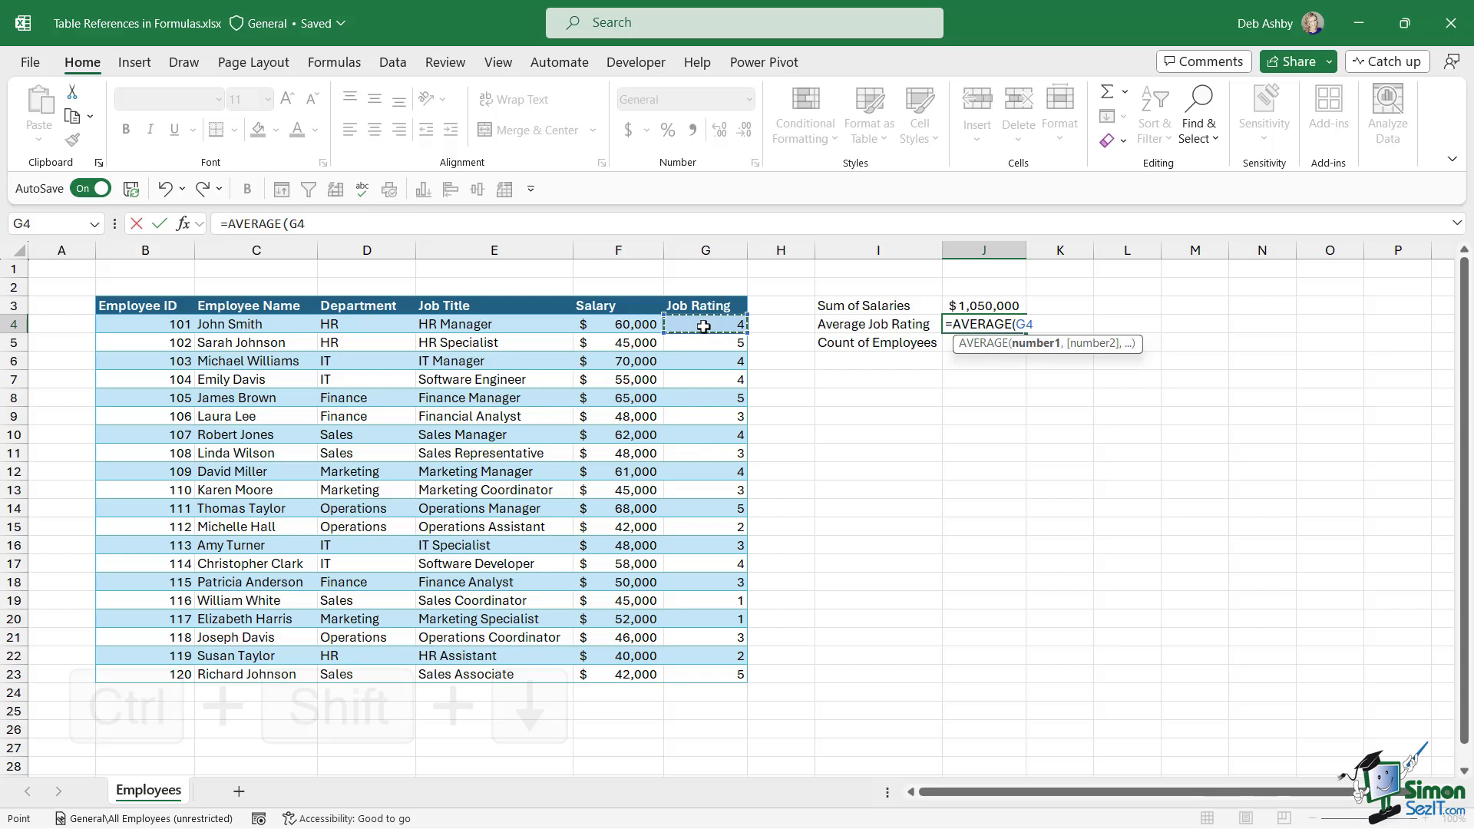
key("Ctrl+Shift+Down")
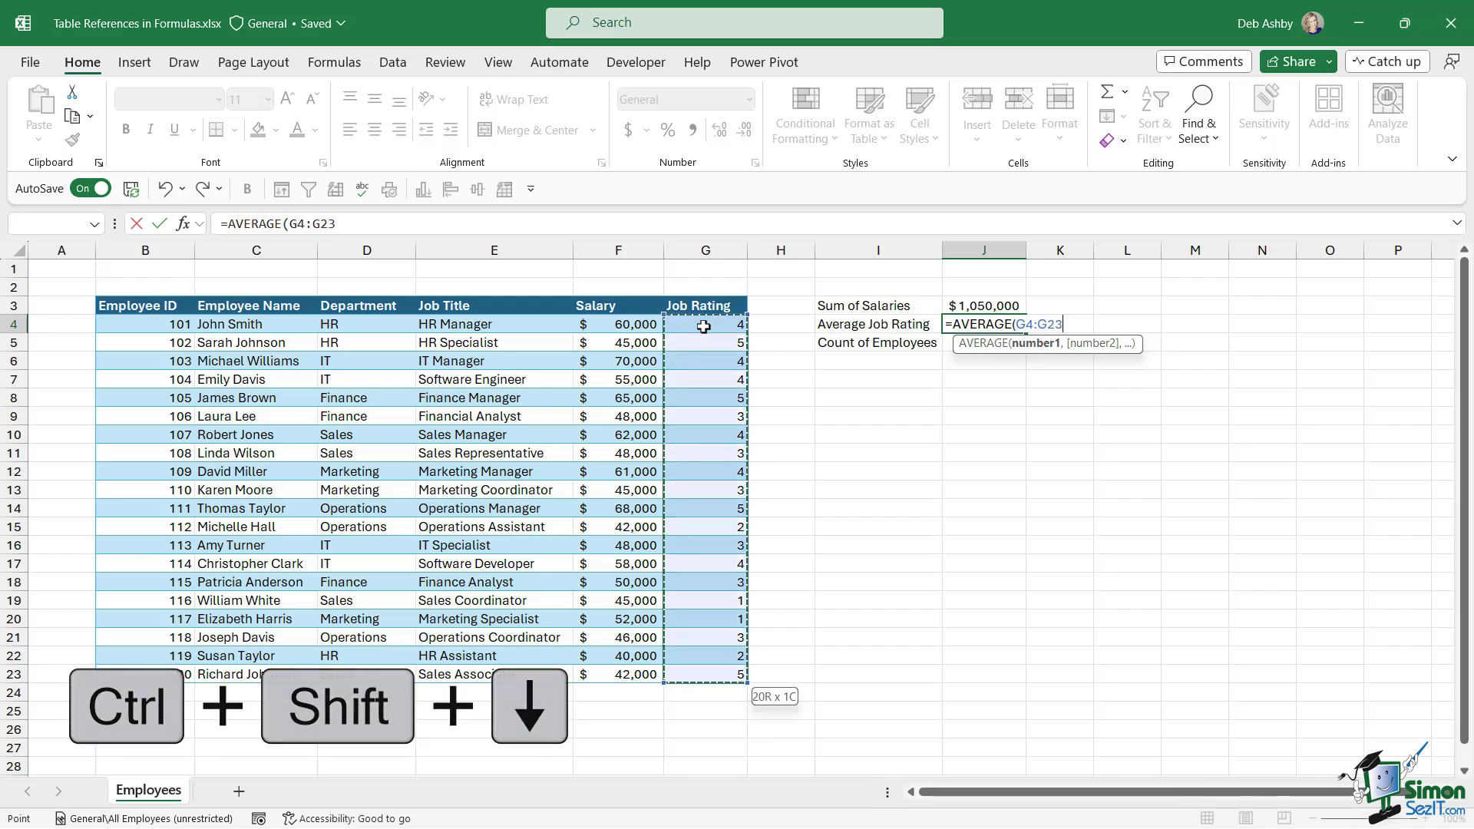
key("ctrl+shift+down")
type(")")
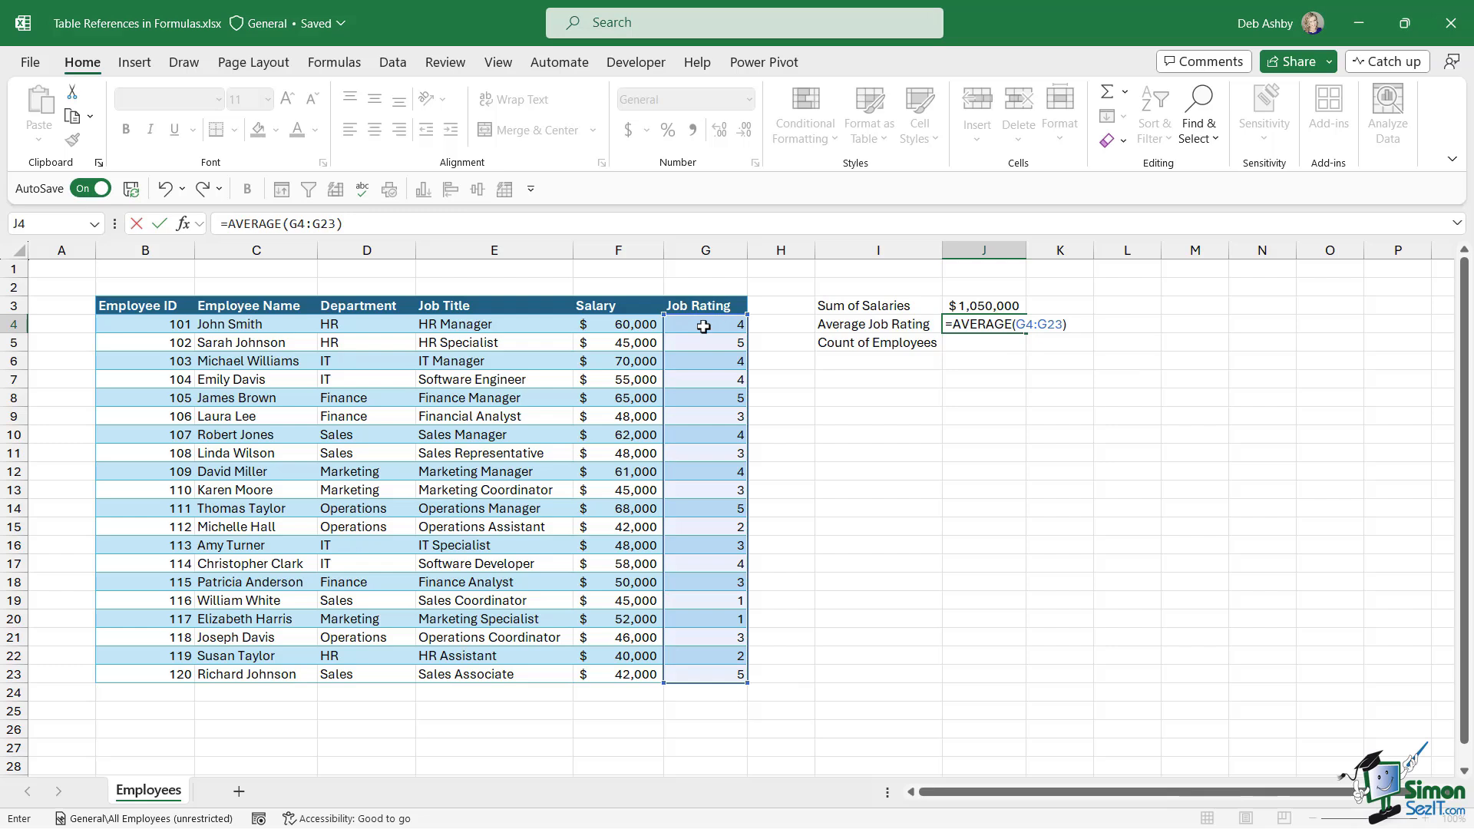
key("Enter")
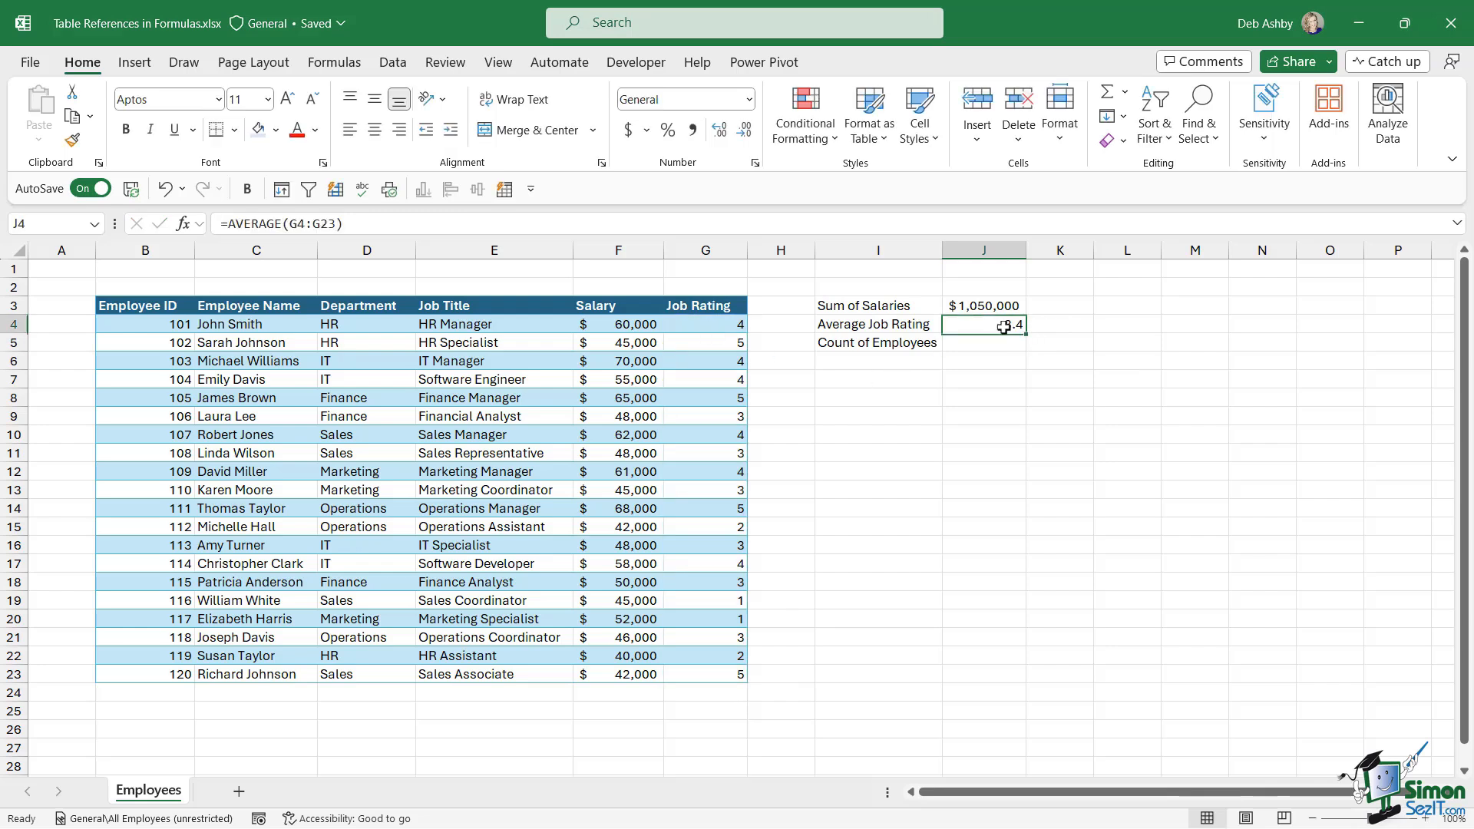
mouse_move(1144, 380)
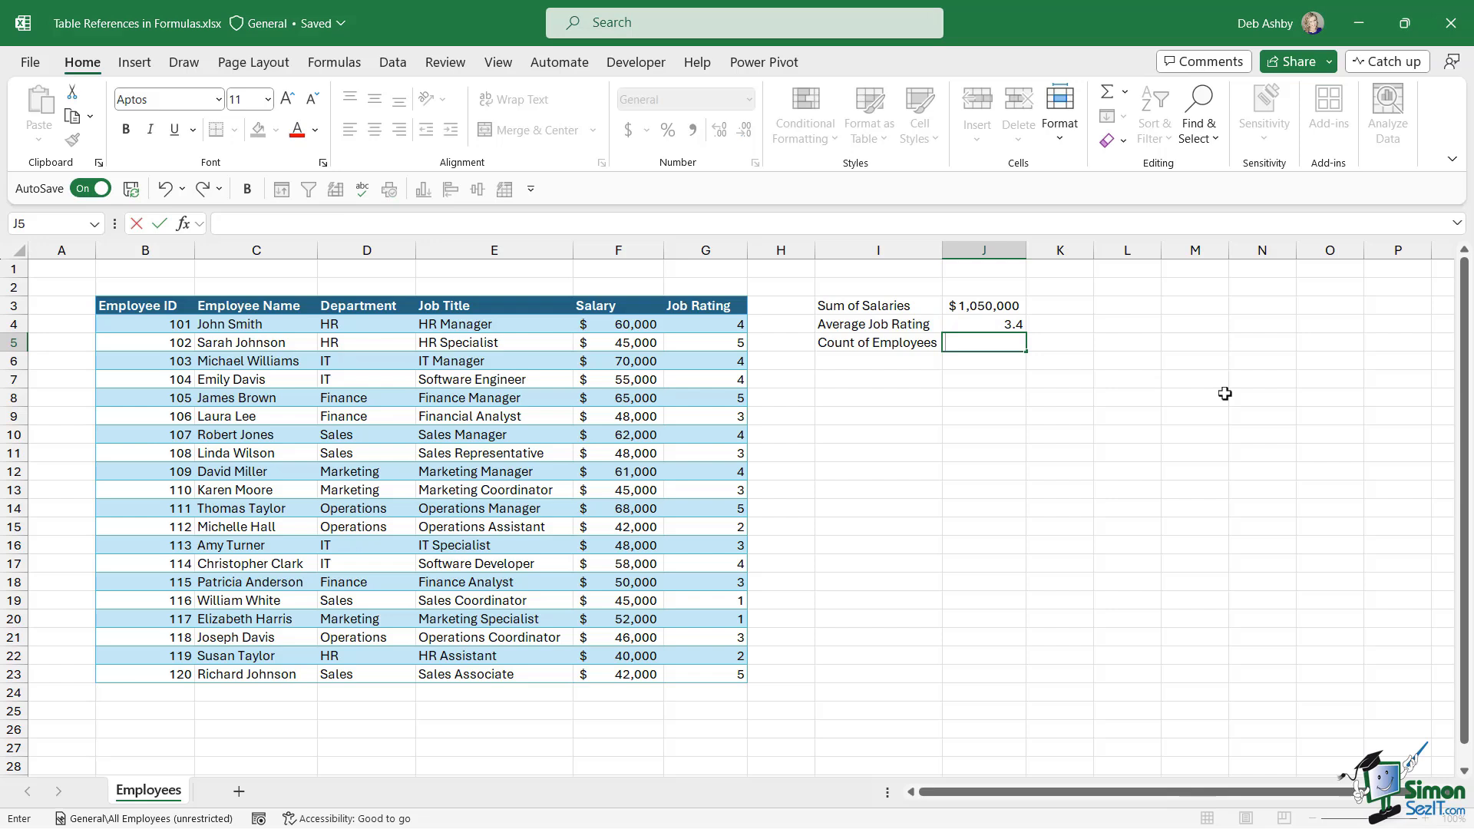
- Enter =COUNTA(C4:C23) in J5, counting 20 employee names
type("C")
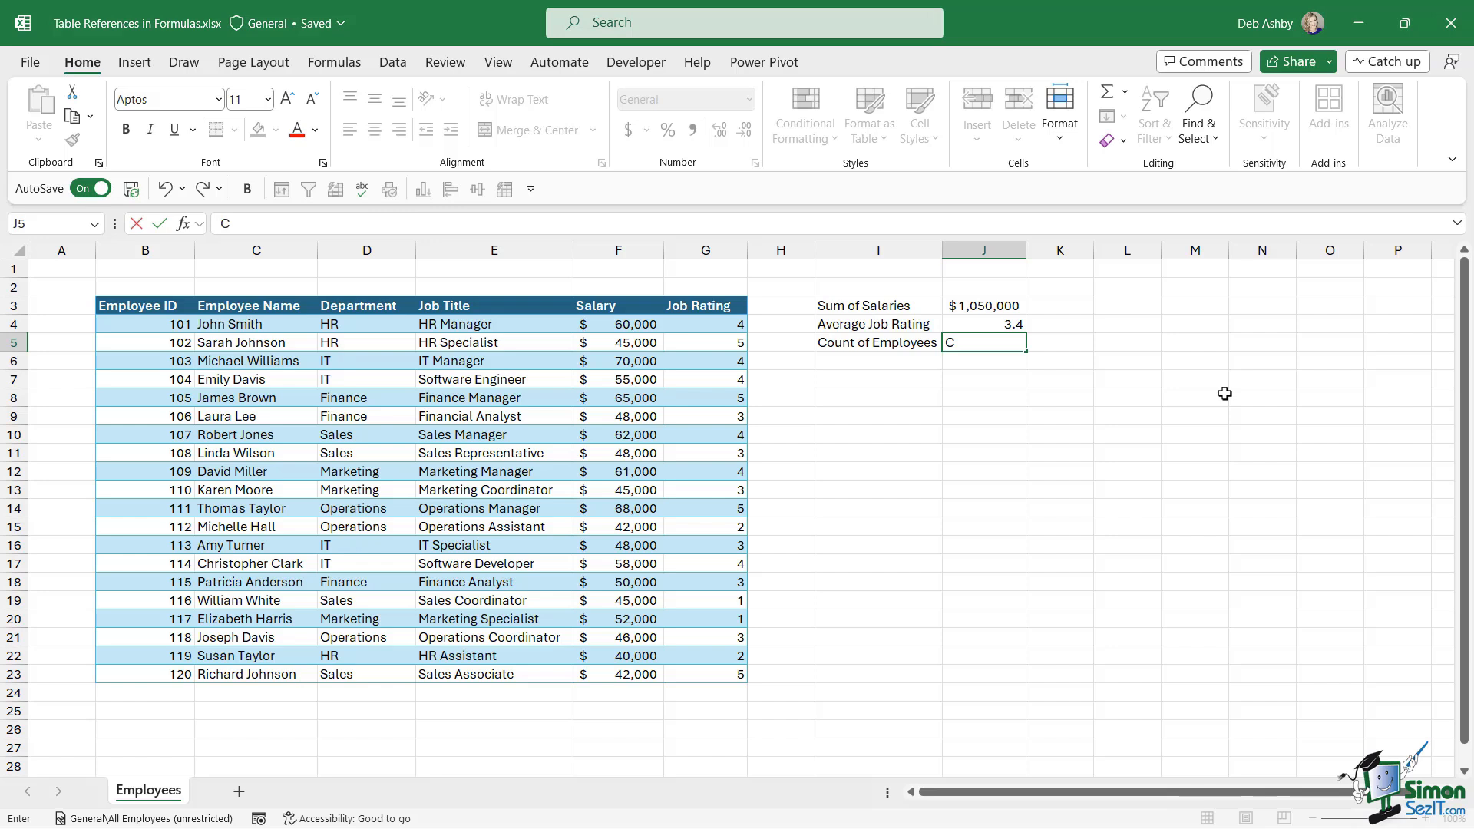
type("=OUN")
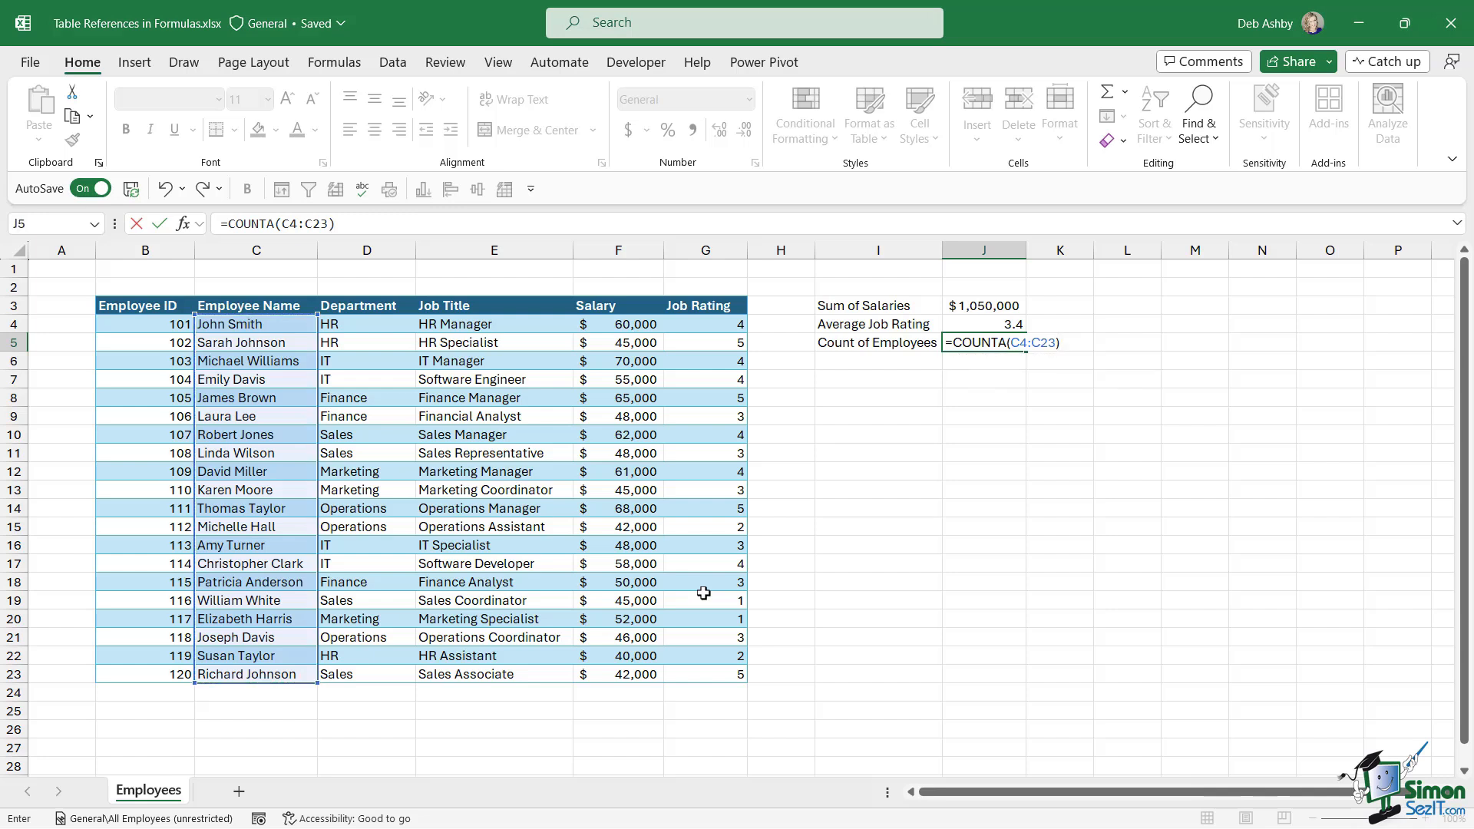
key("Enter")
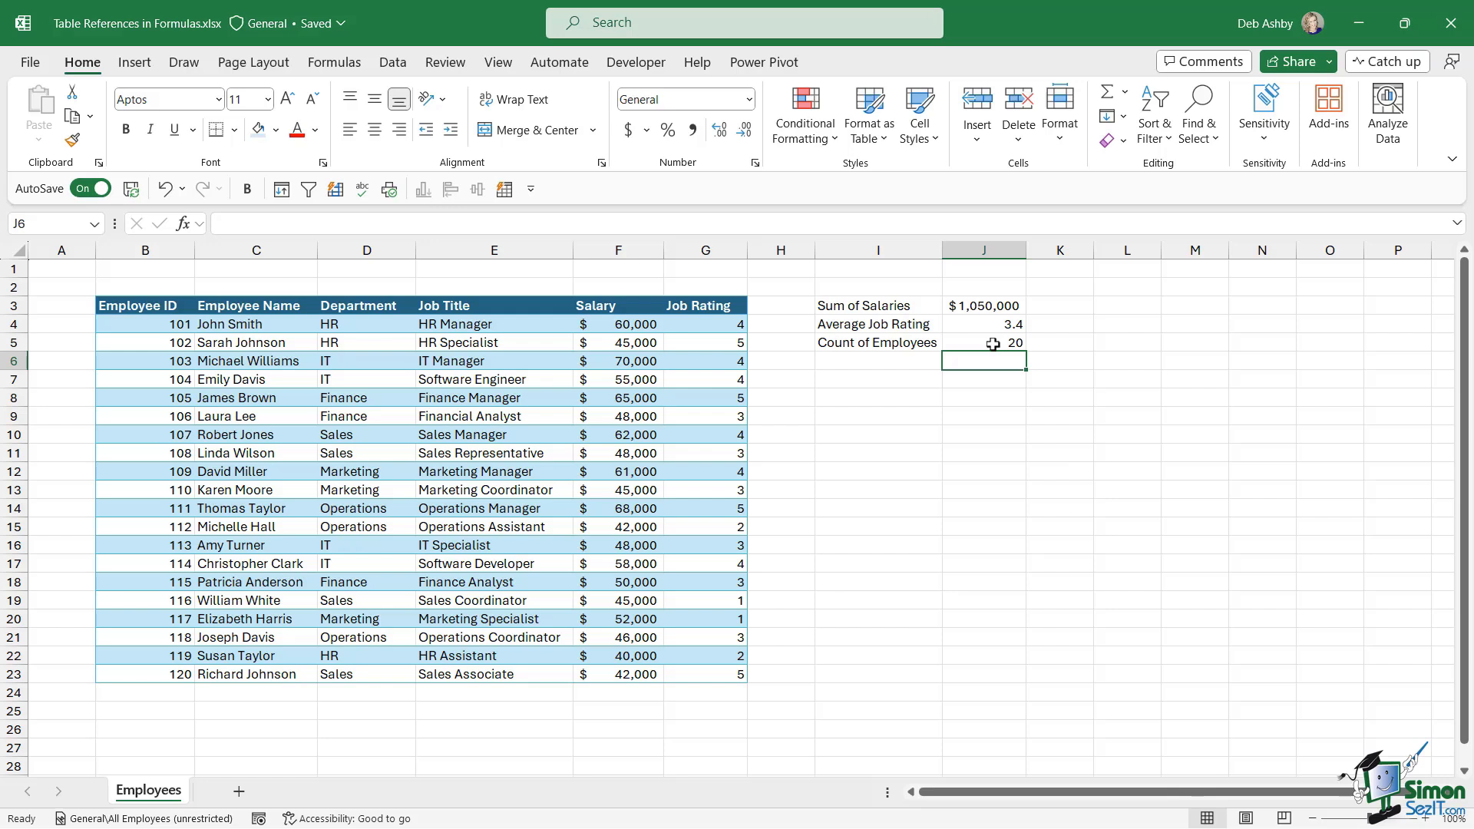
- Review the count and total formulas, then select J3:J5 and clear the three results
left_click(984, 342)
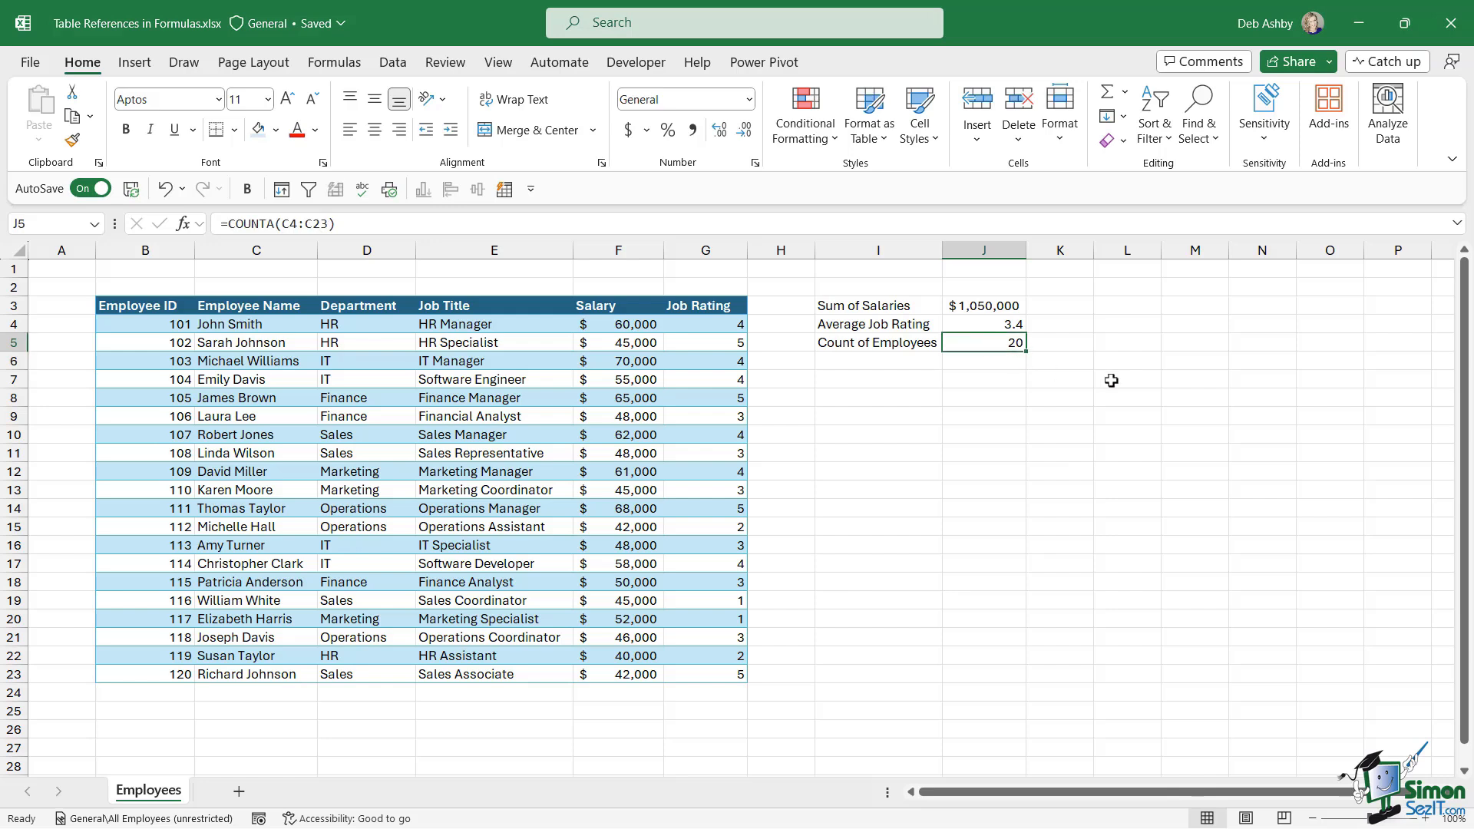
left_click(984, 306)
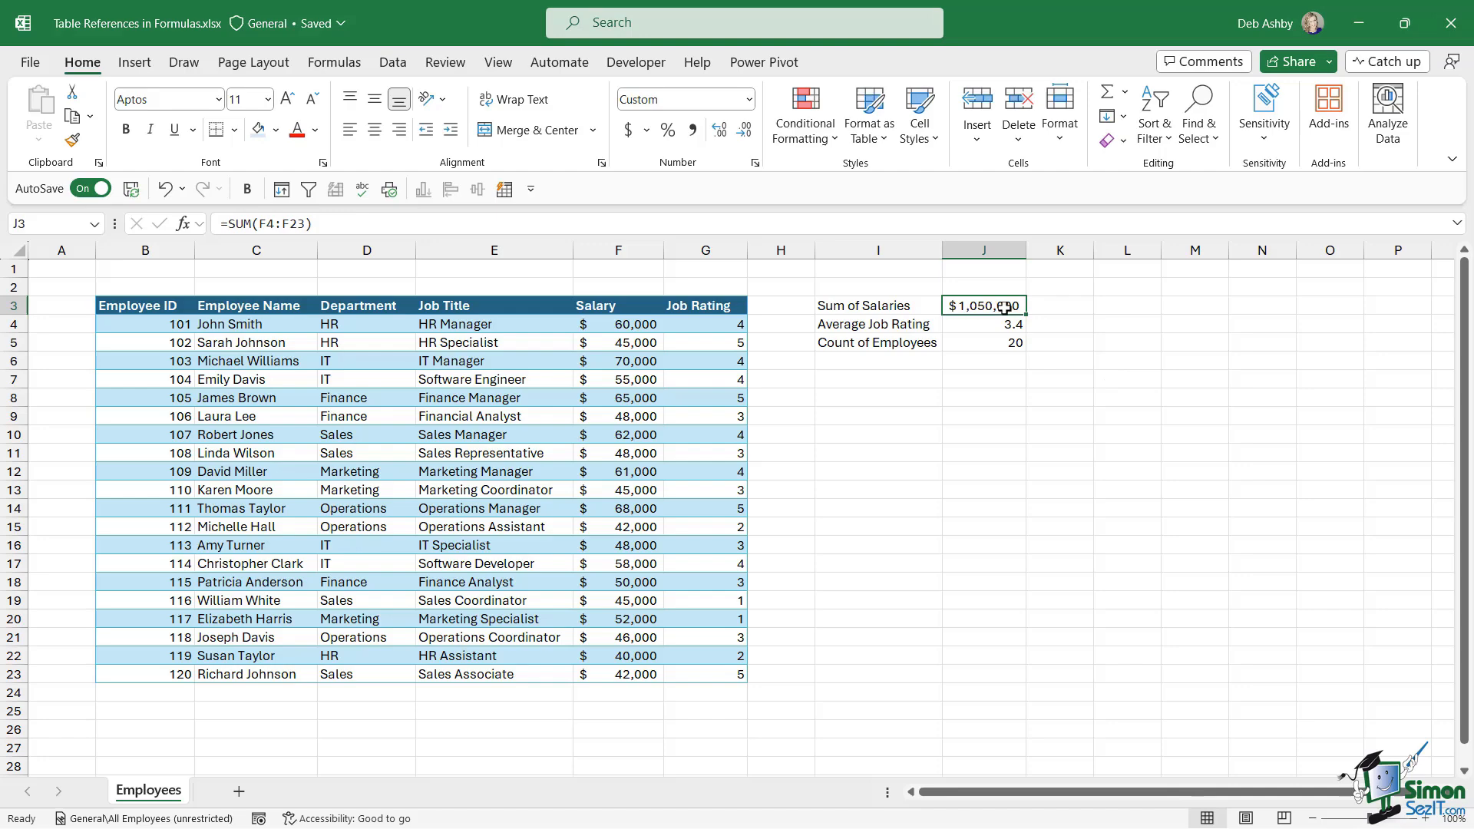
left_click(998, 324)
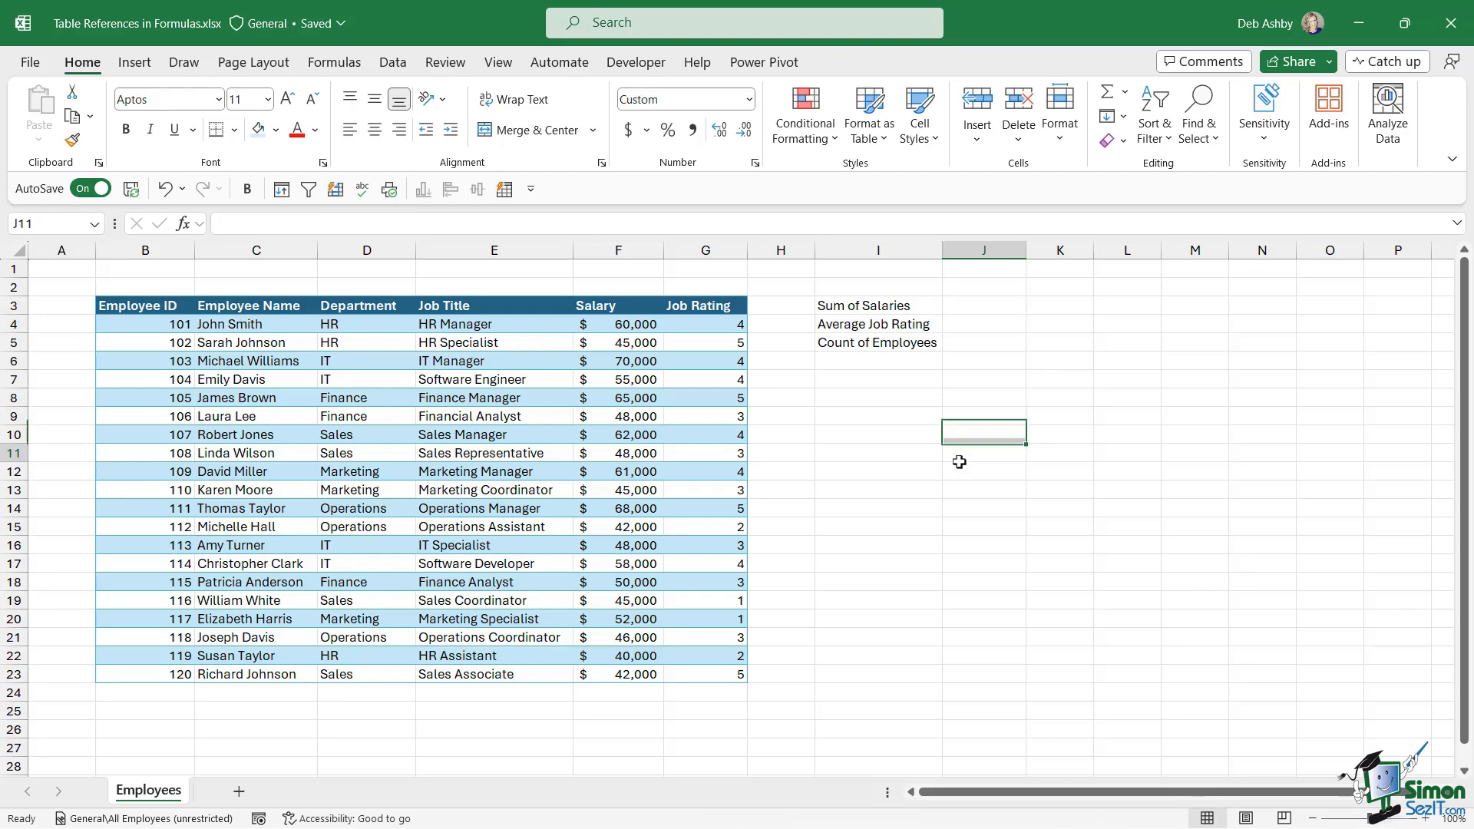
left_click(495, 397)
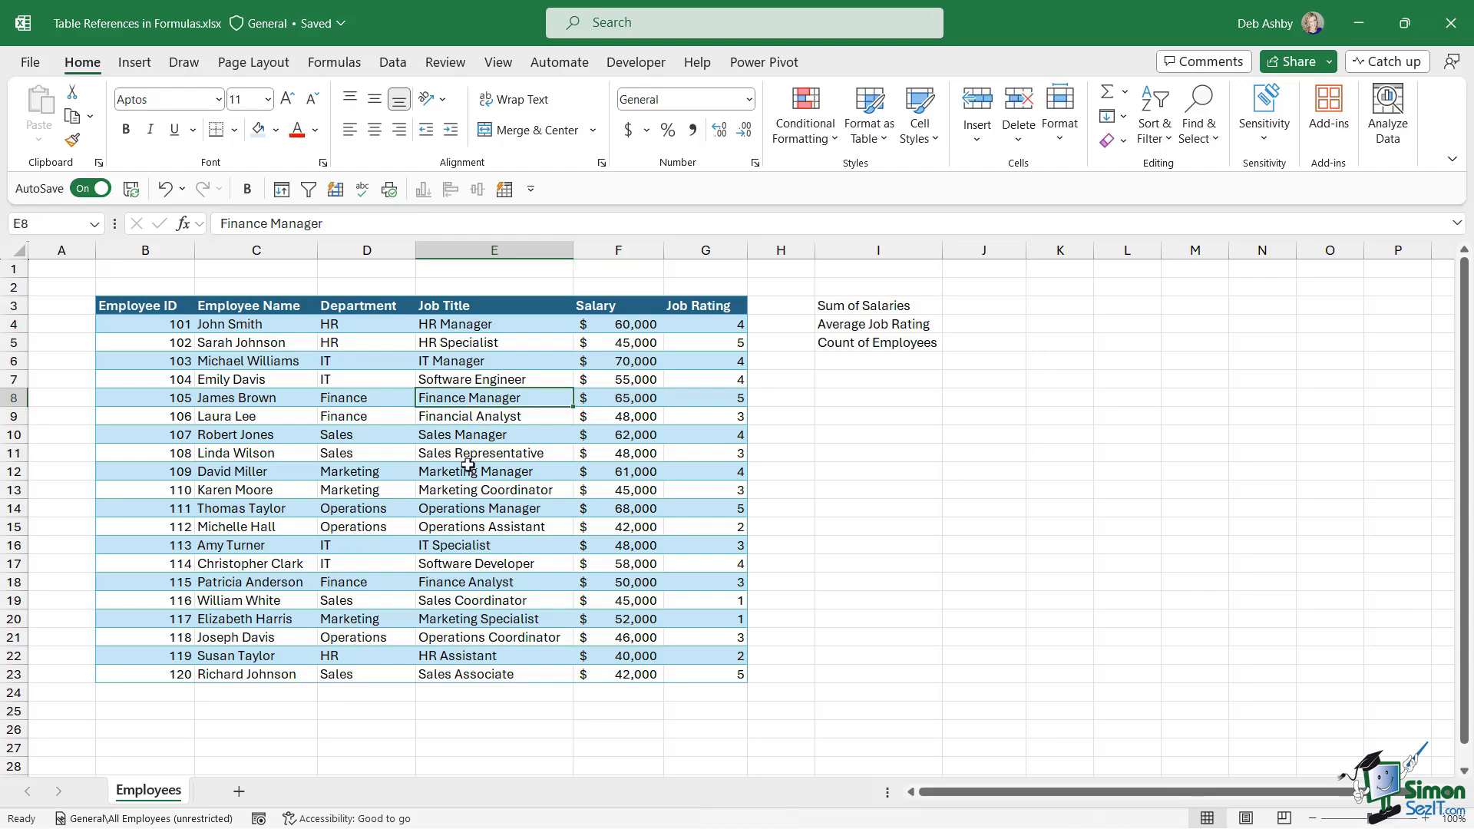
key("Ctrl+T")
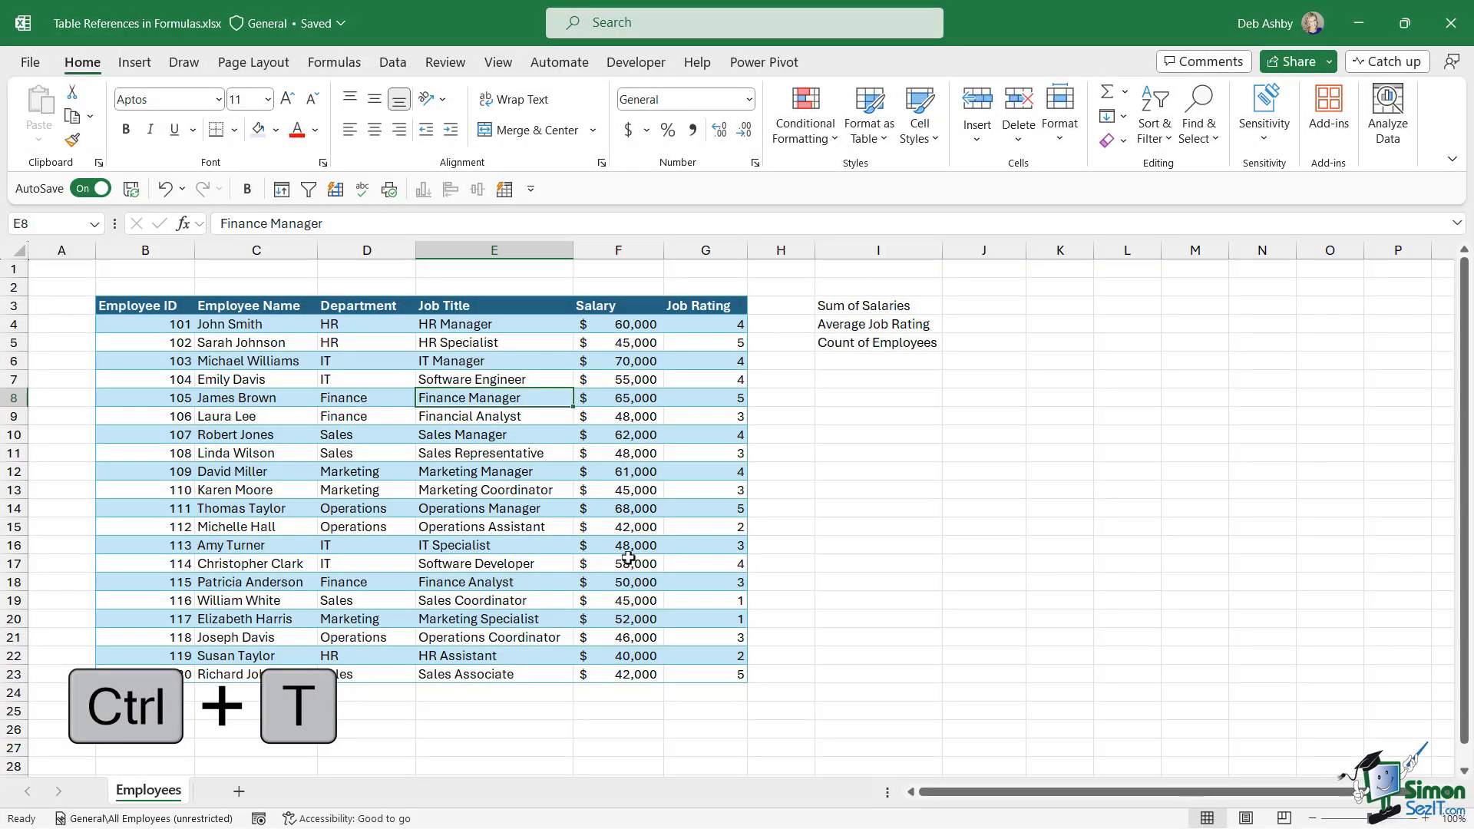
- Convert the data to a table with headers via Ctrl+T and name it EmployeeData
key("ctrl+t")
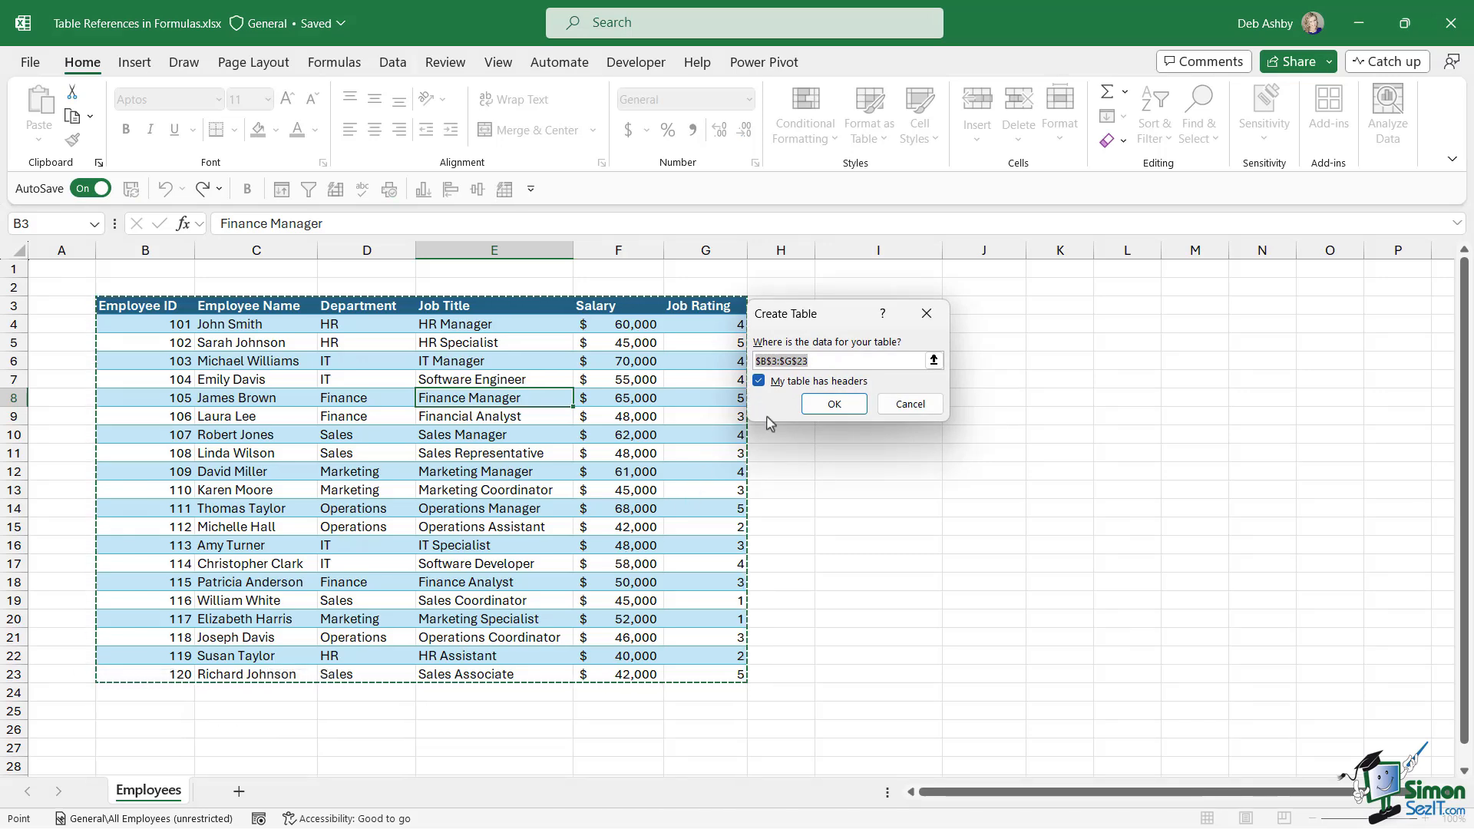
left_click(834, 403)
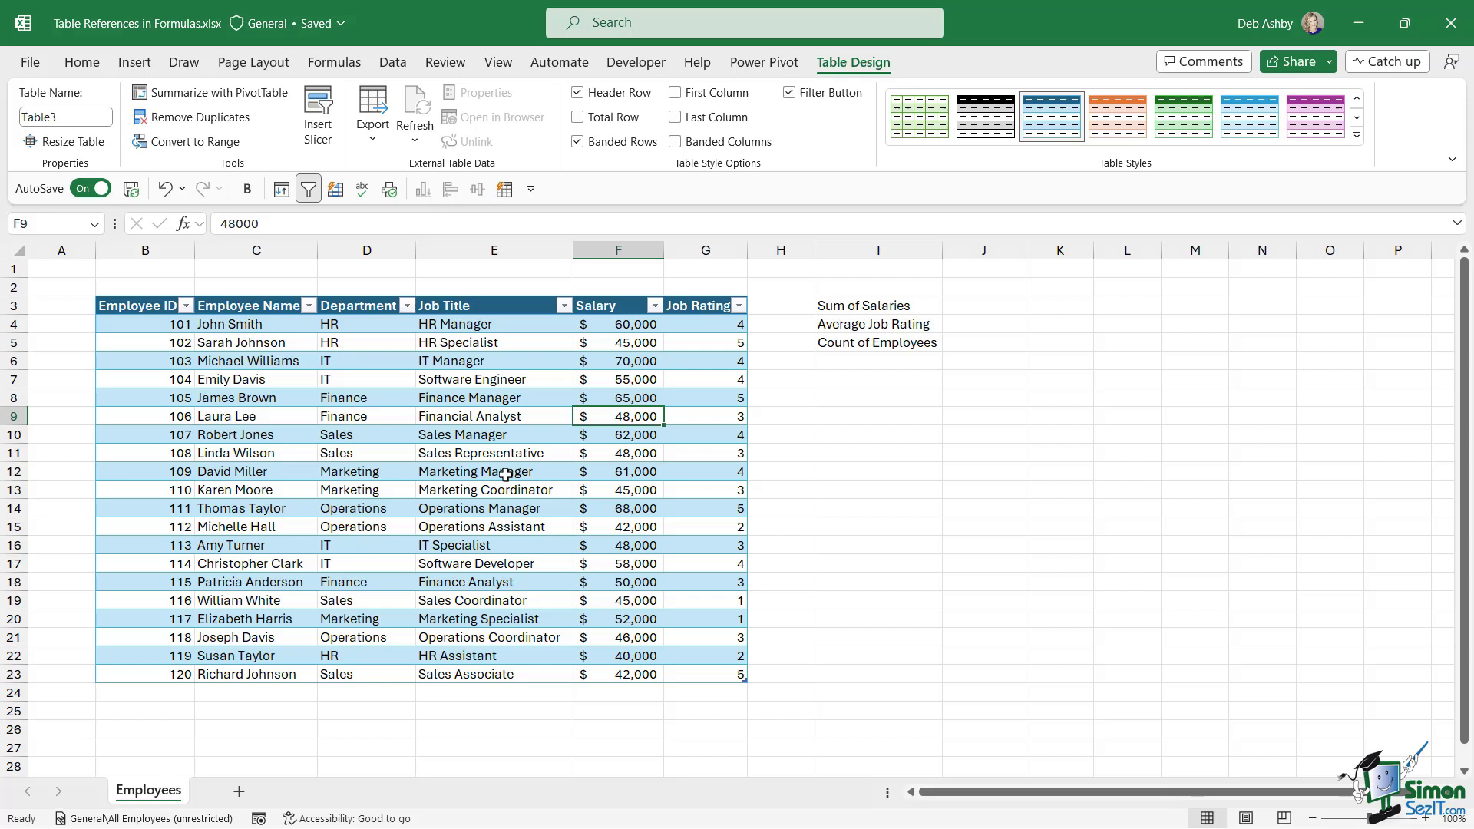
mouse_move(728, 226)
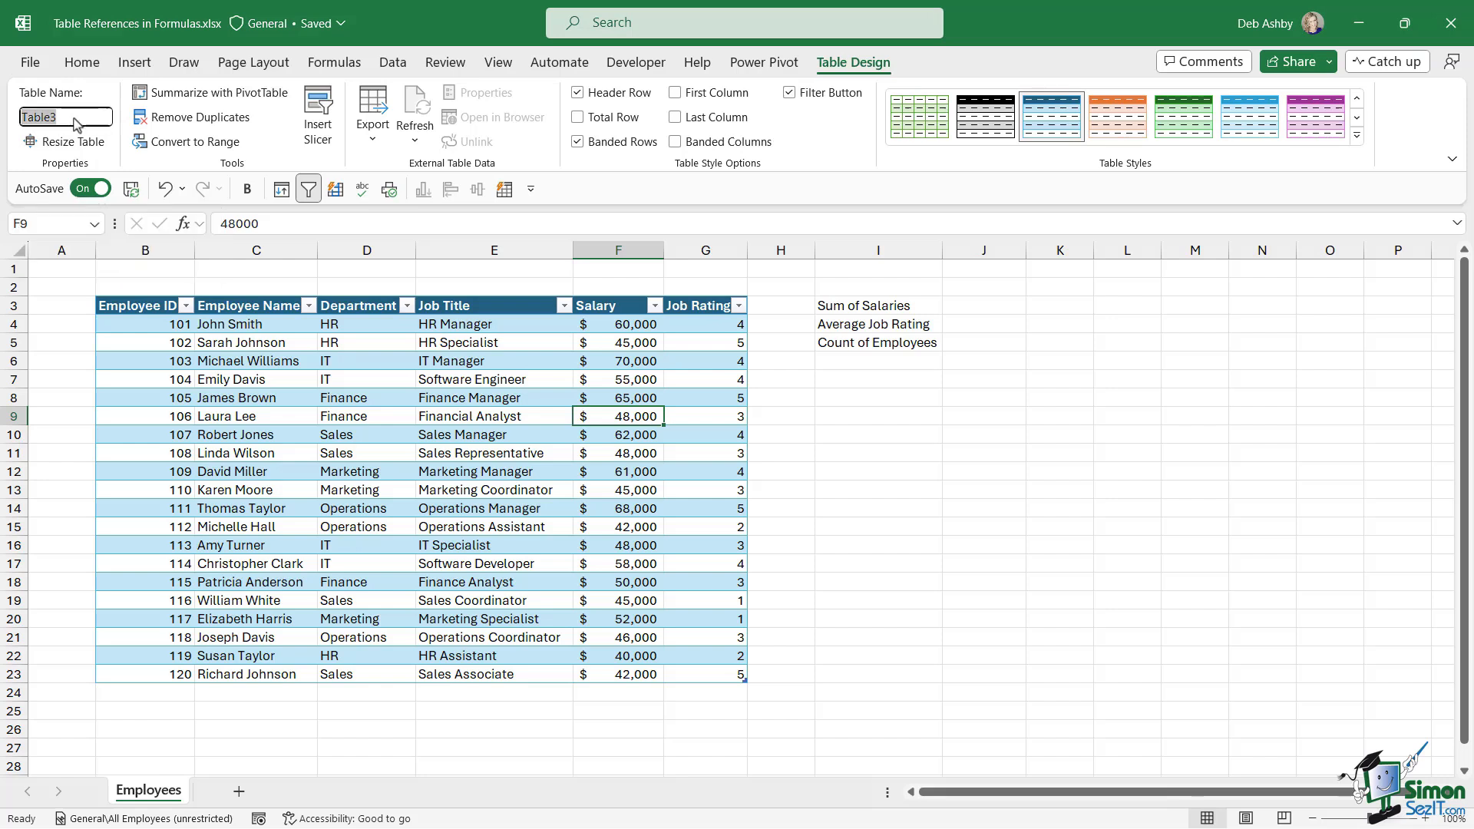
type("EmployeeData")
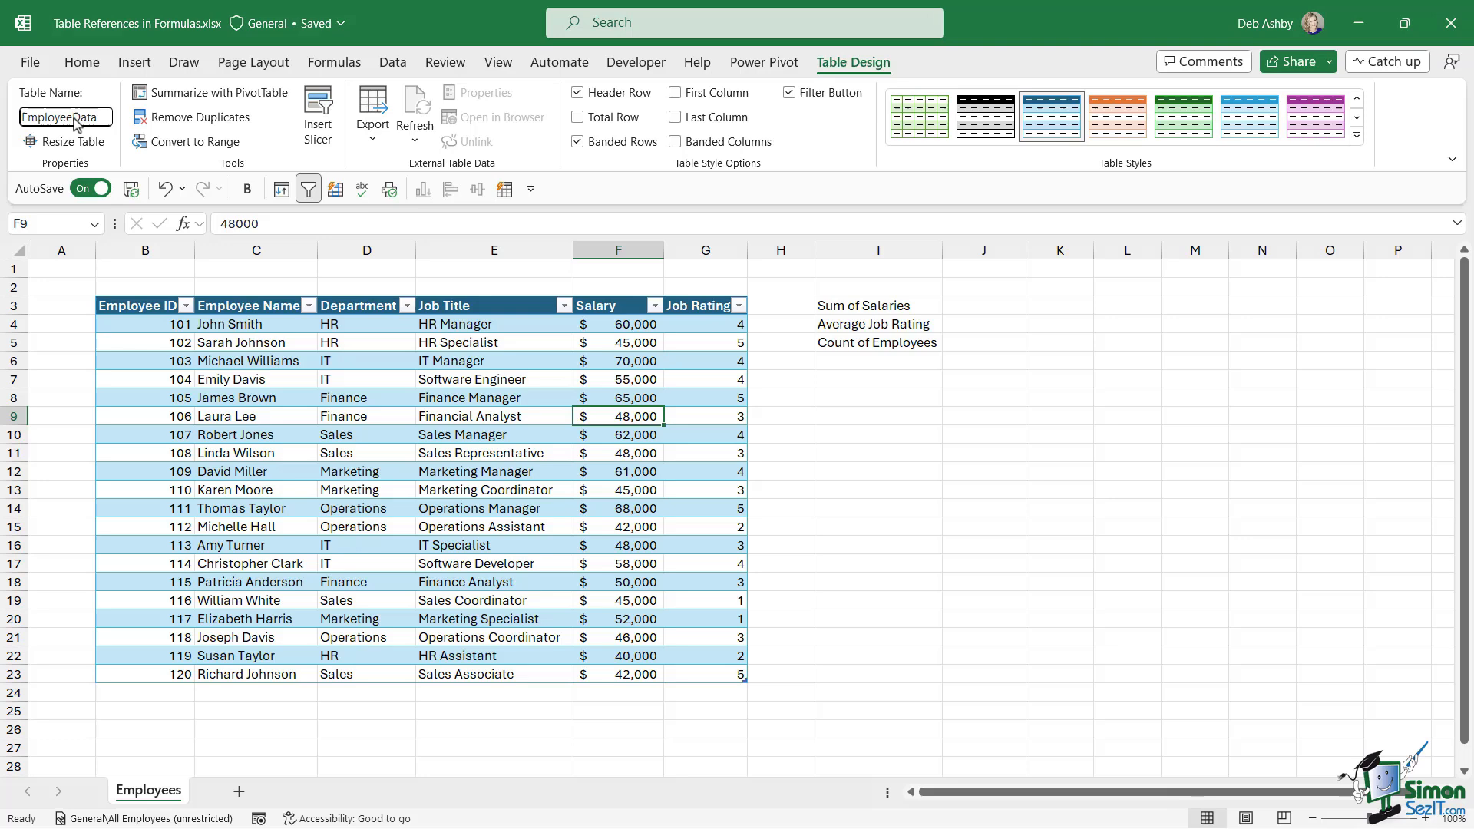
left_click(493, 453)
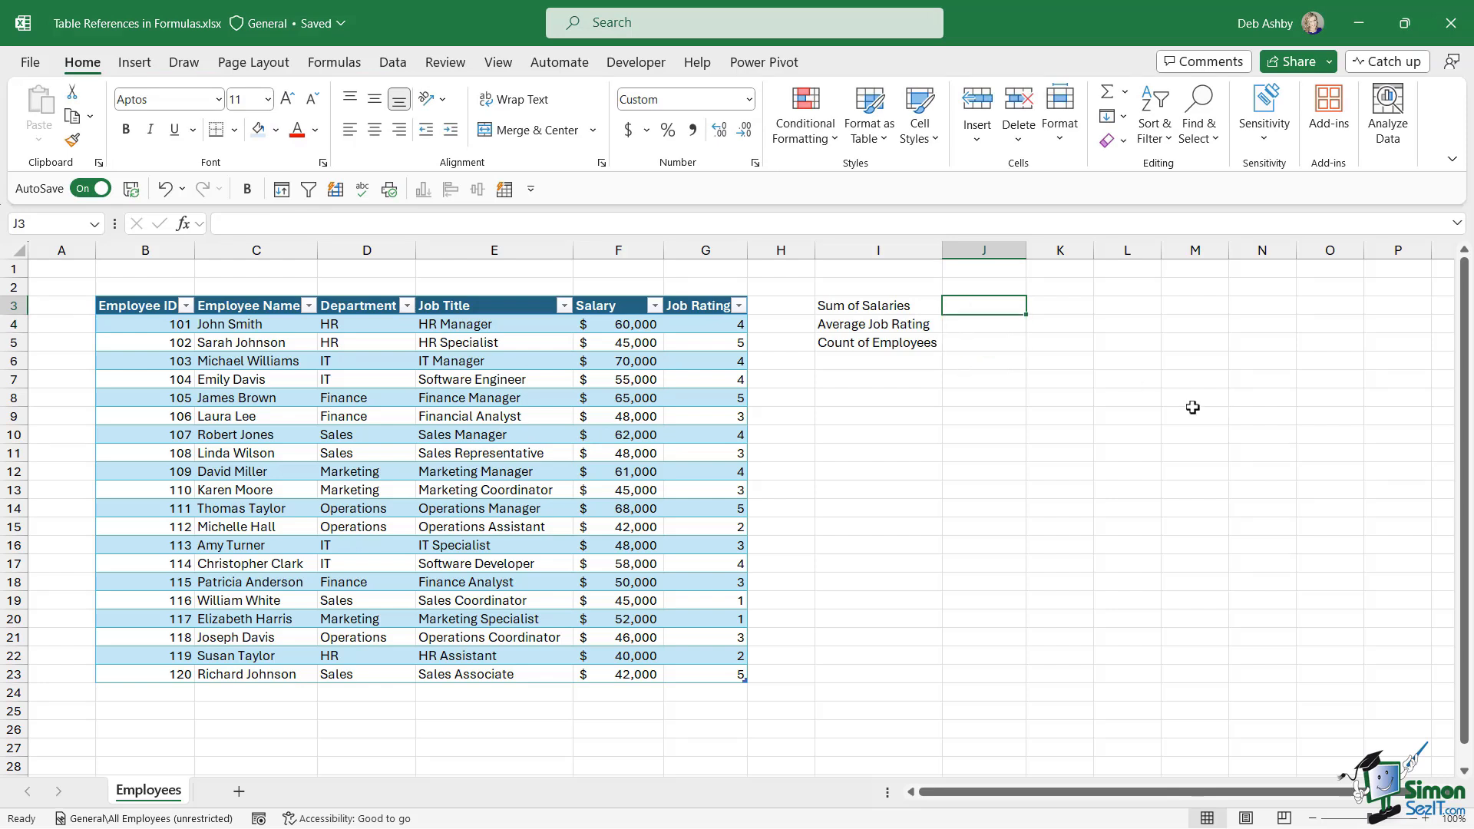
- Enter =SUM(EmployeeData[Salary]) in J3, giving $1,050,000, then move to J4
type("=")
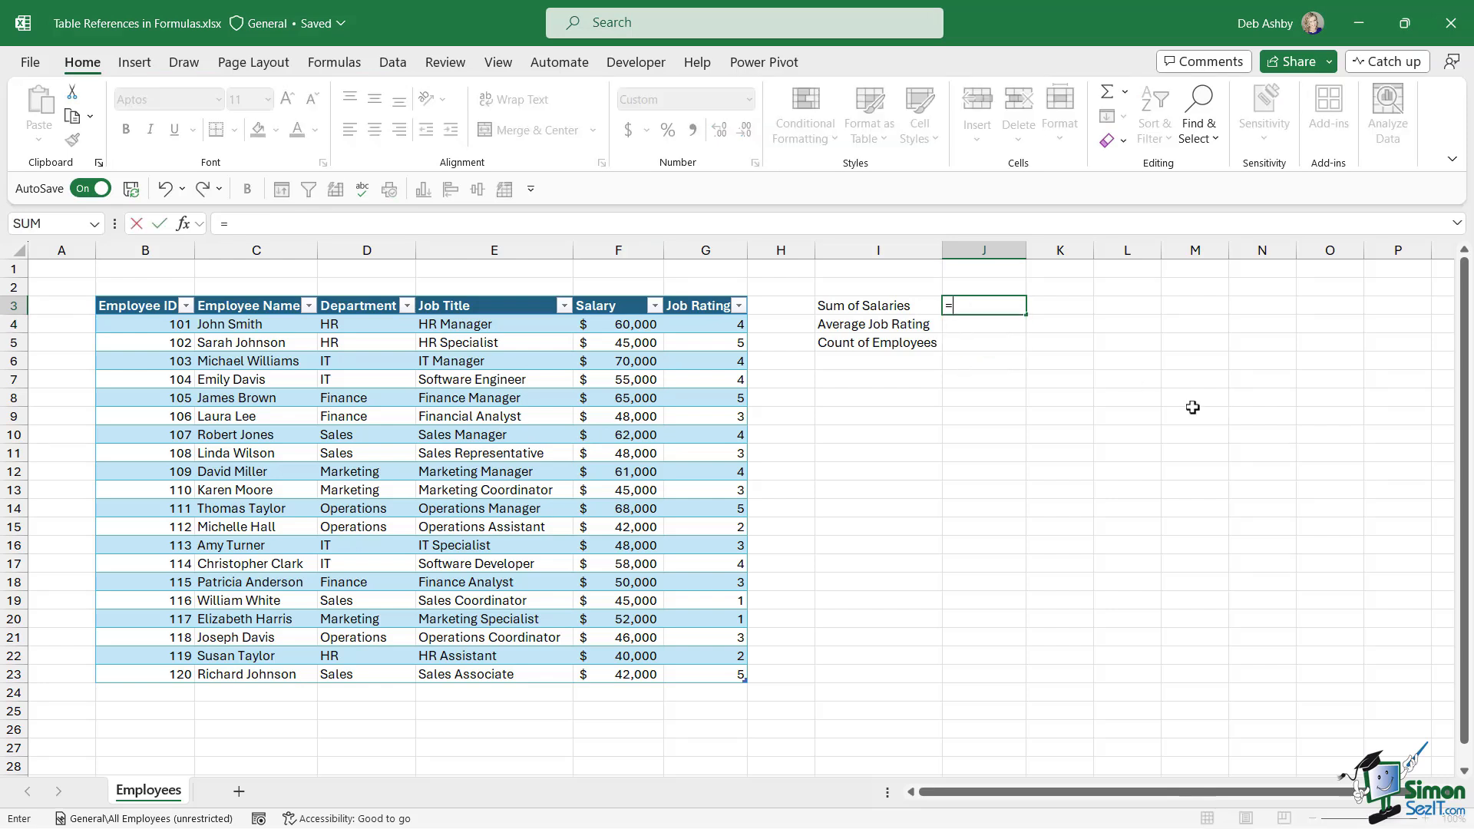
type("SUM")
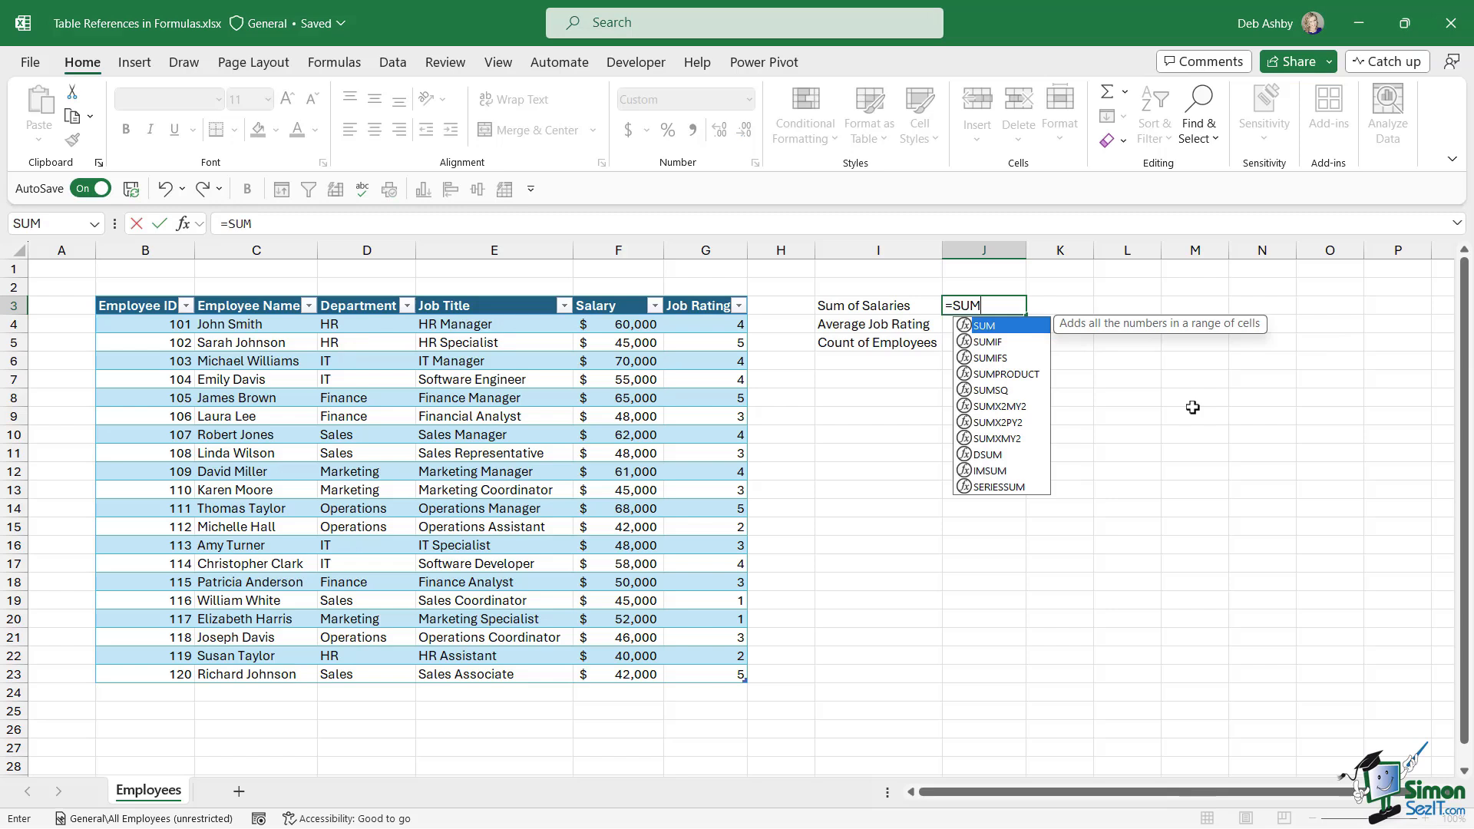
type("(")
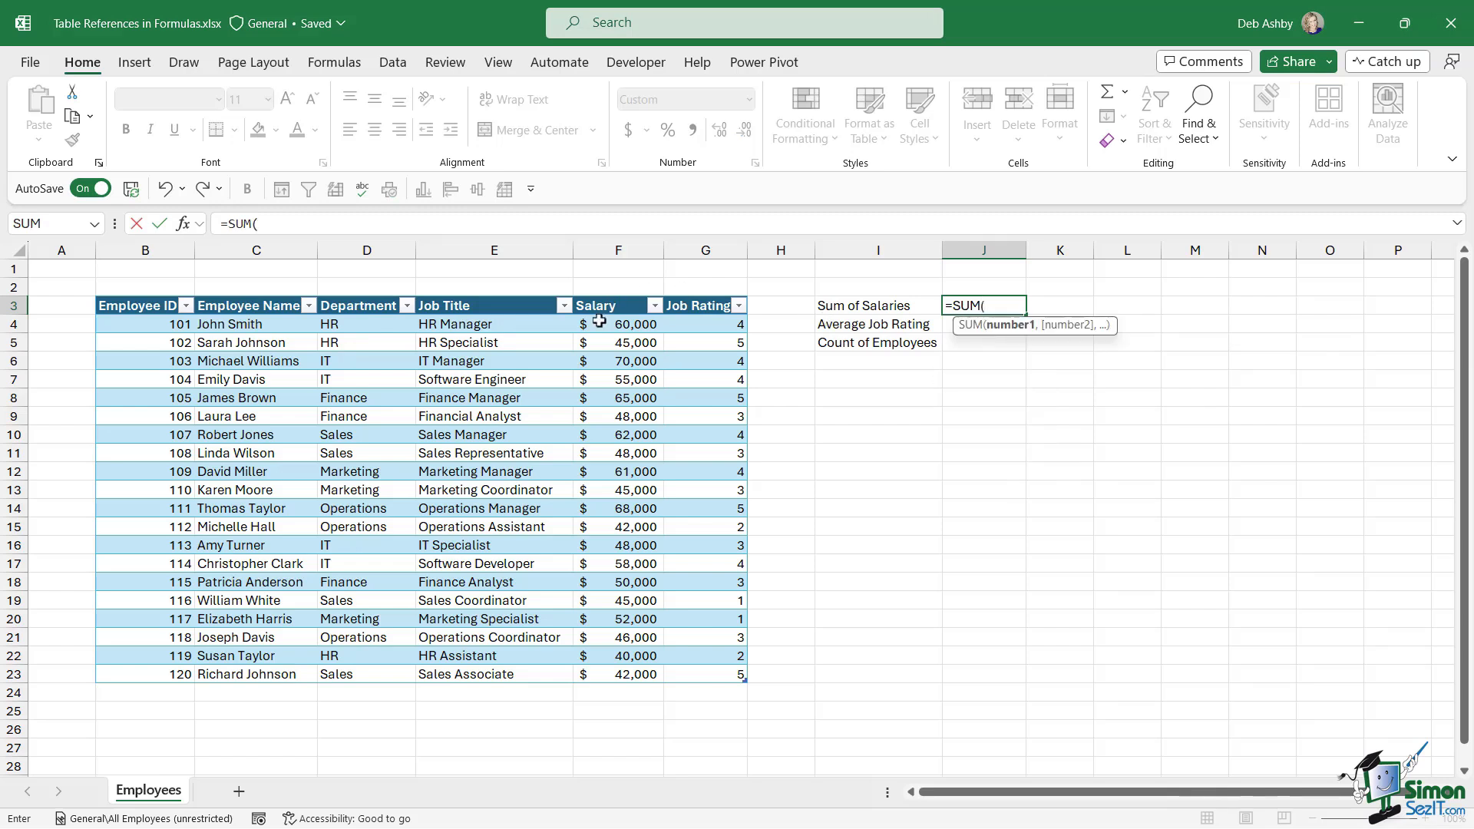
mouse_move(567, 310)
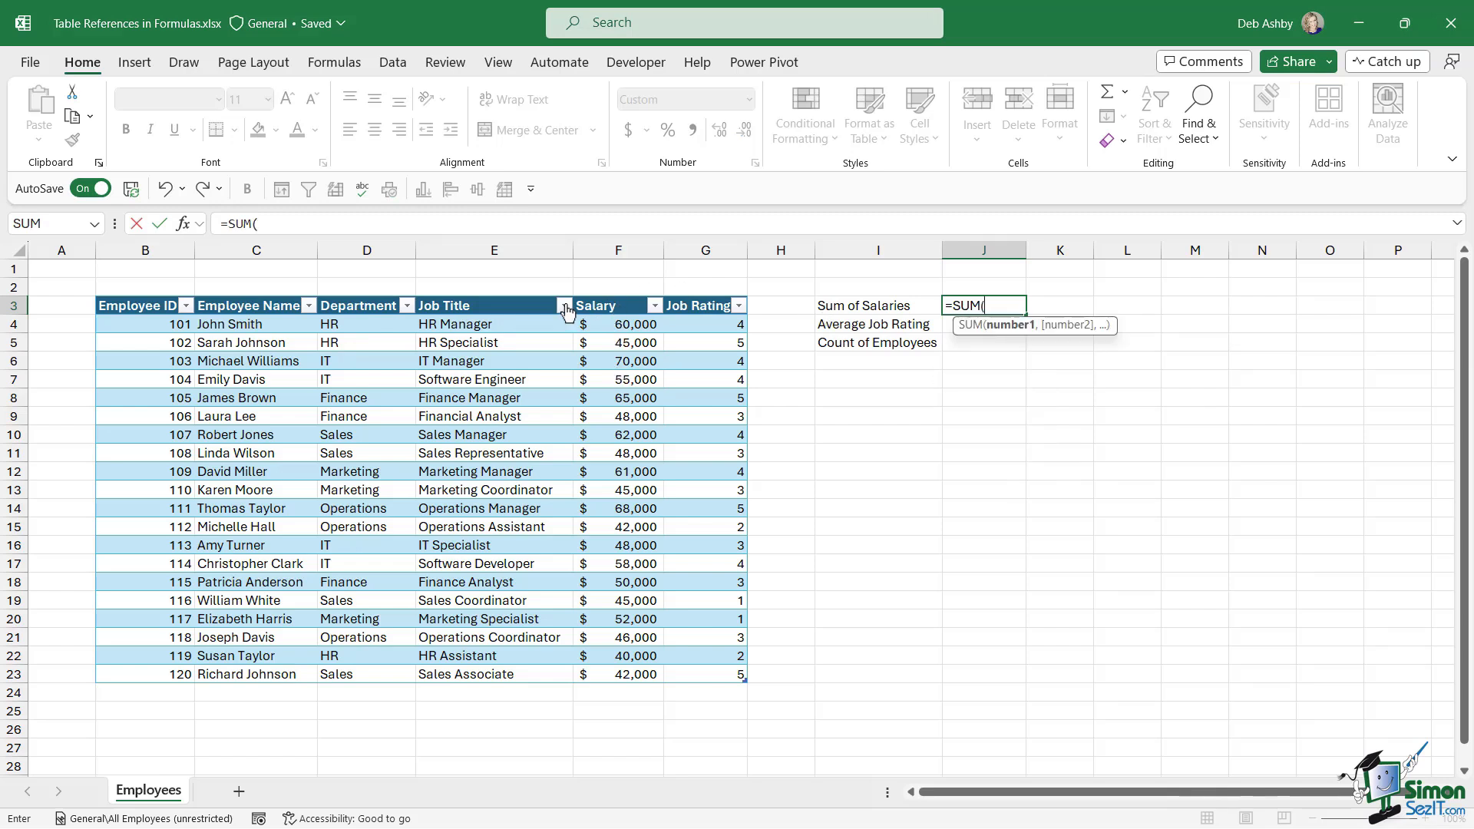
mouse_move(614, 306)
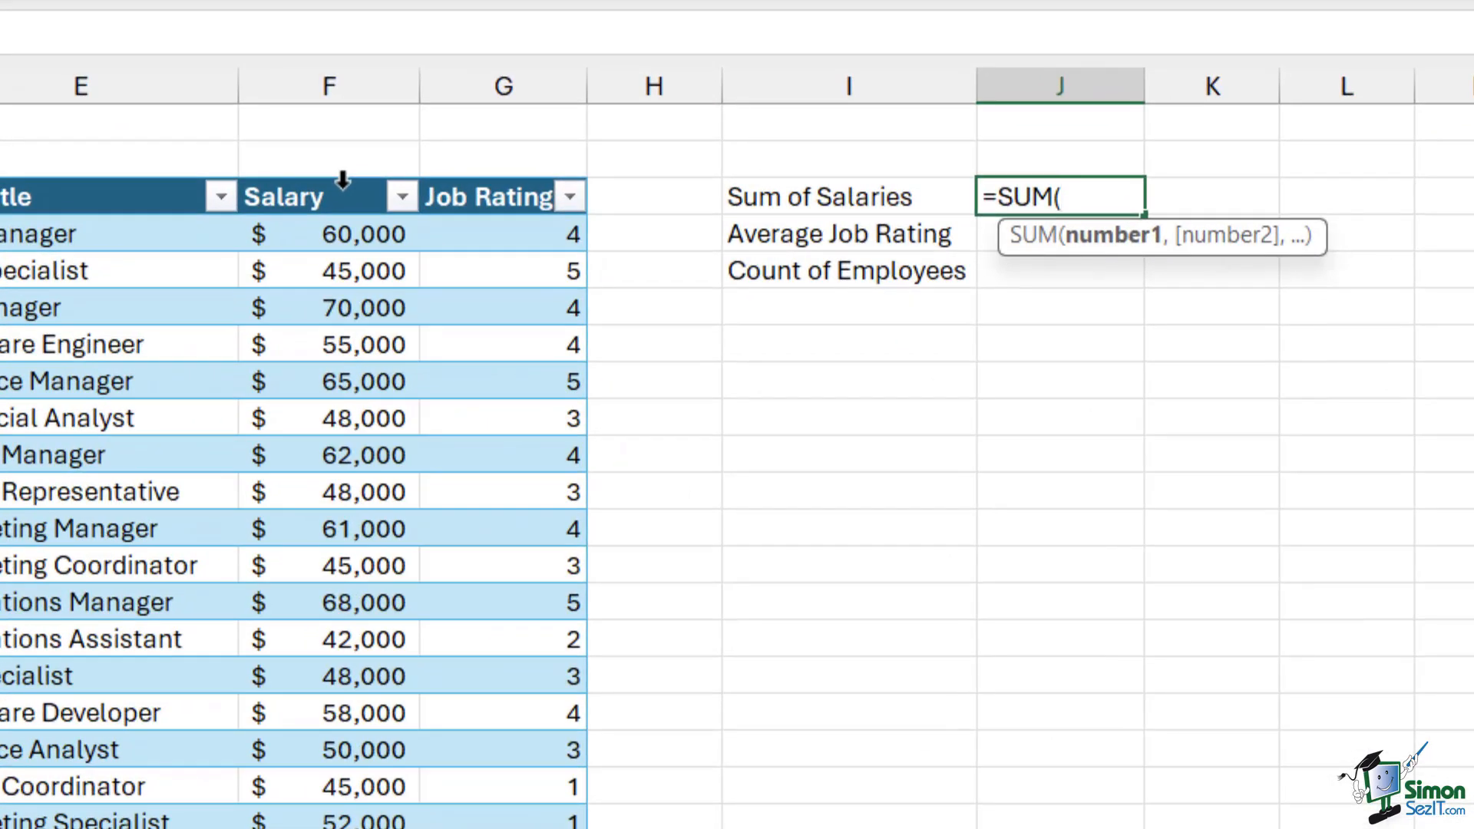
left_click(328, 196)
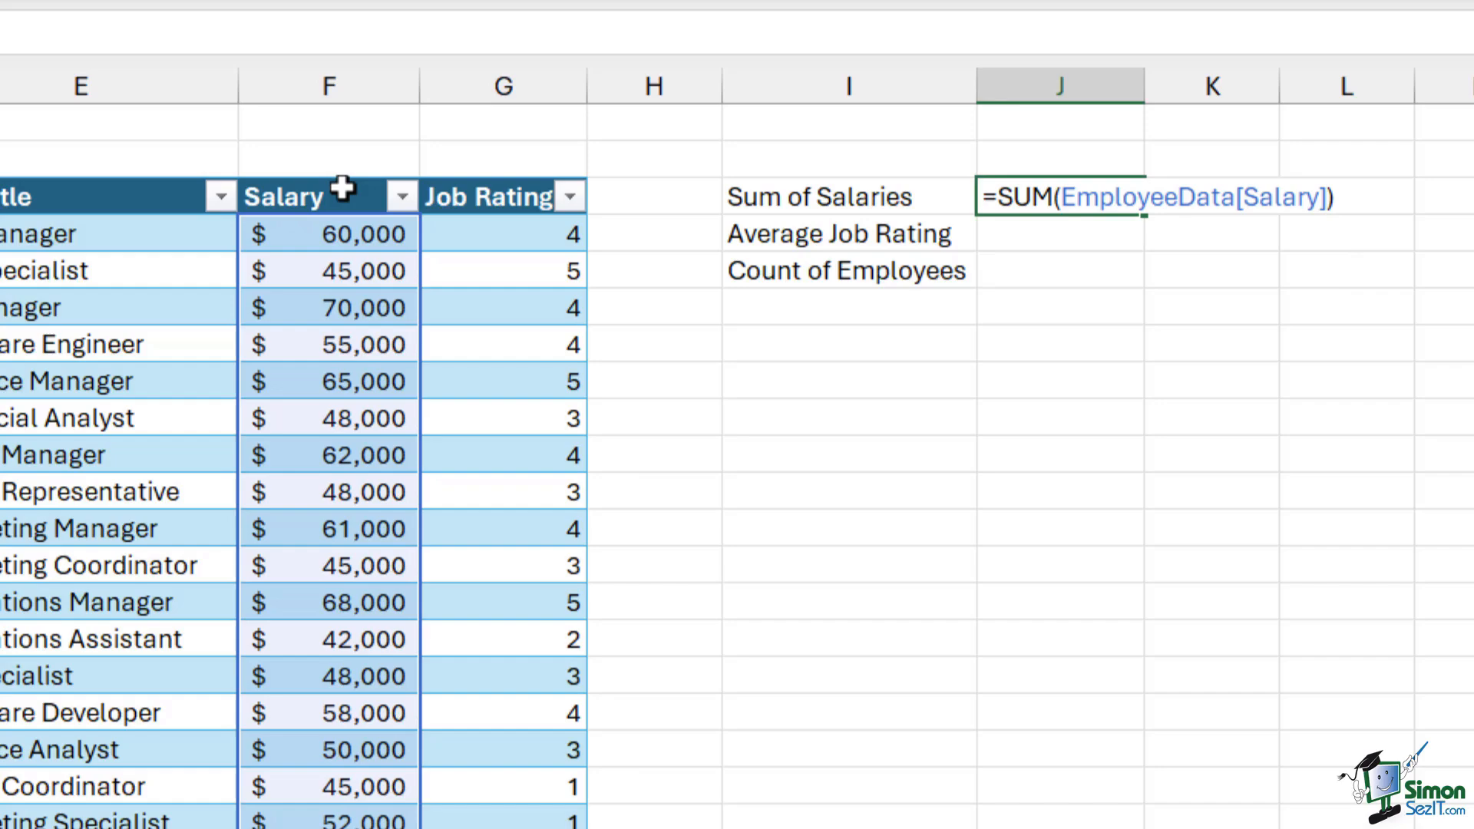
key("Enter")
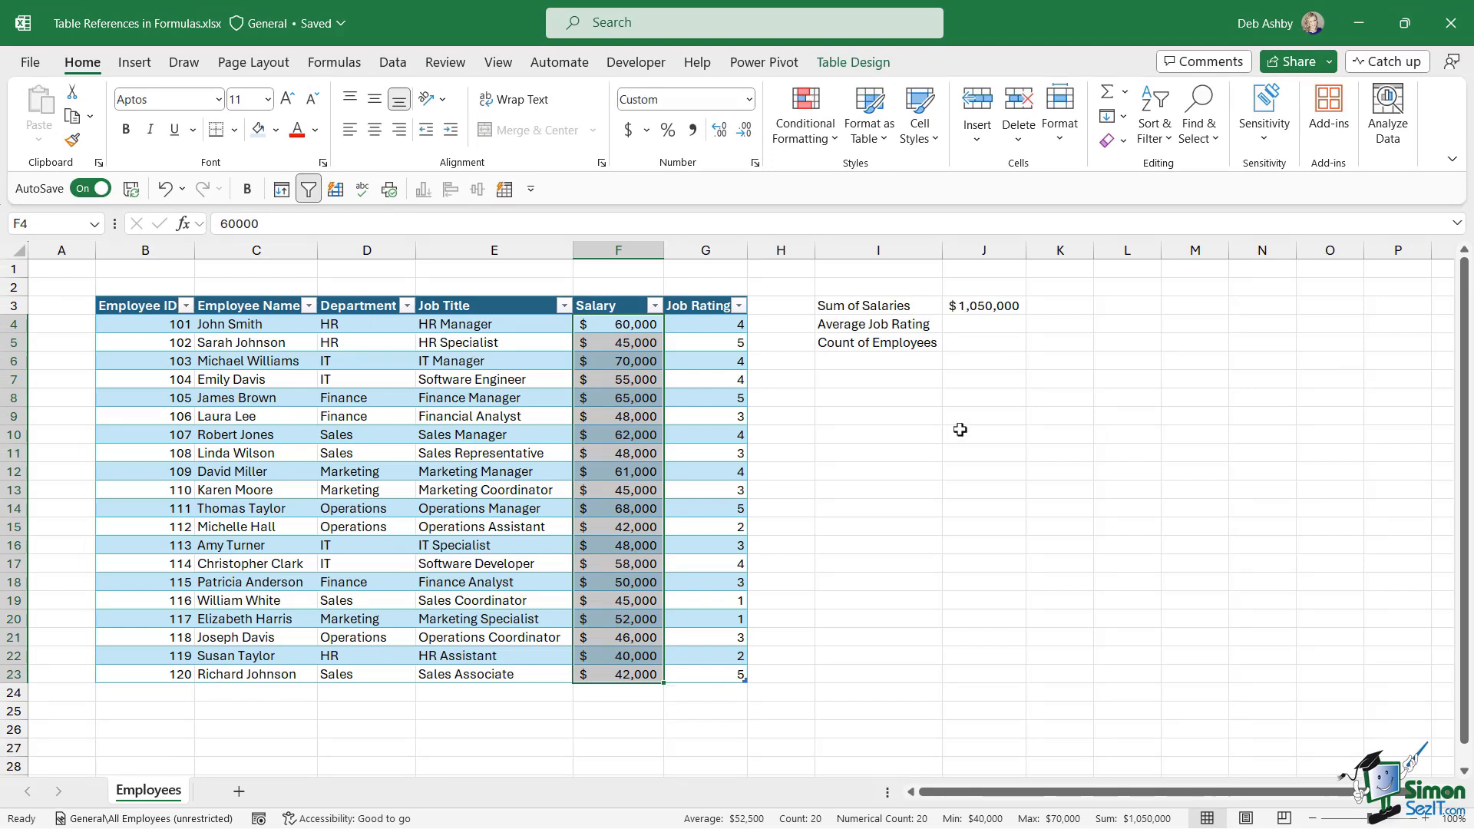
left_click(982, 324)
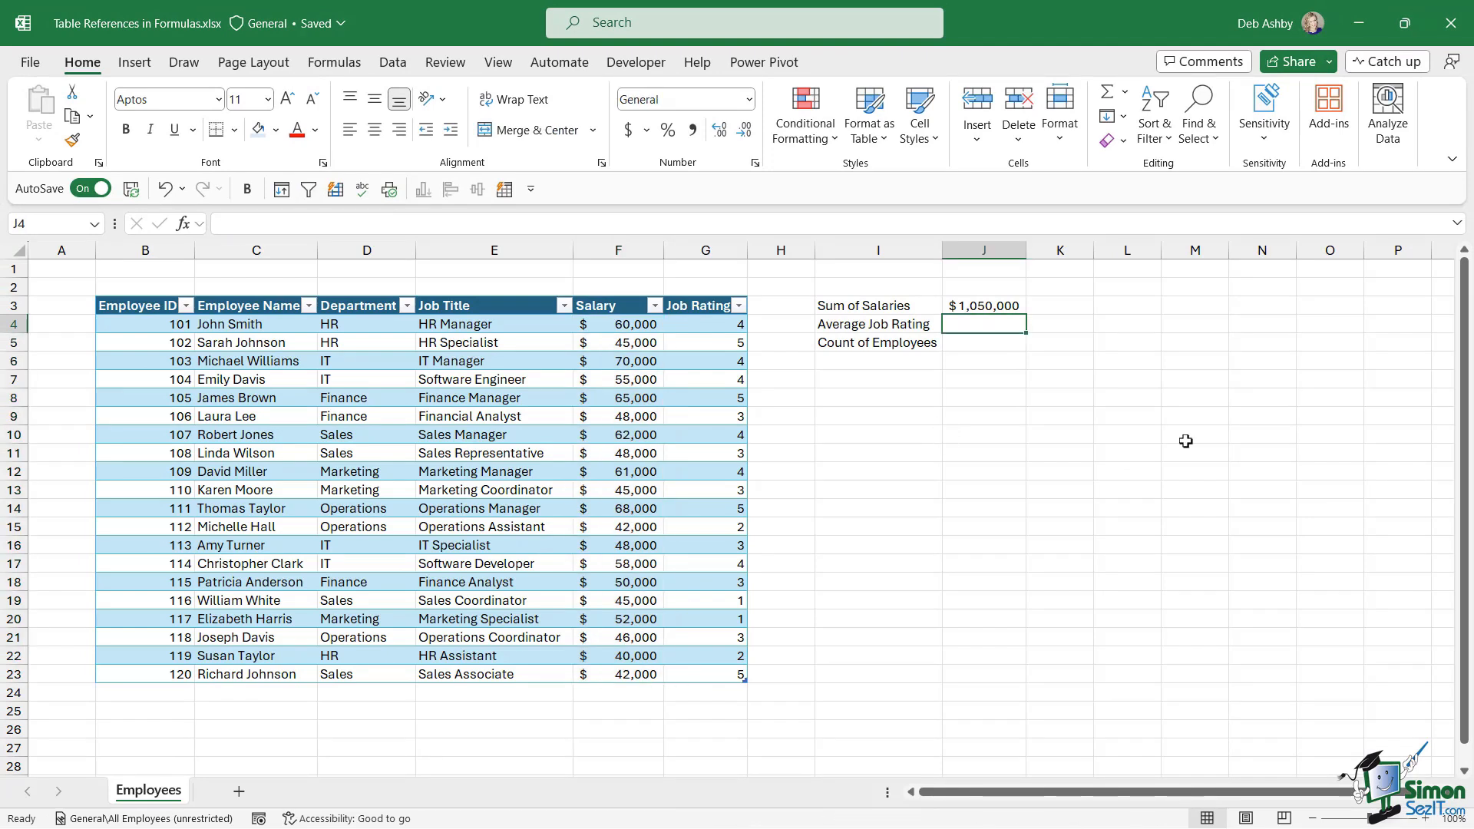
- Enter =AVERAGE(EmployeeData[Job Rating]) in J4, giving 3.4
type("=AVERAGE(")
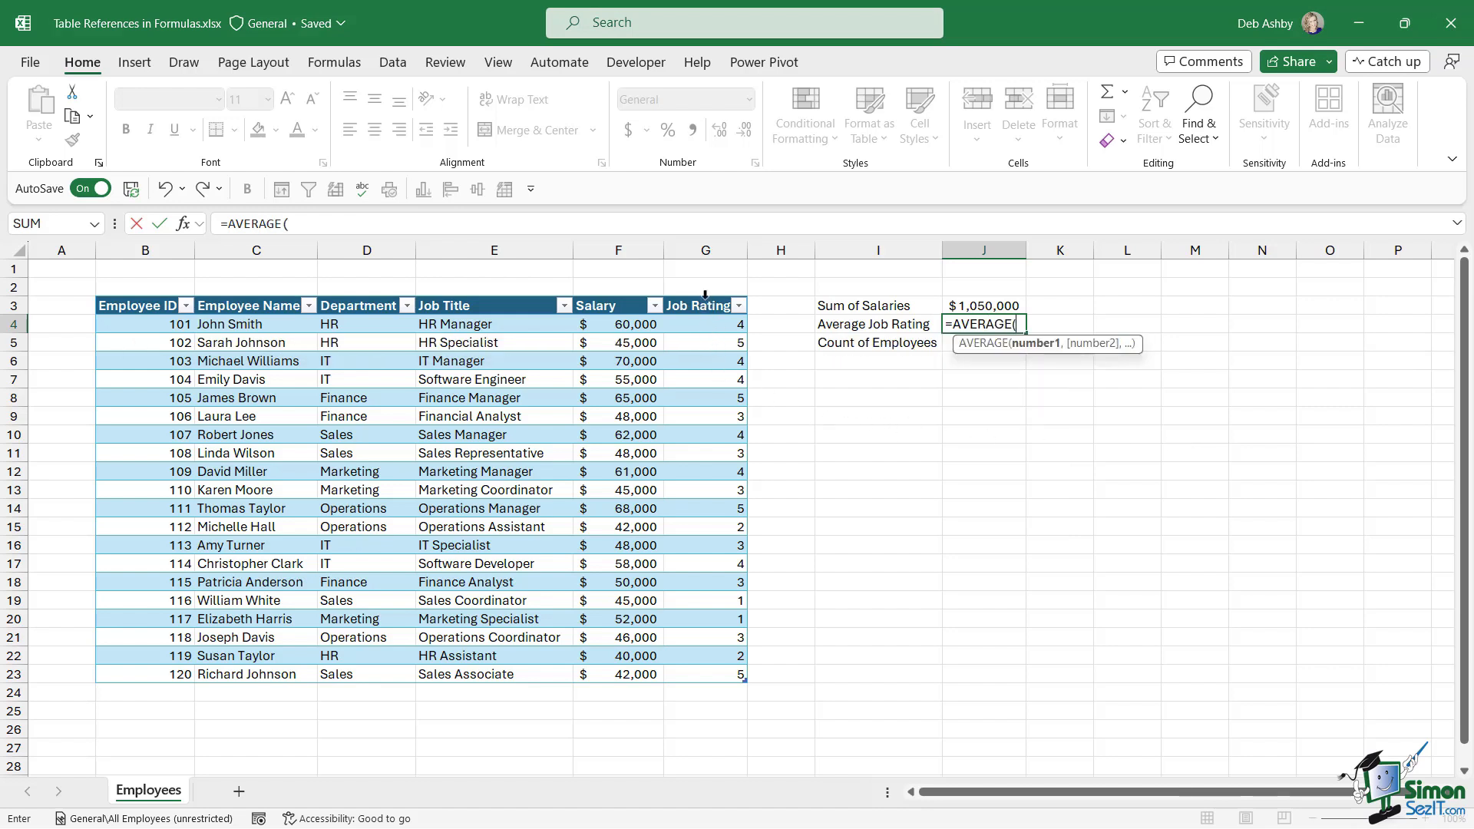
left_click(705, 304)
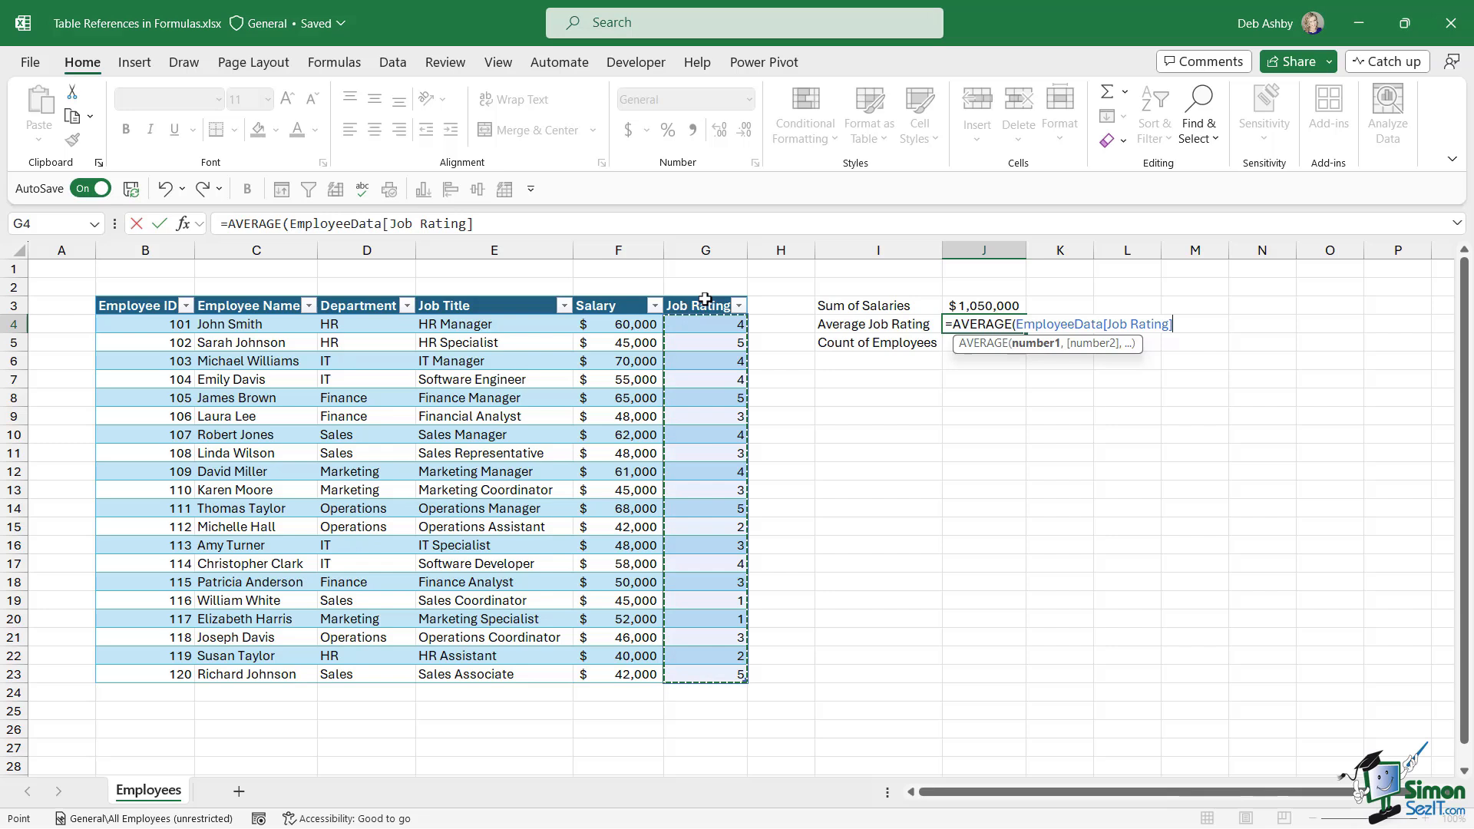
key("Enter")
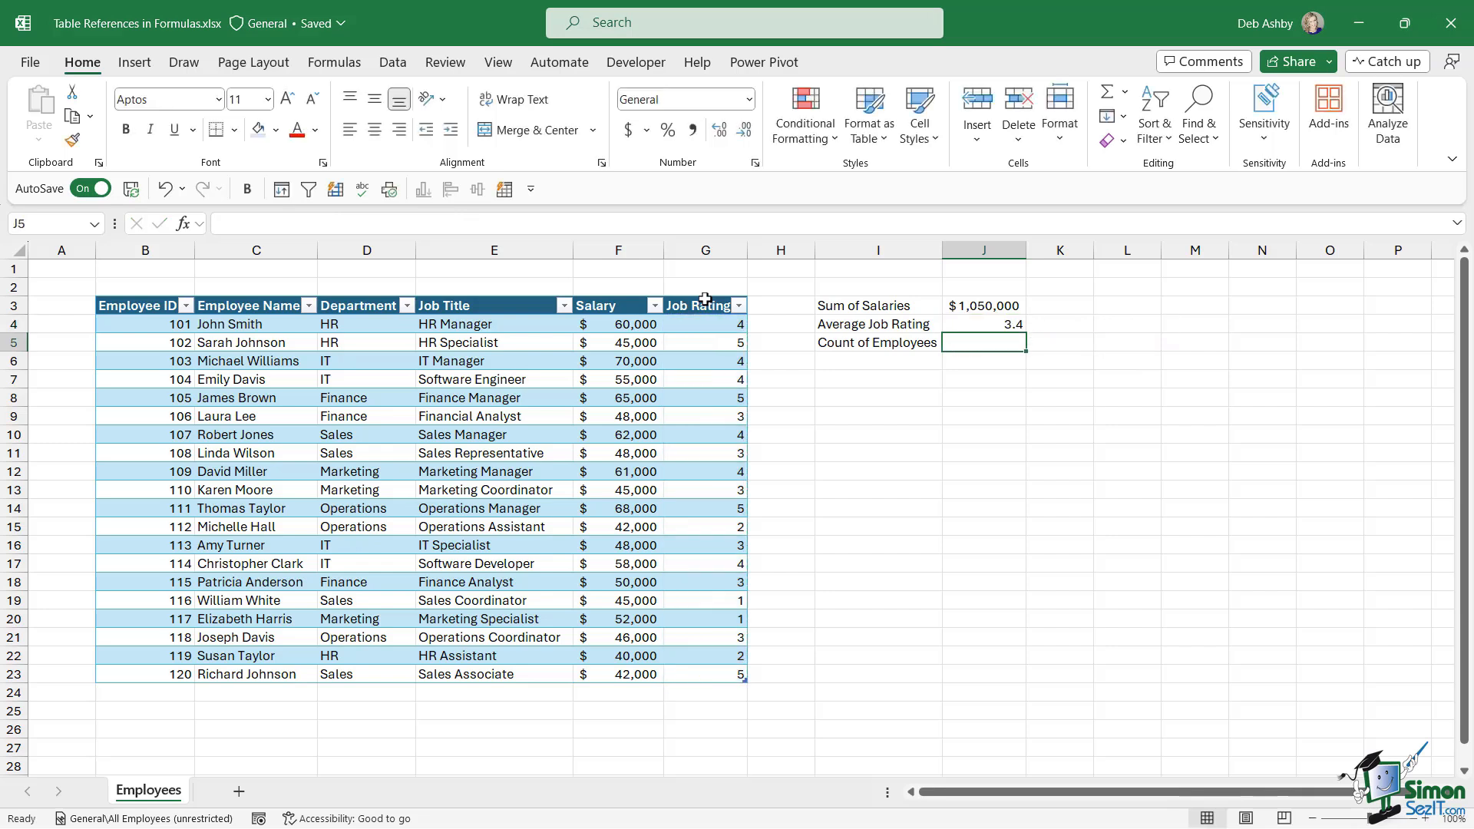
mouse_move(1022, 463)
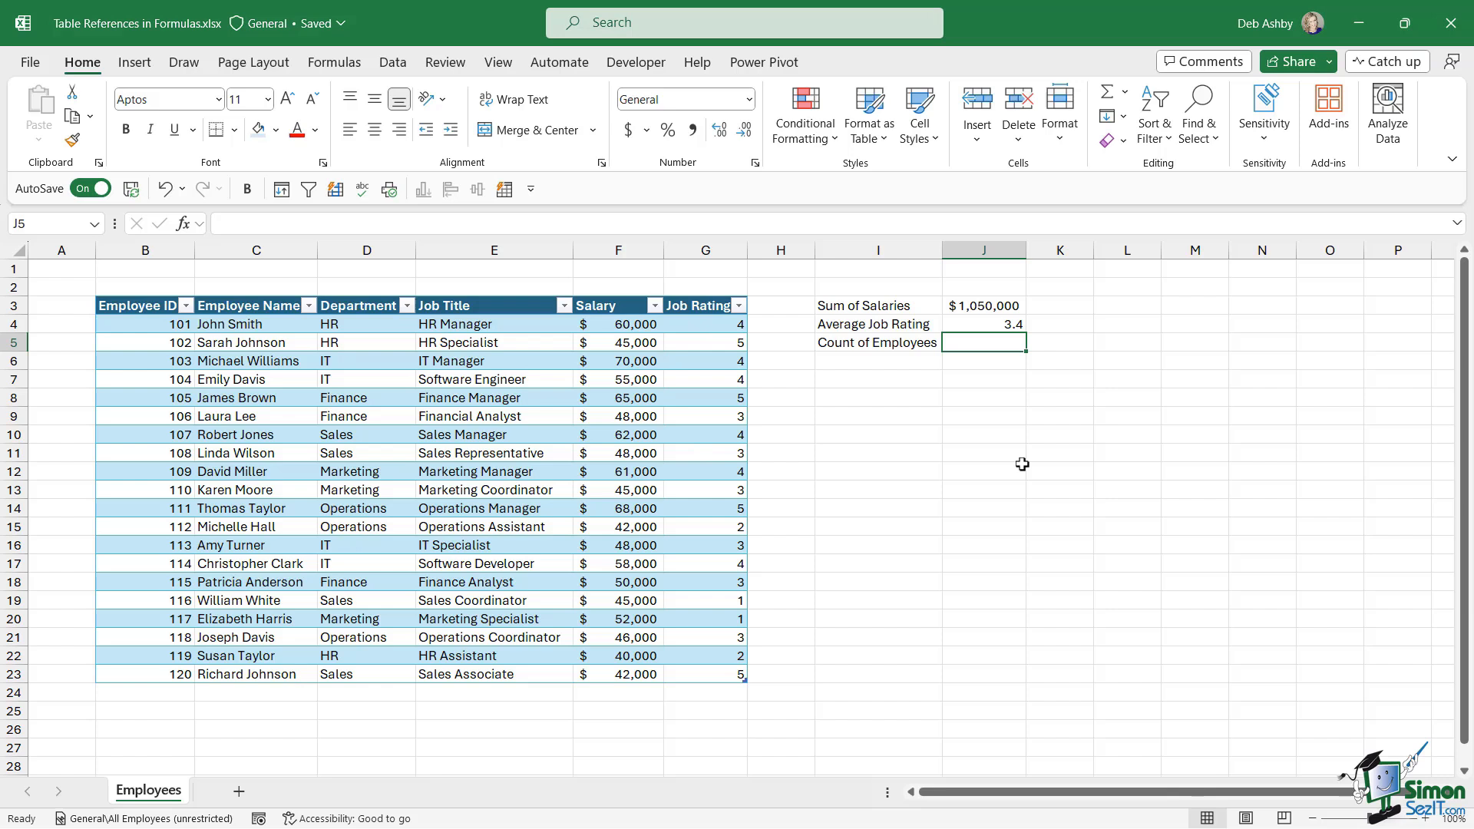
- Enter =COUNTA(EmployeeData[Employee Name]) in J5 using AutoComplete, giving 20
type("=S")
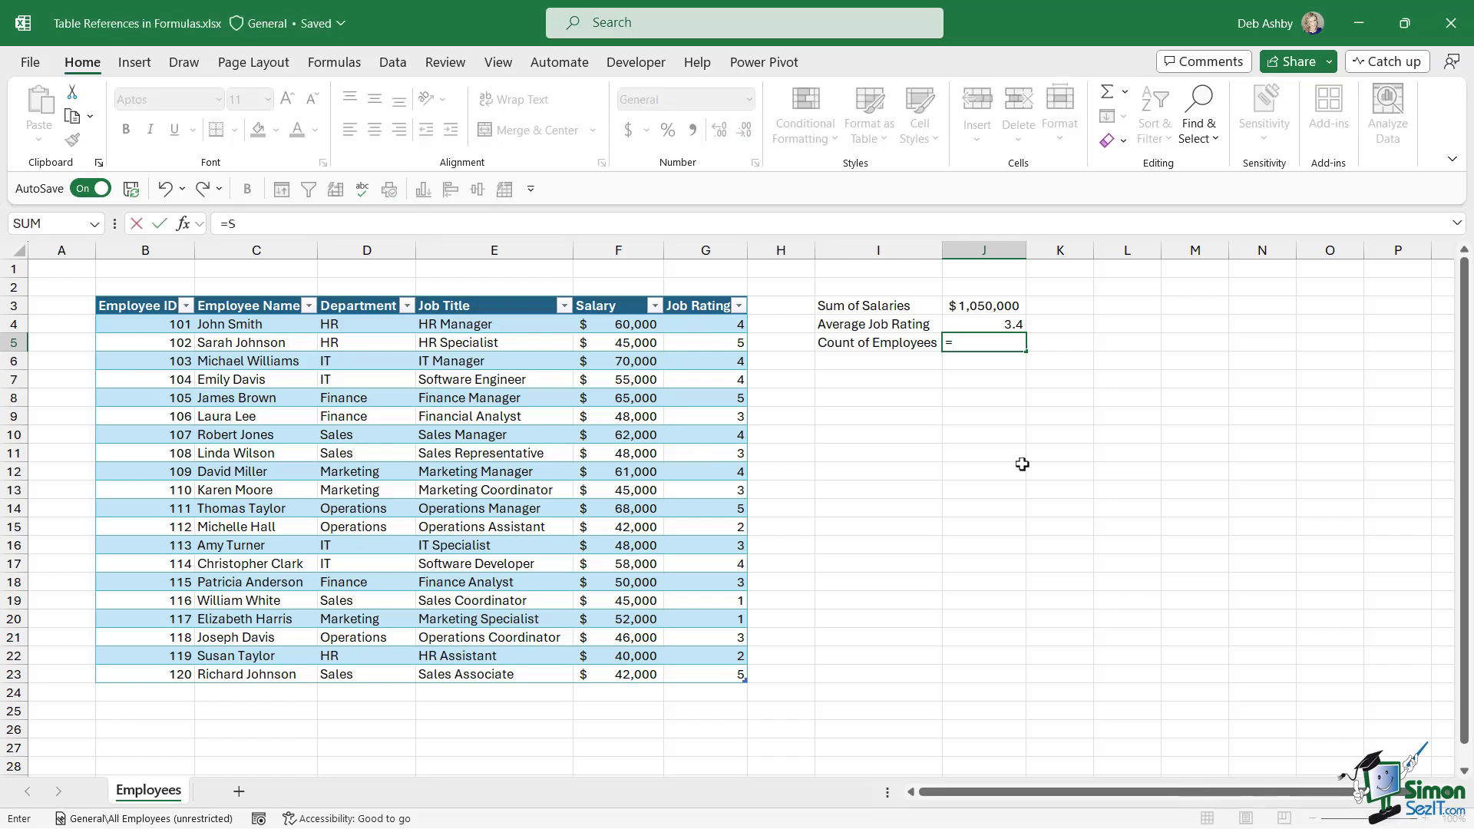
type("UM(")
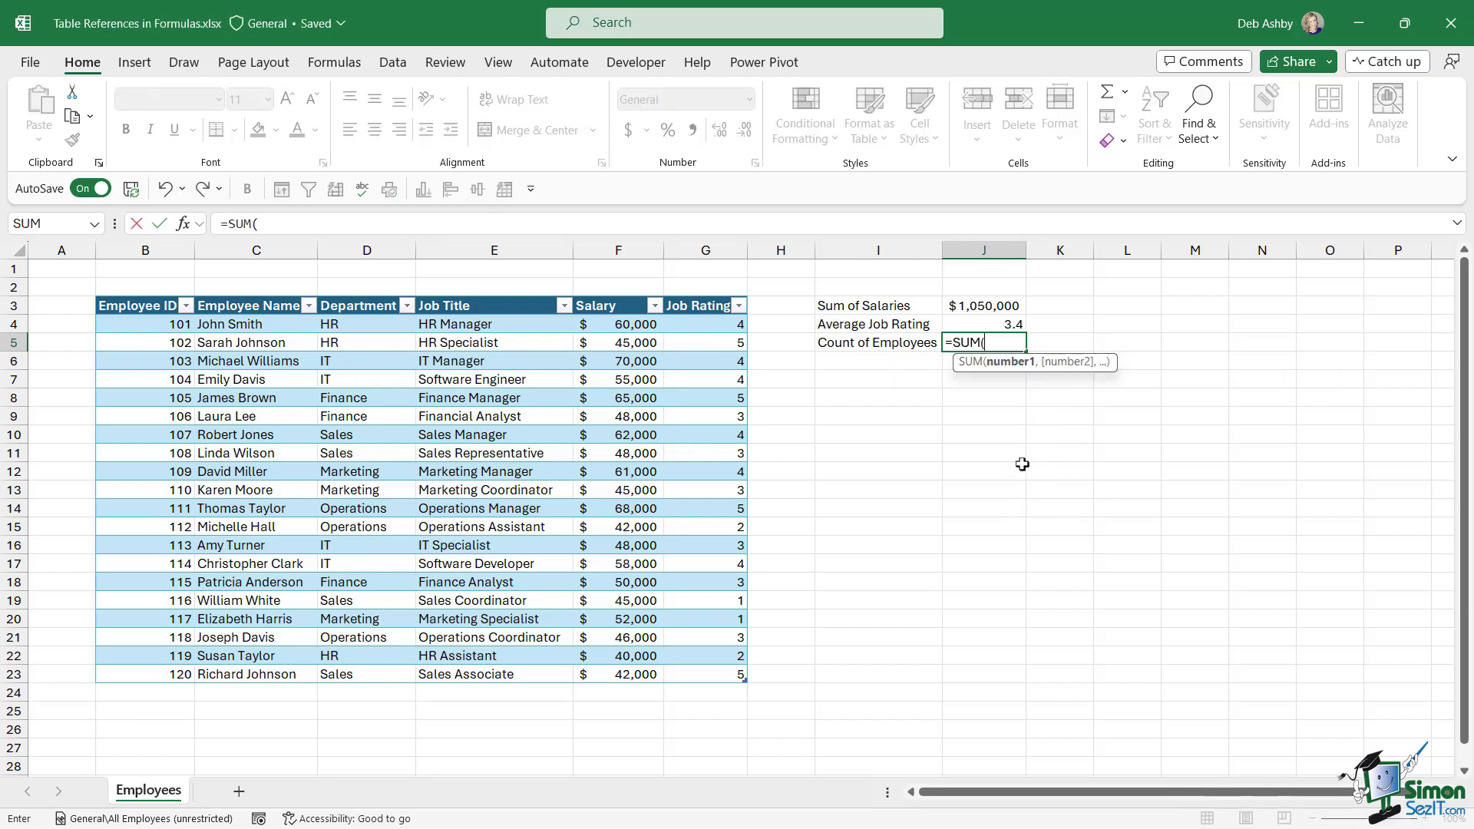
type("Em")
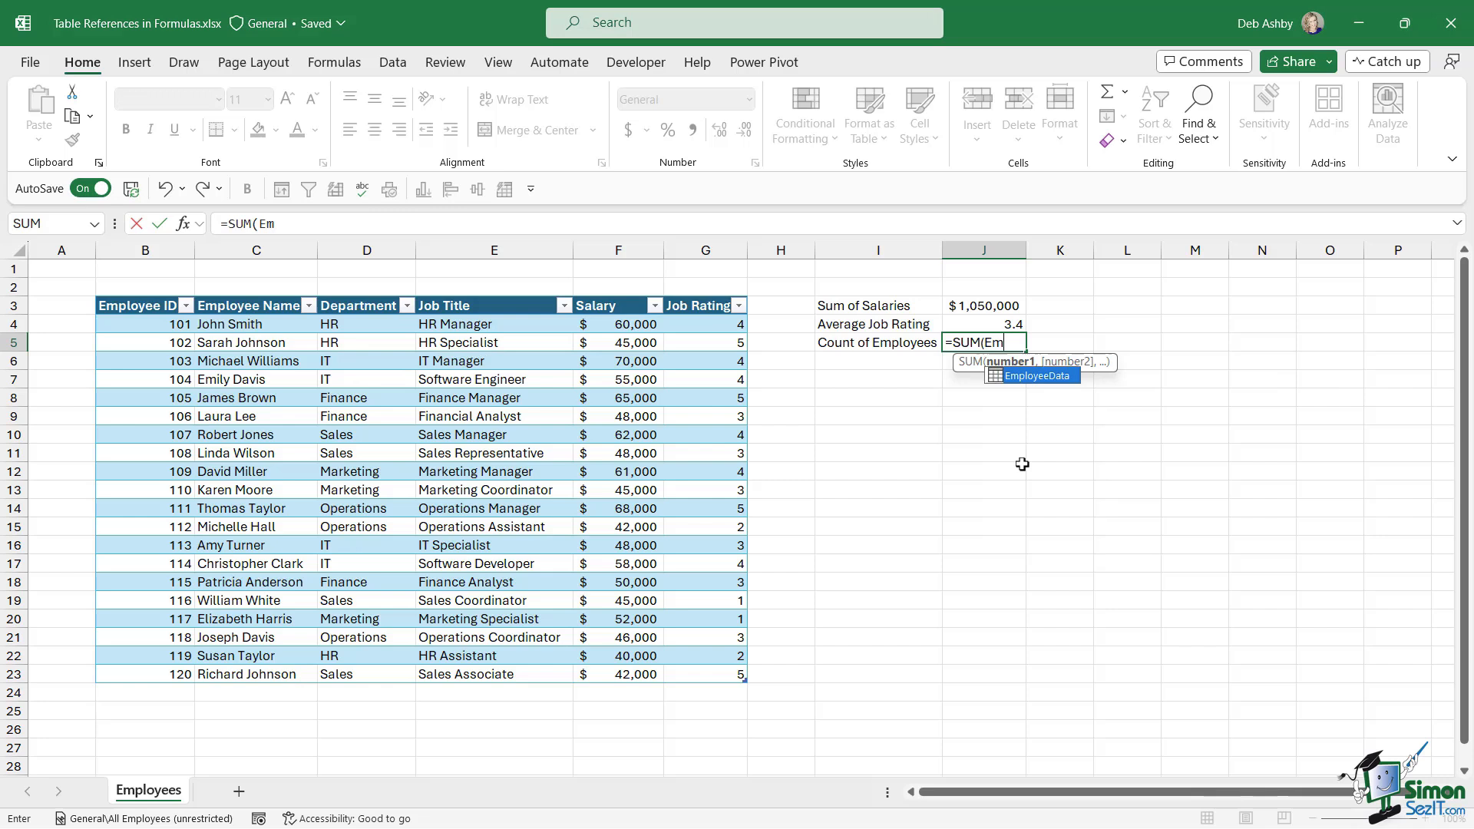
type("ployeeData")
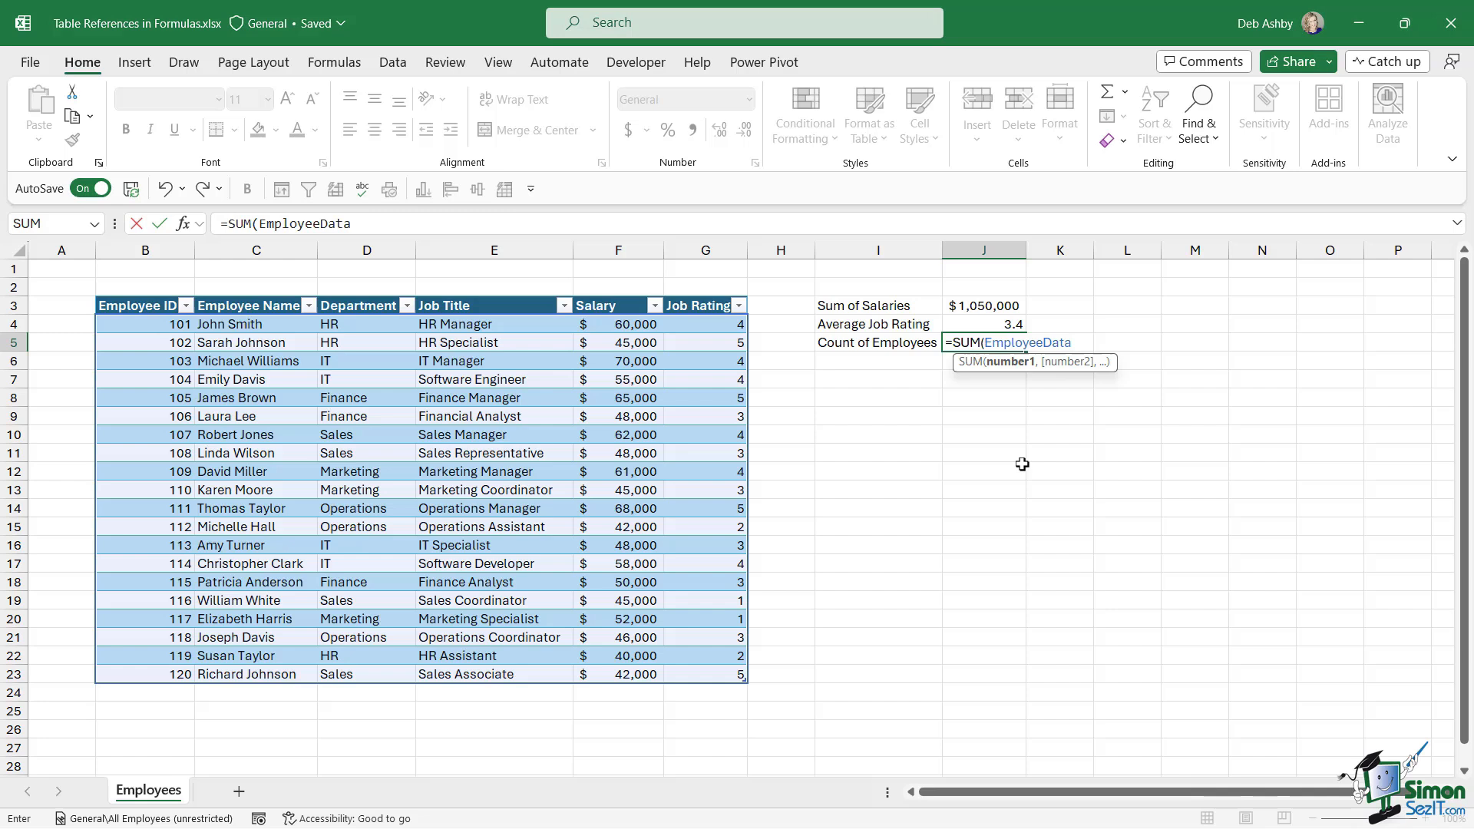
type("[")
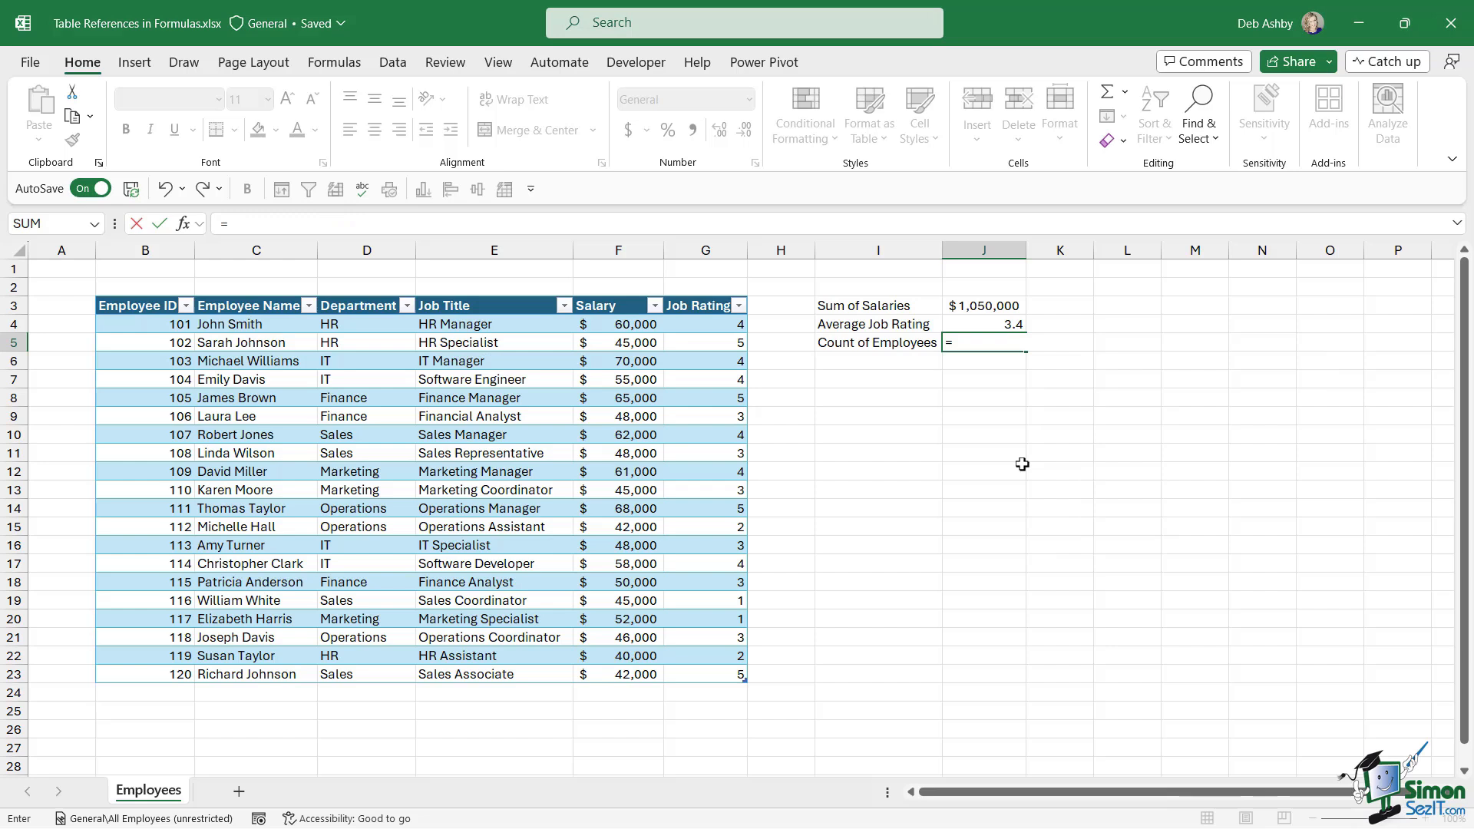
type("COUNTA(EmployeeData")
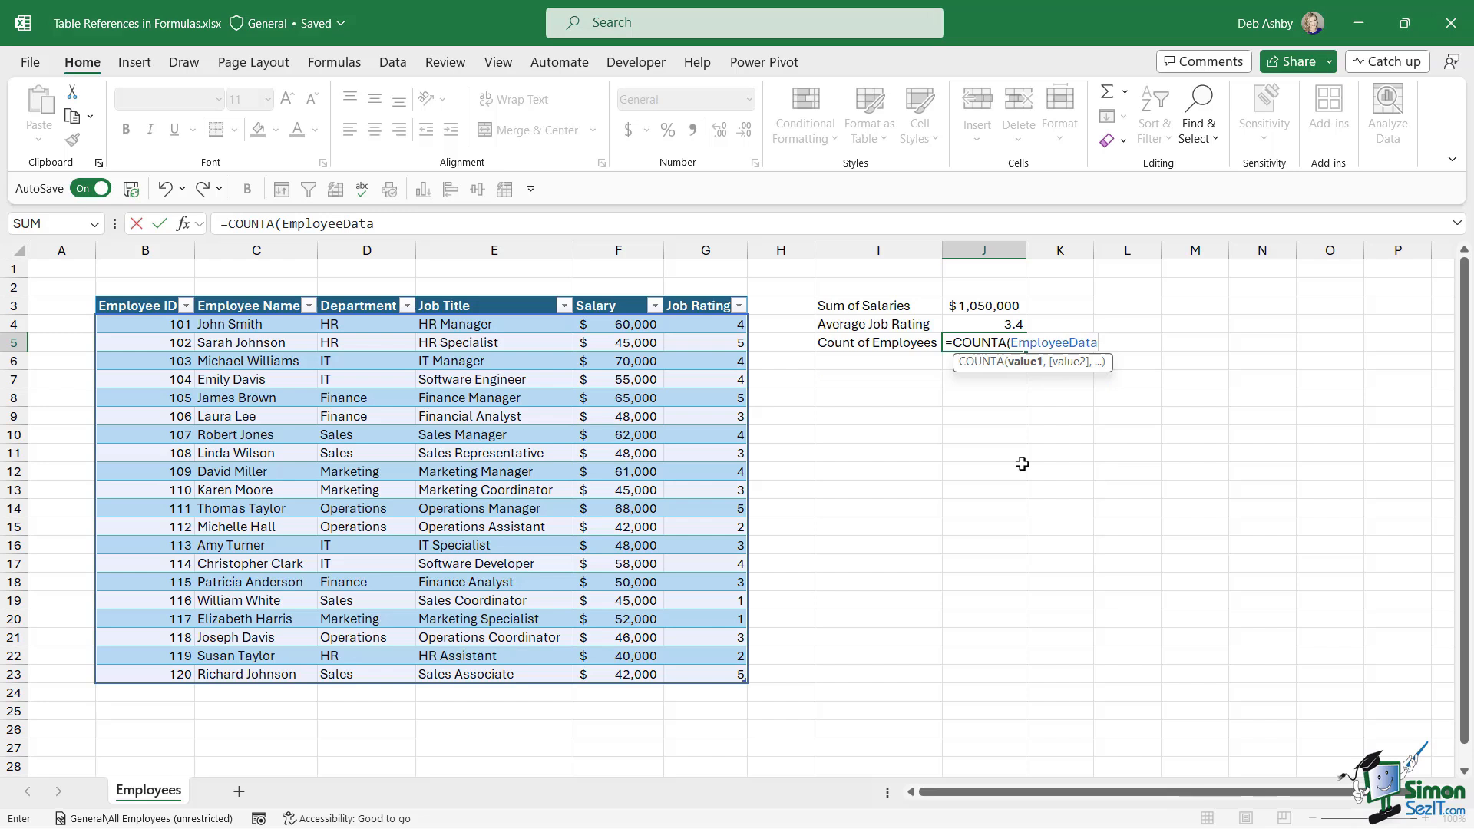
type("[Employee Name")
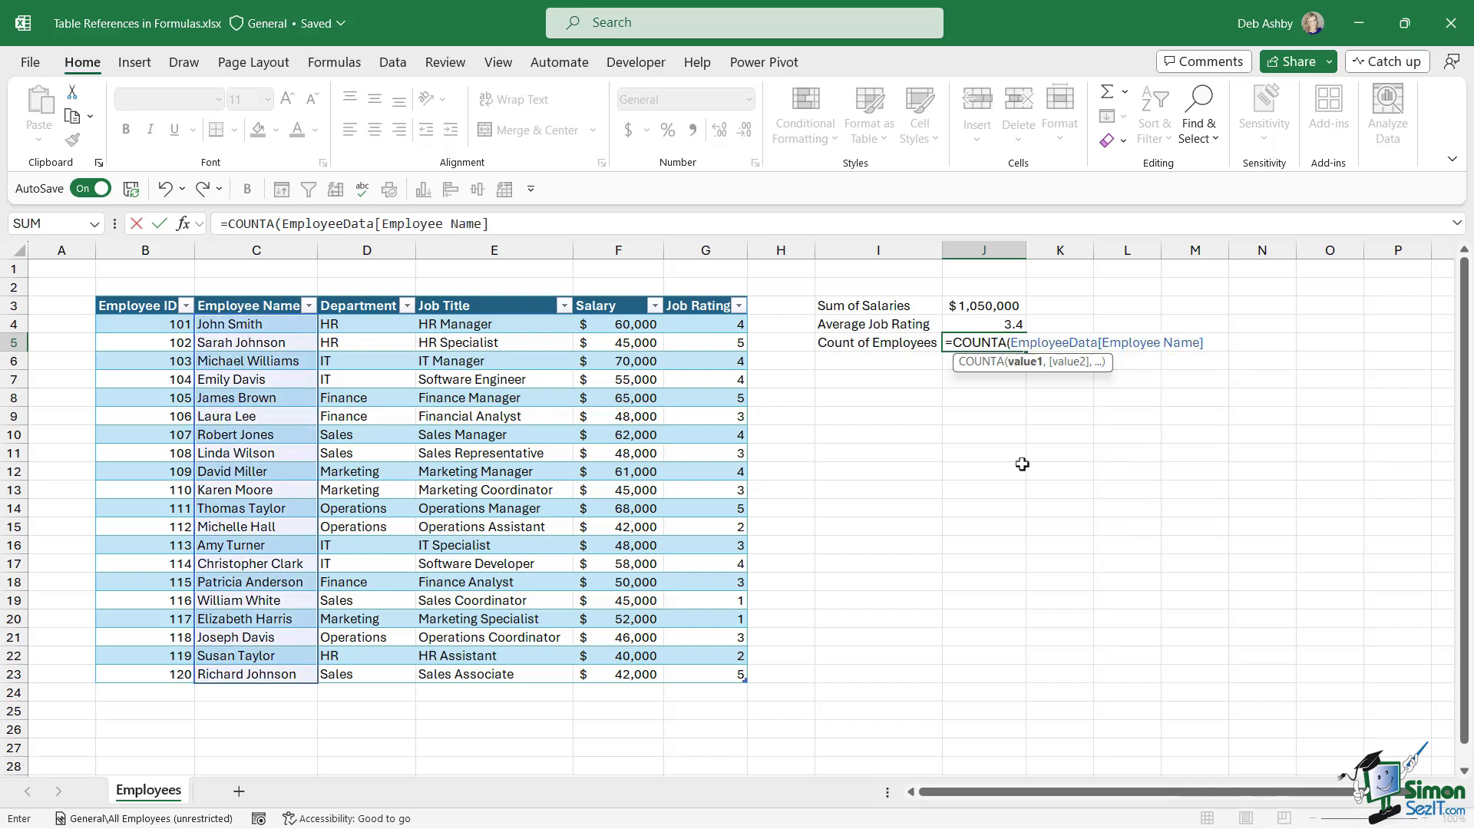
type(")")
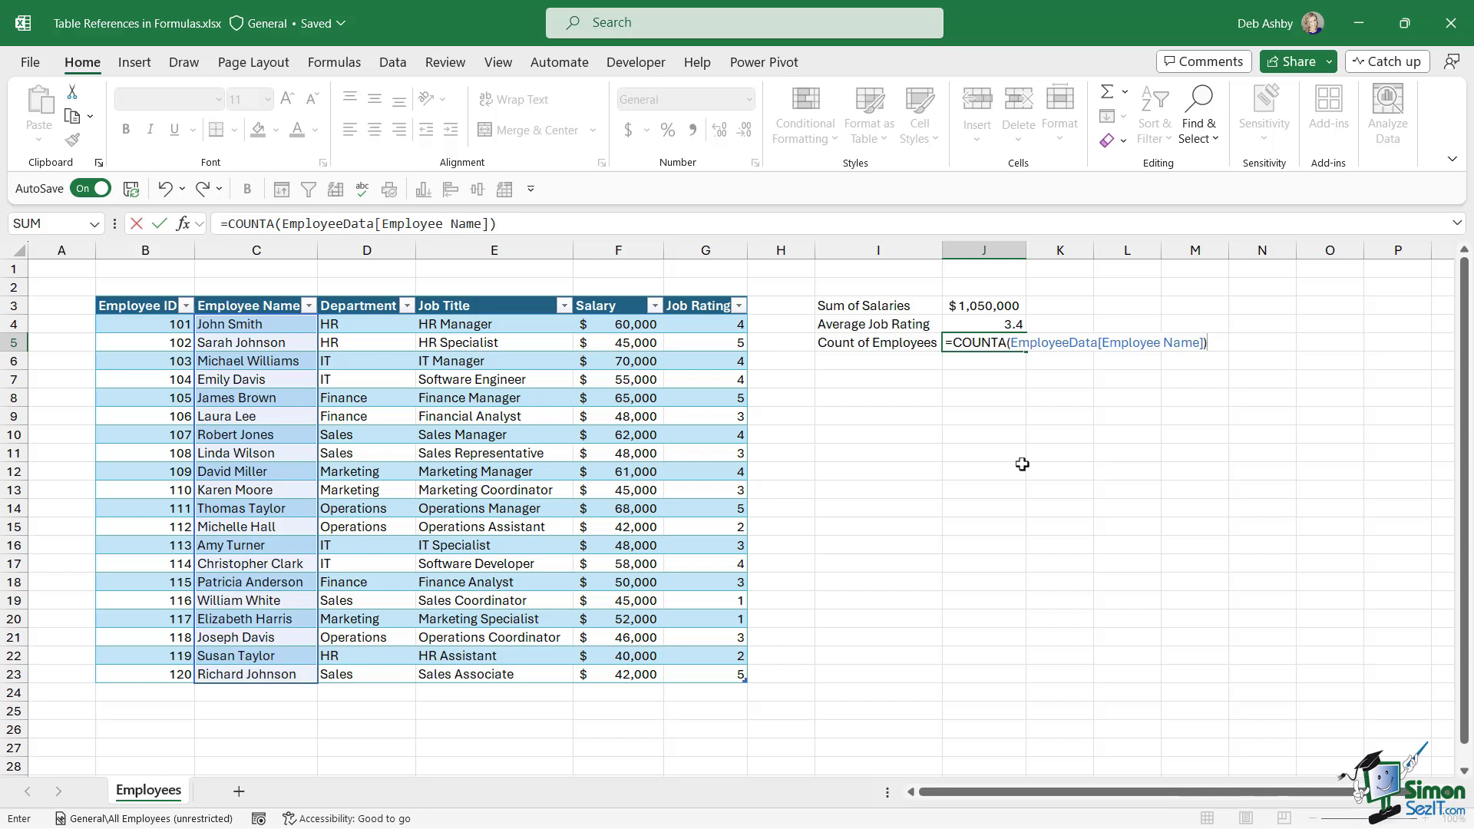
key("Enter")
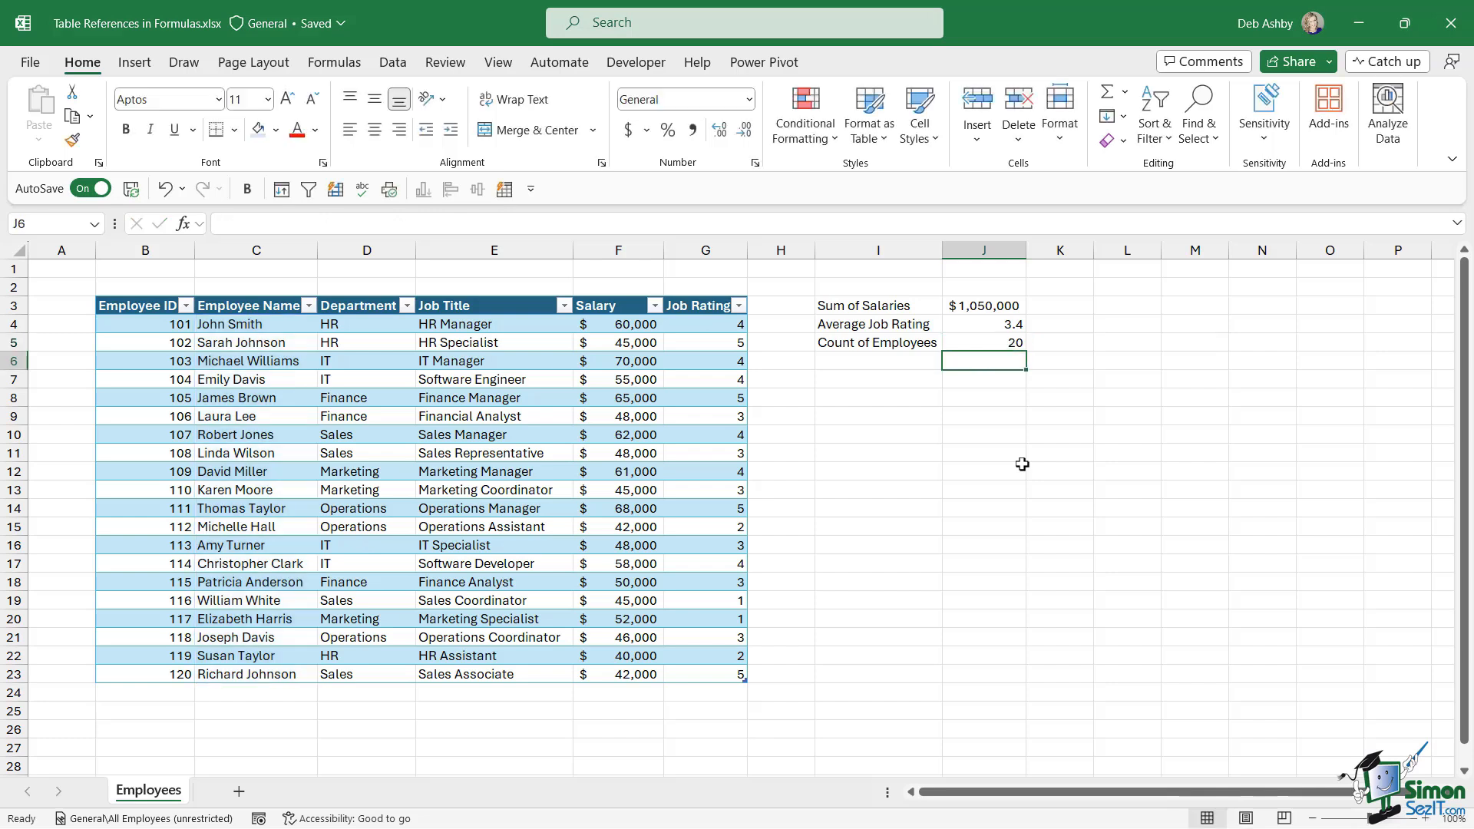
left_click(982, 306)
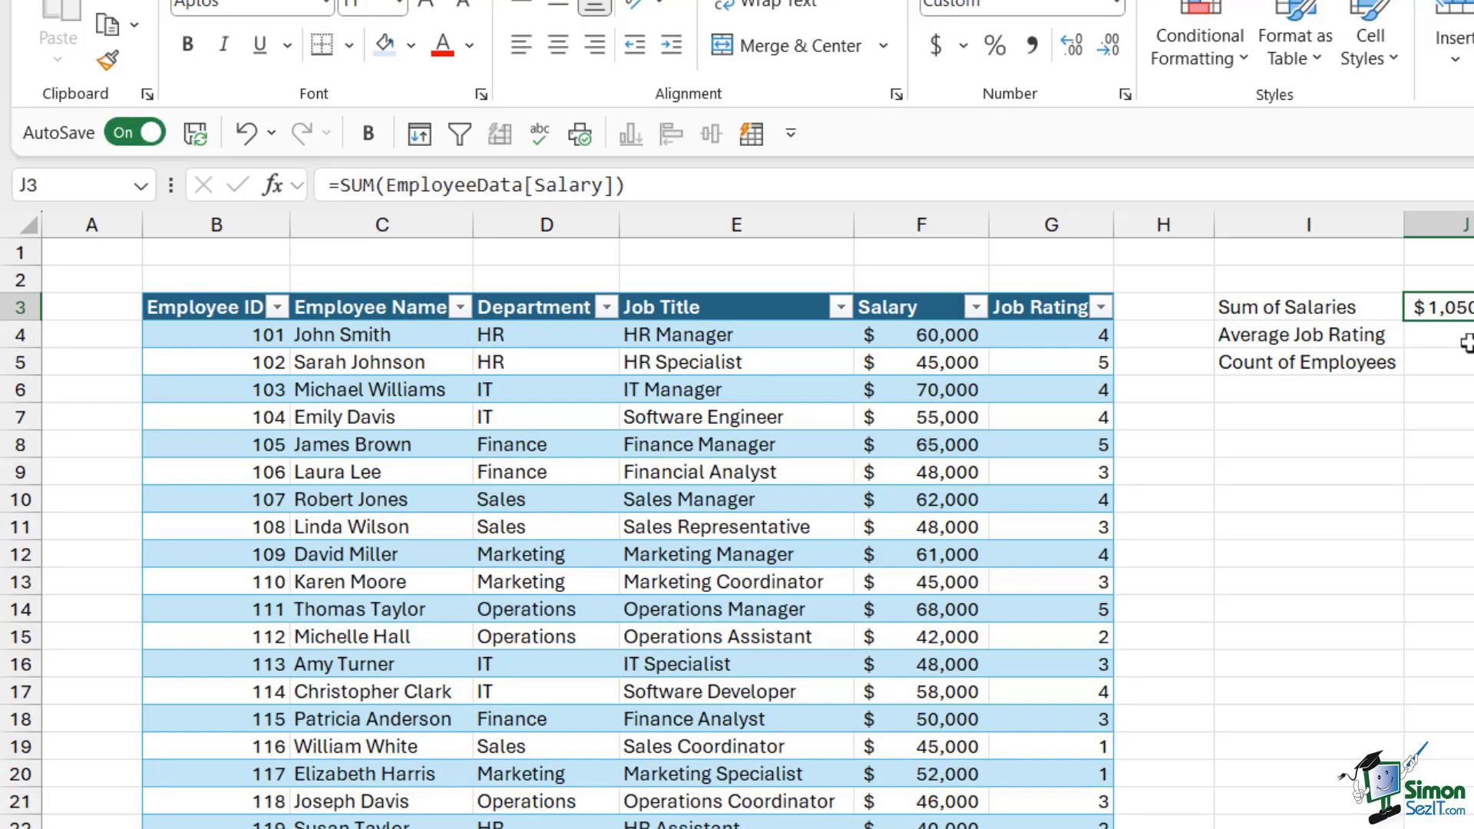
mouse_move(531, 244)
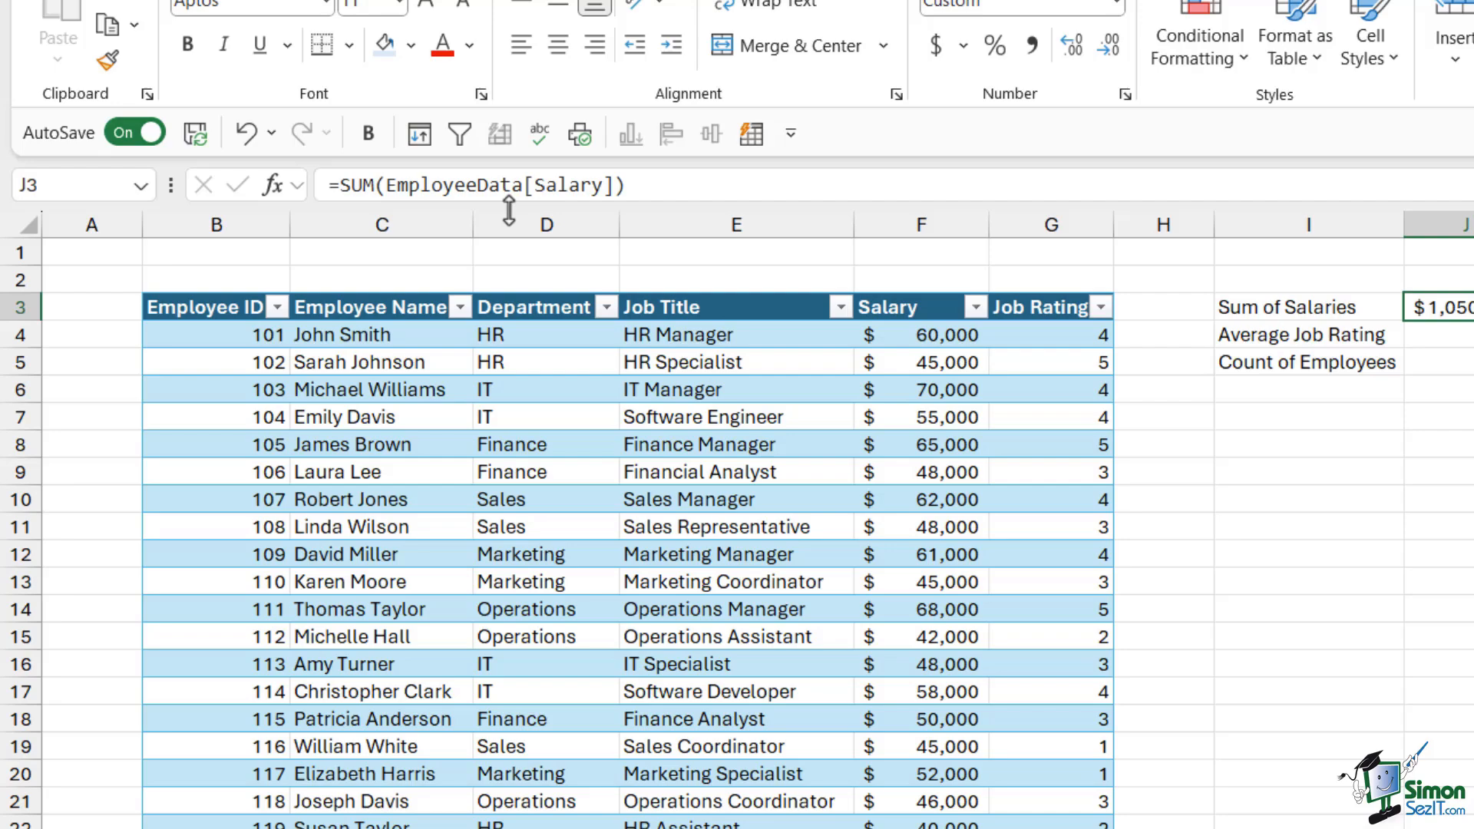
mouse_move(820, 202)
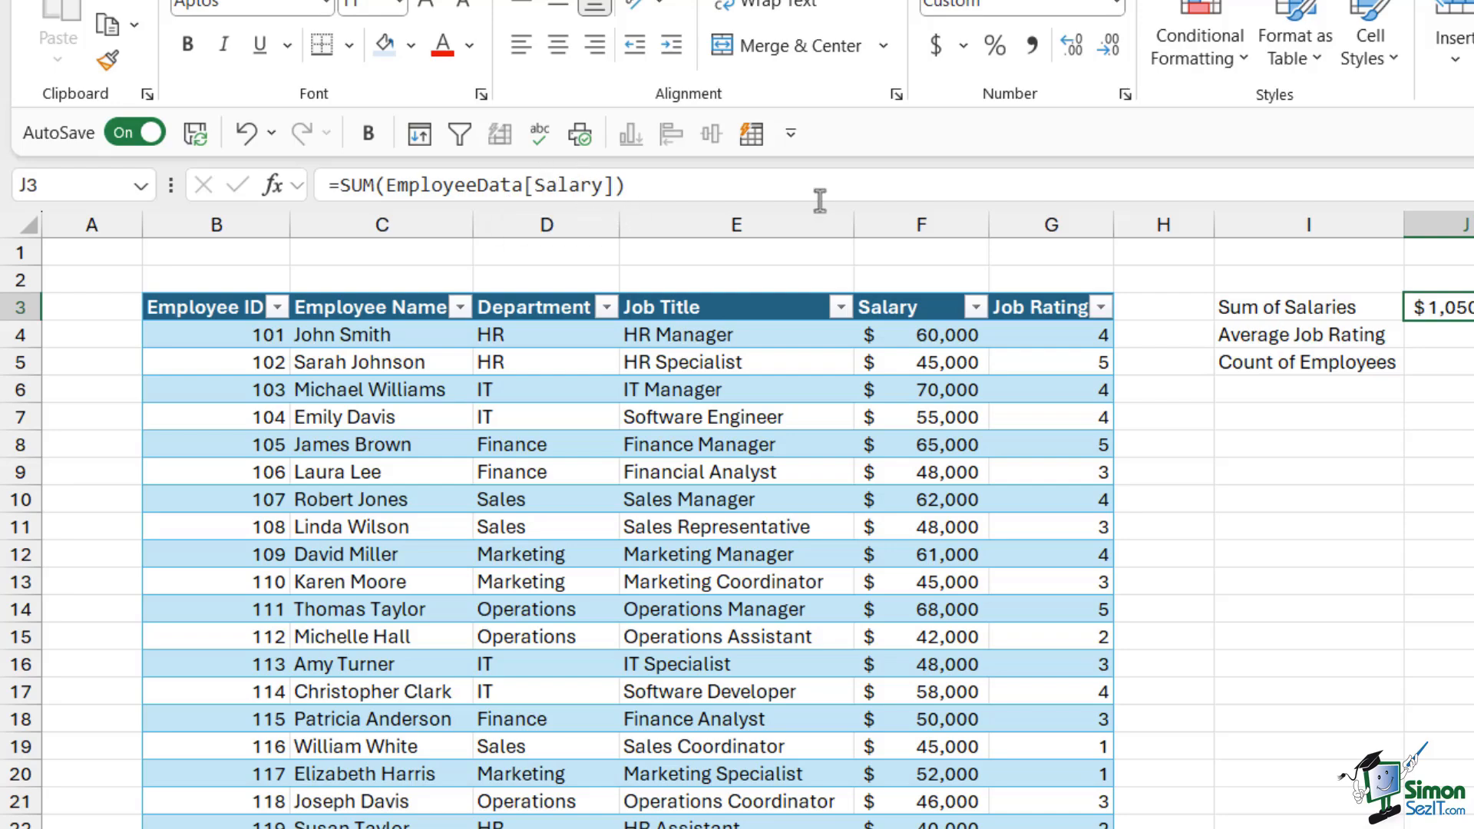
mouse_move(820, 196)
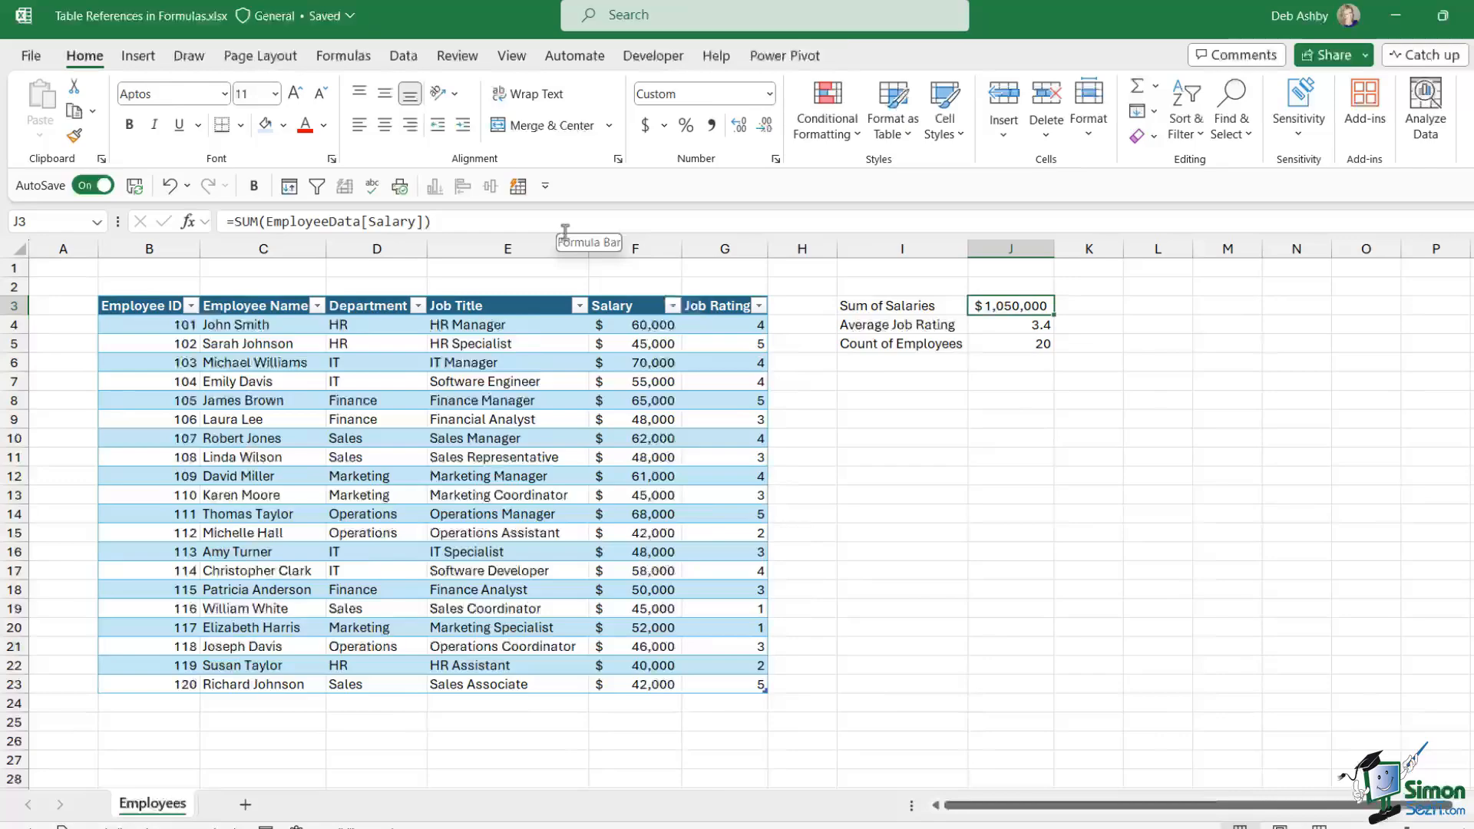
left_click(995, 344)
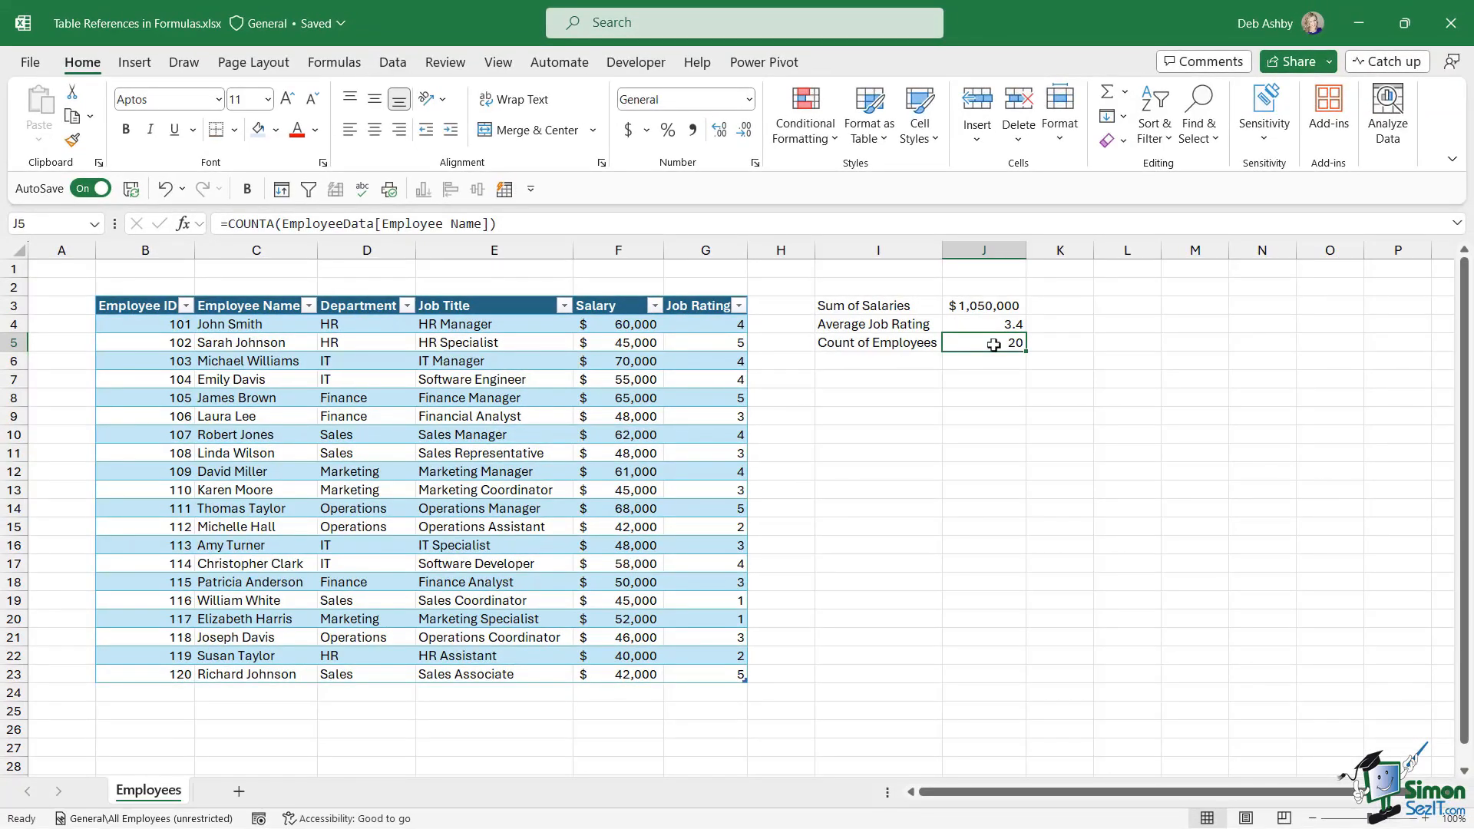